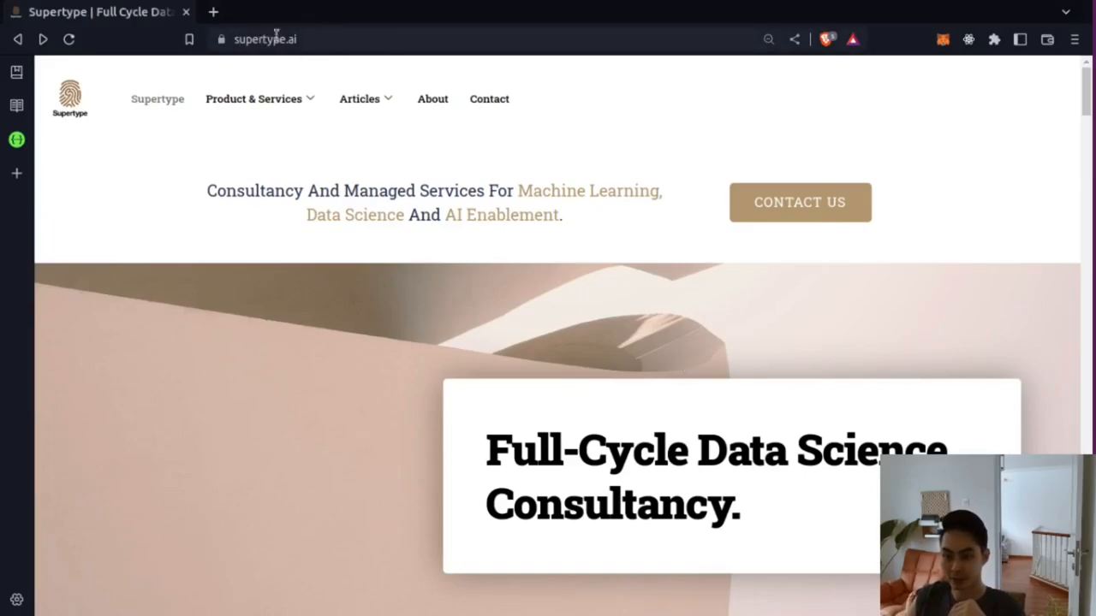
- Scroll through the supertype.ai homepage content
scroll("down", 3)
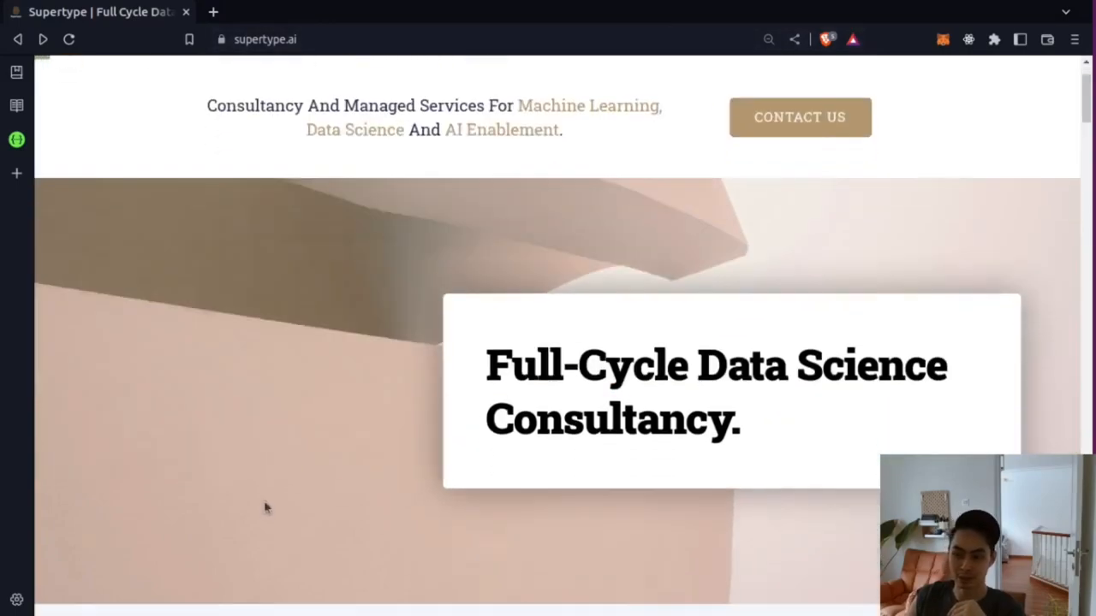
scroll("down", 3)
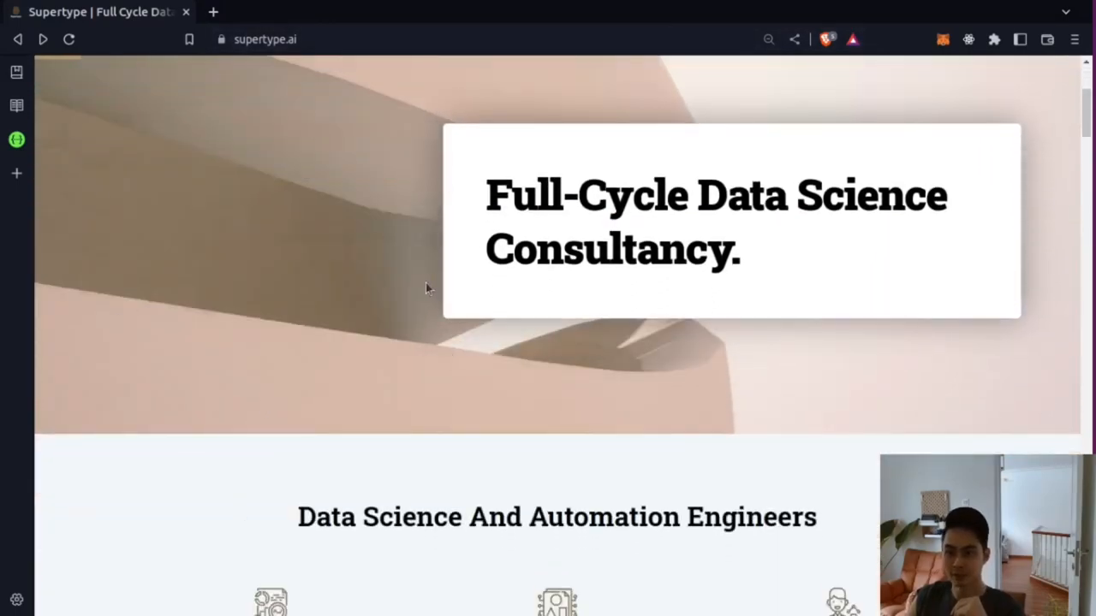
scroll("down", 3)
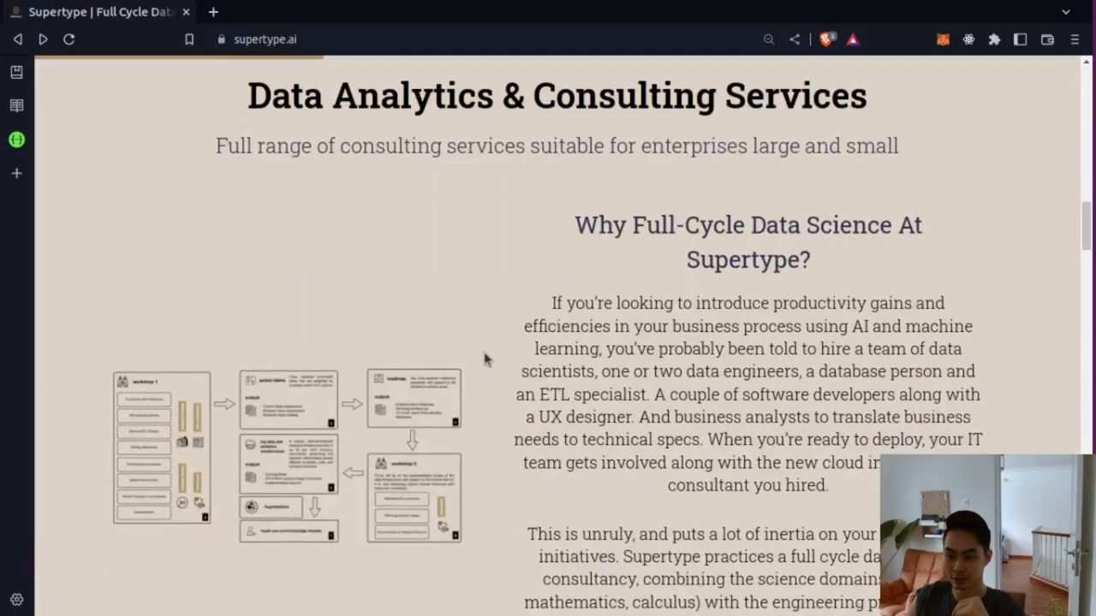
scroll("down", 3)
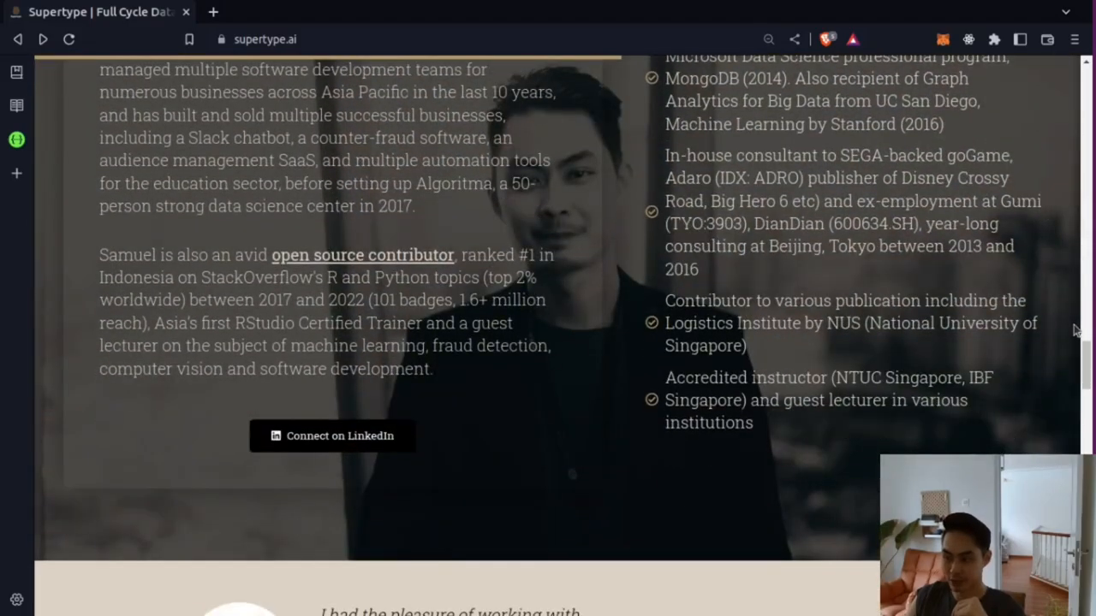
scroll("up", 3)
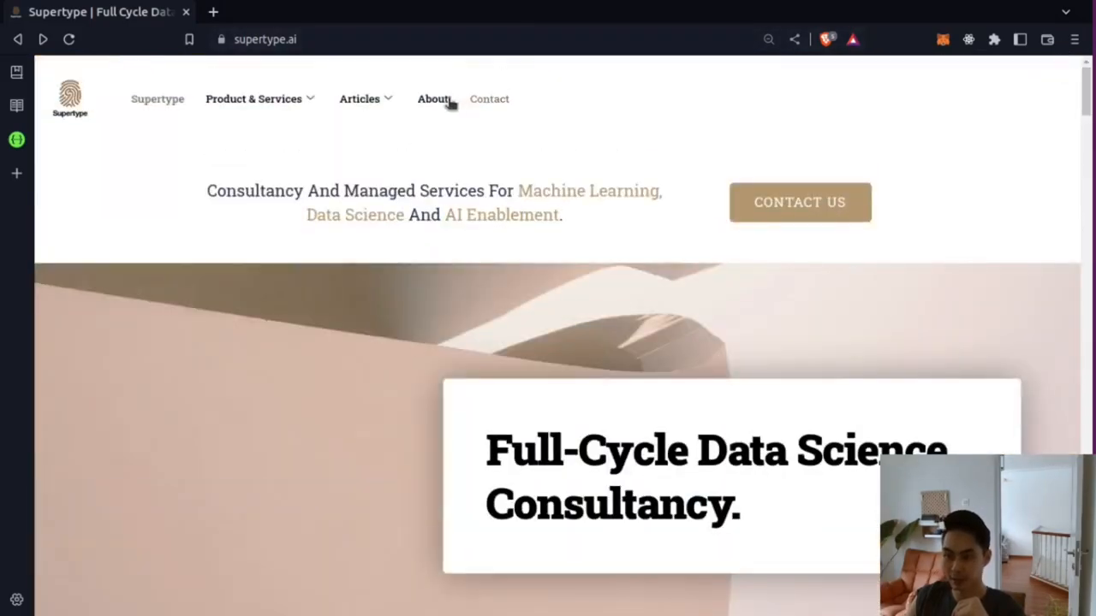
- Open the About Us page from the top navigation and scroll through it
left_click(433, 99)
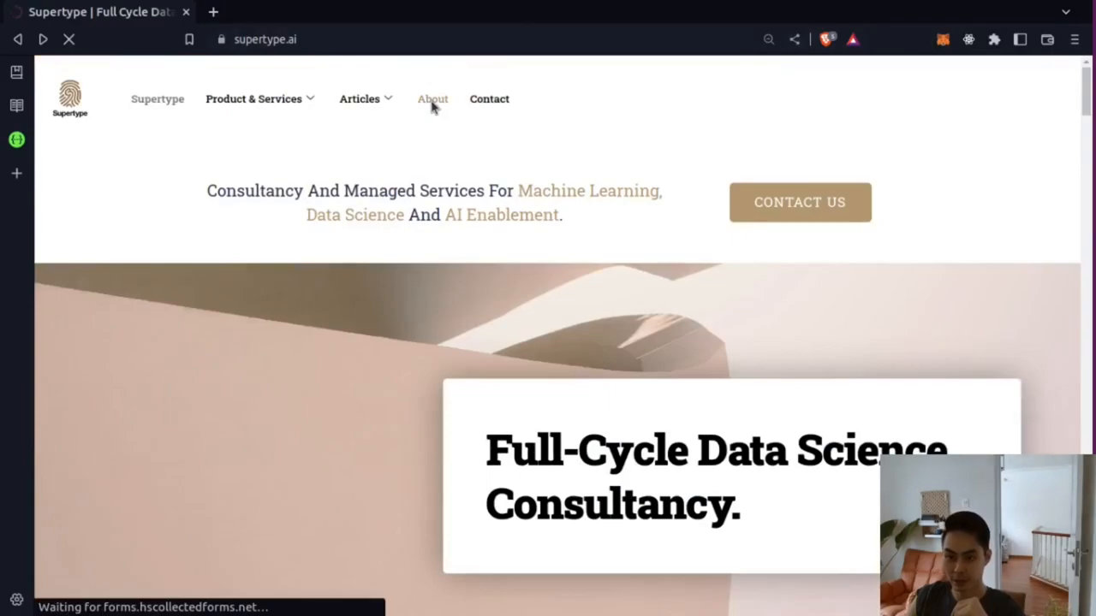
left_click(432, 99)
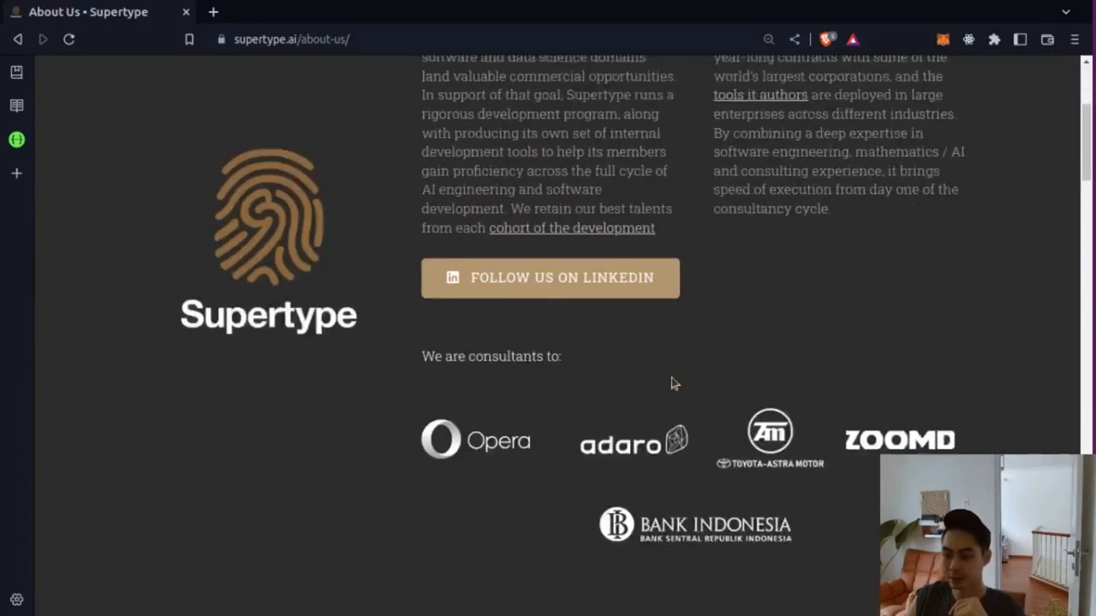
scroll("down", 3)
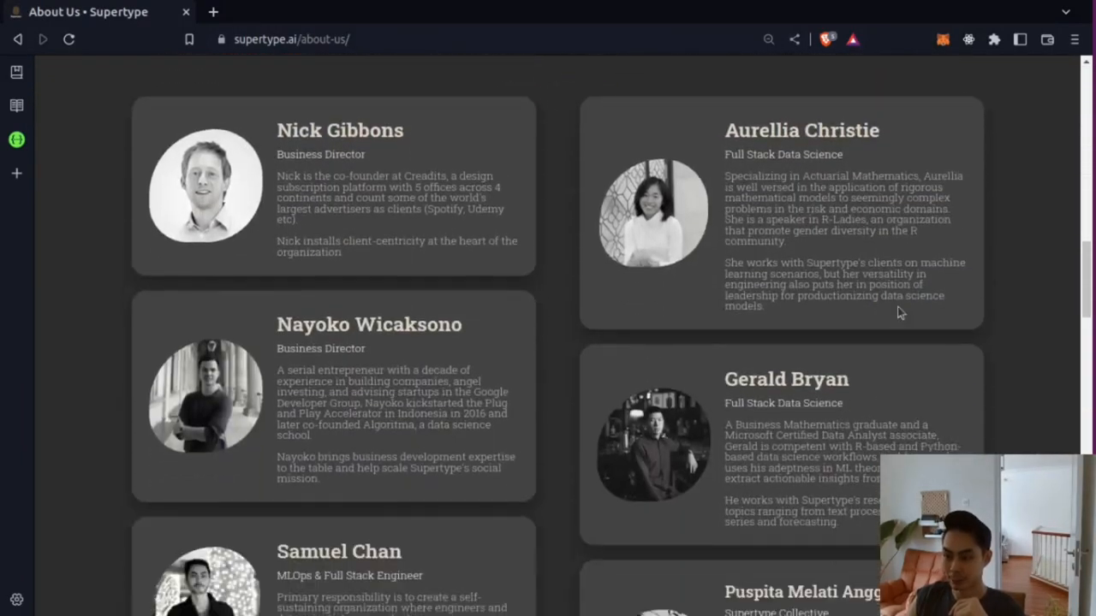
scroll("down", 3)
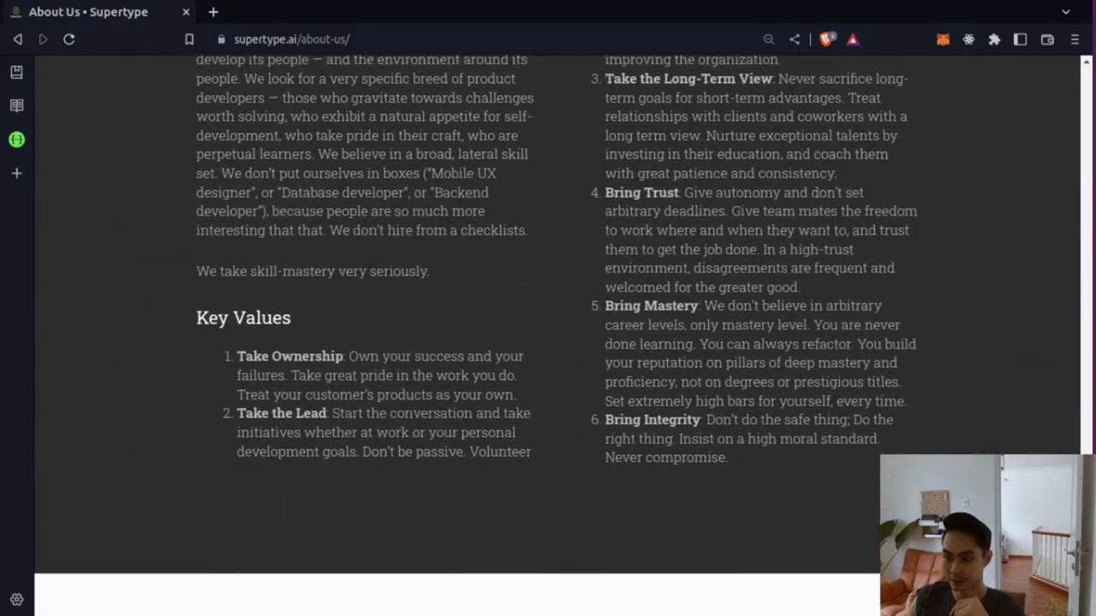
scroll("up", 3)
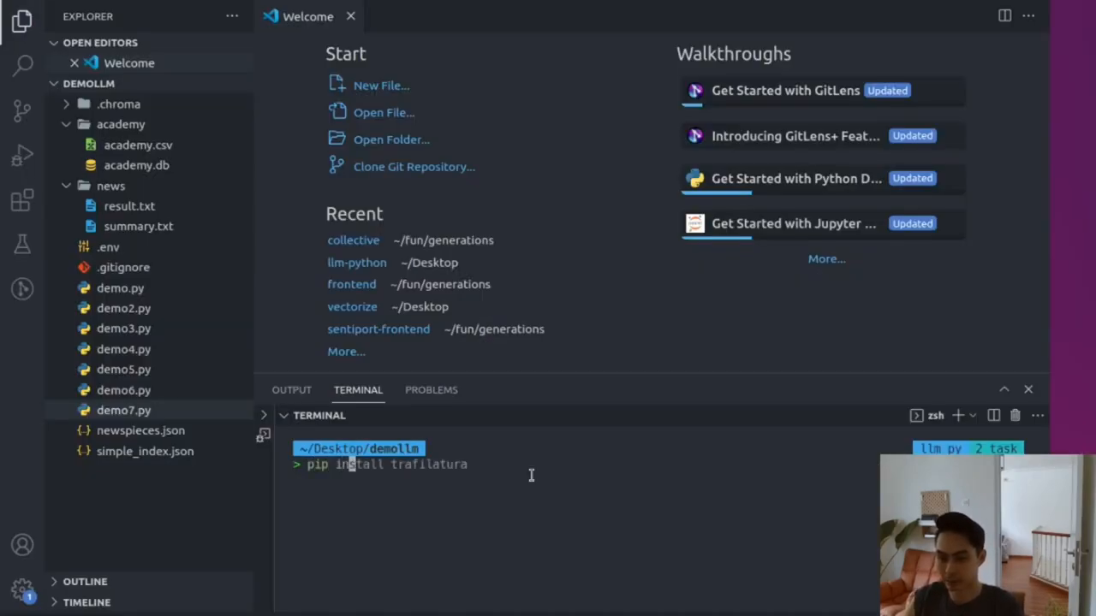
- Run pip install trafilatura in the demollm project terminal
key("Return")
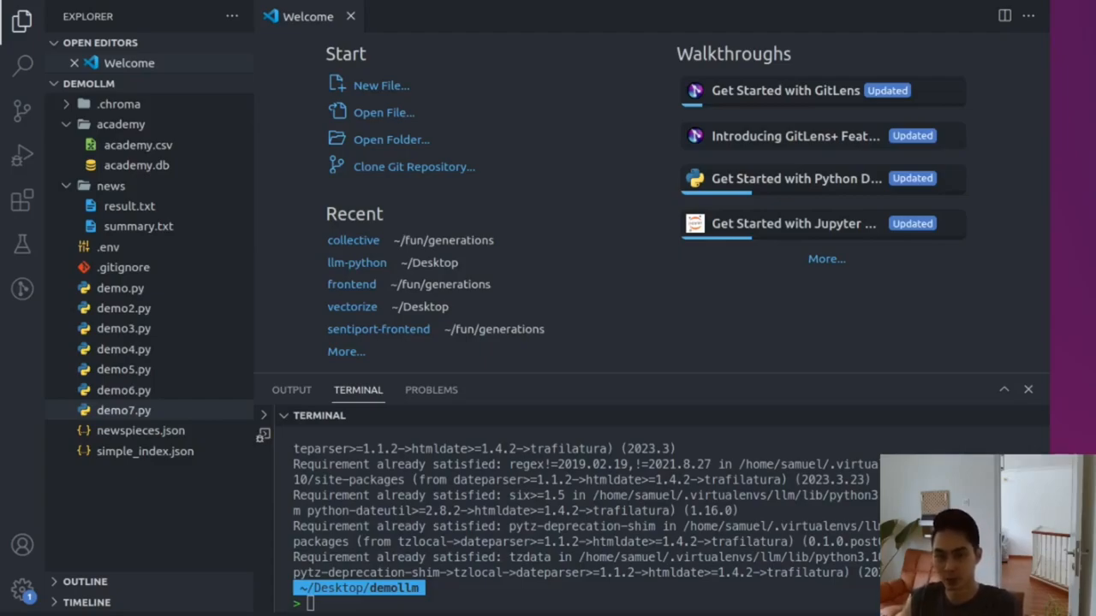
mouse_move(585, 170)
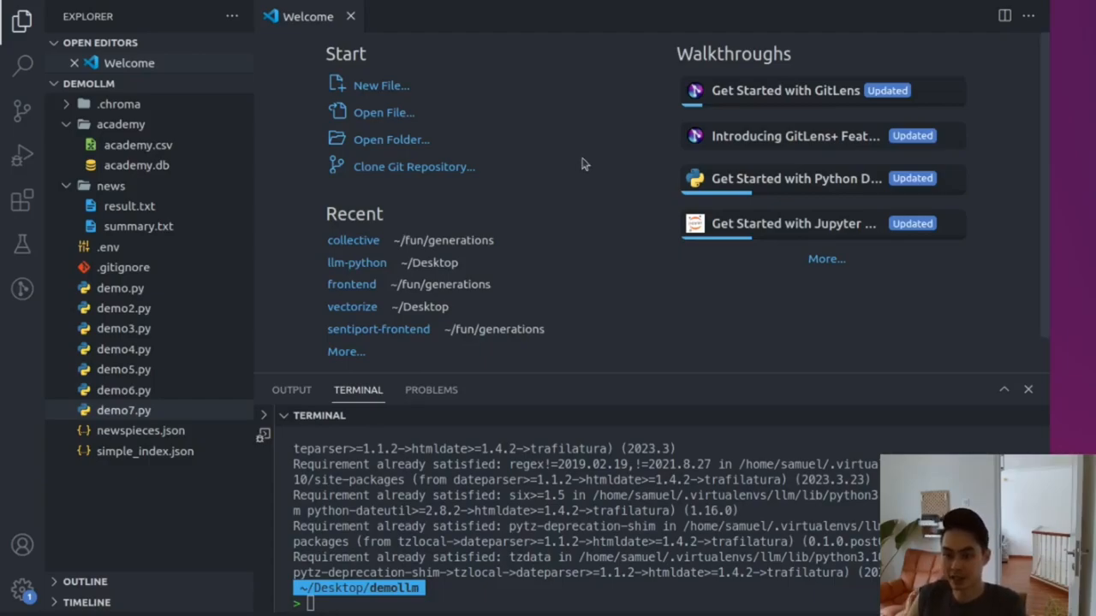
mouse_move(256, 415)
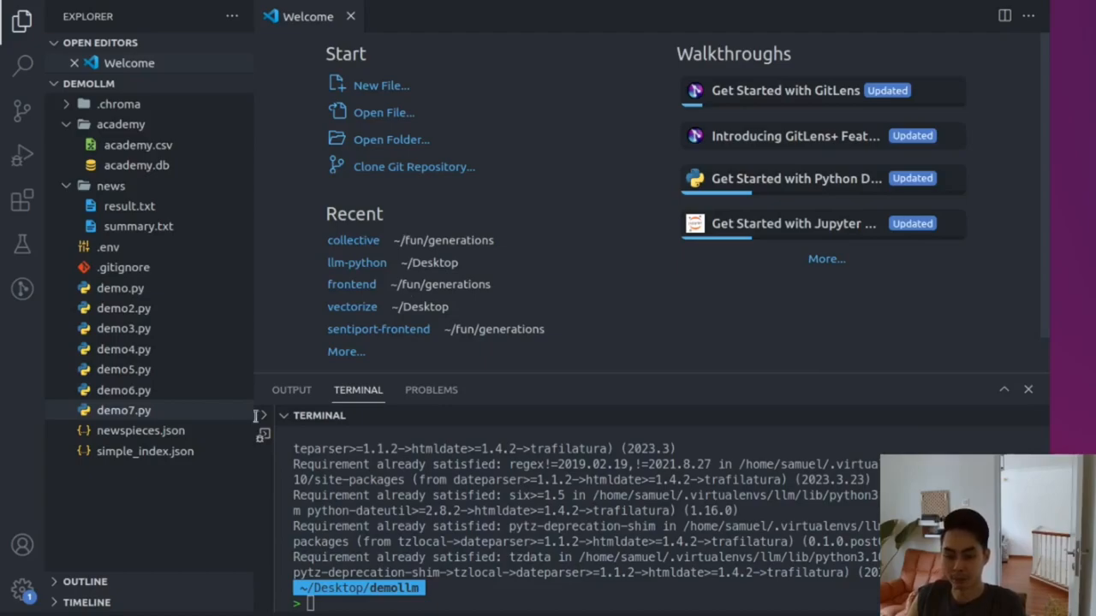
- Create demo8.py with 'from dotenv import load_dotenv' and a load_dotenv() call
left_click(173, 82)
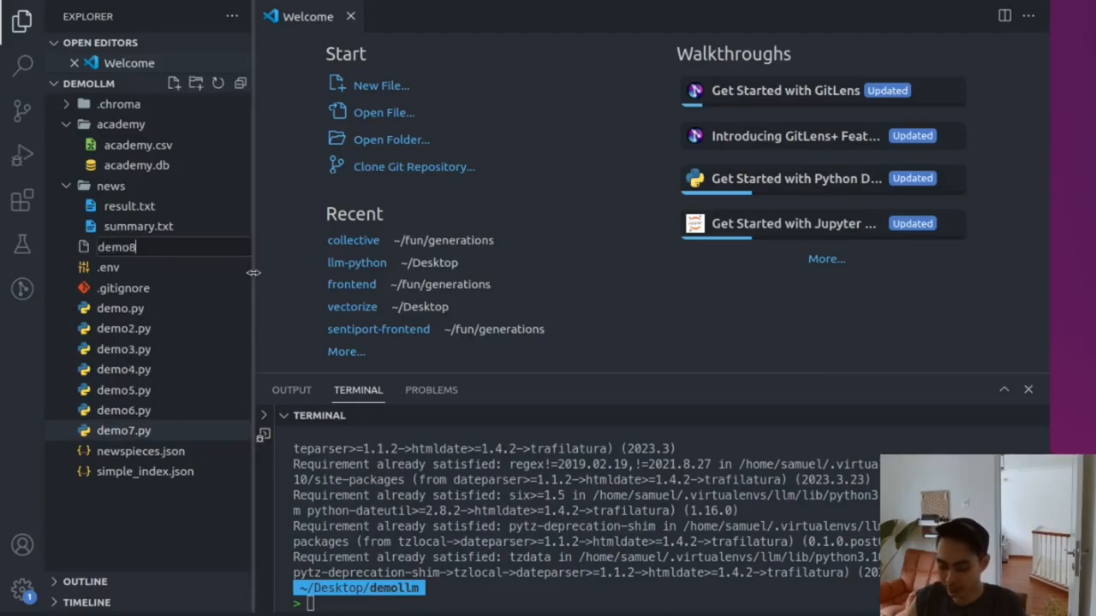
type(".py")
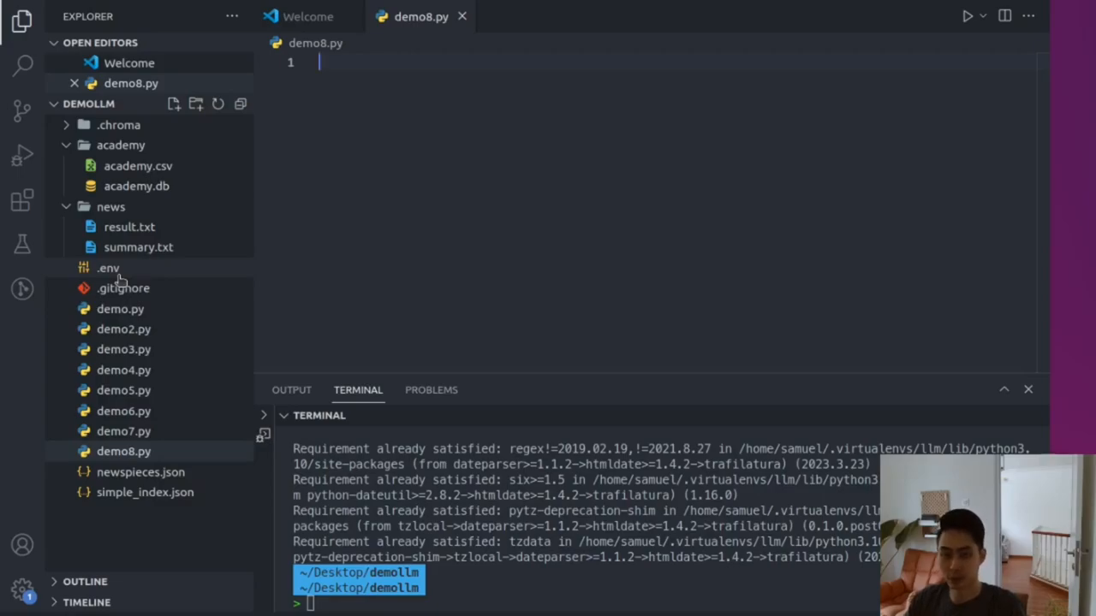
type("from dotenv import")
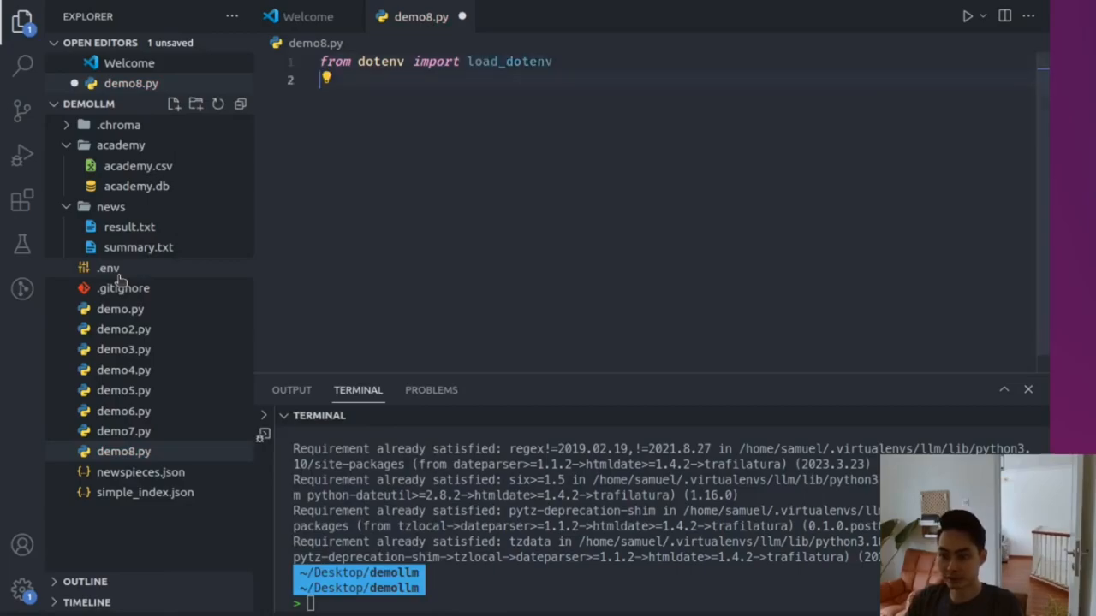
type("load_dotenv()")
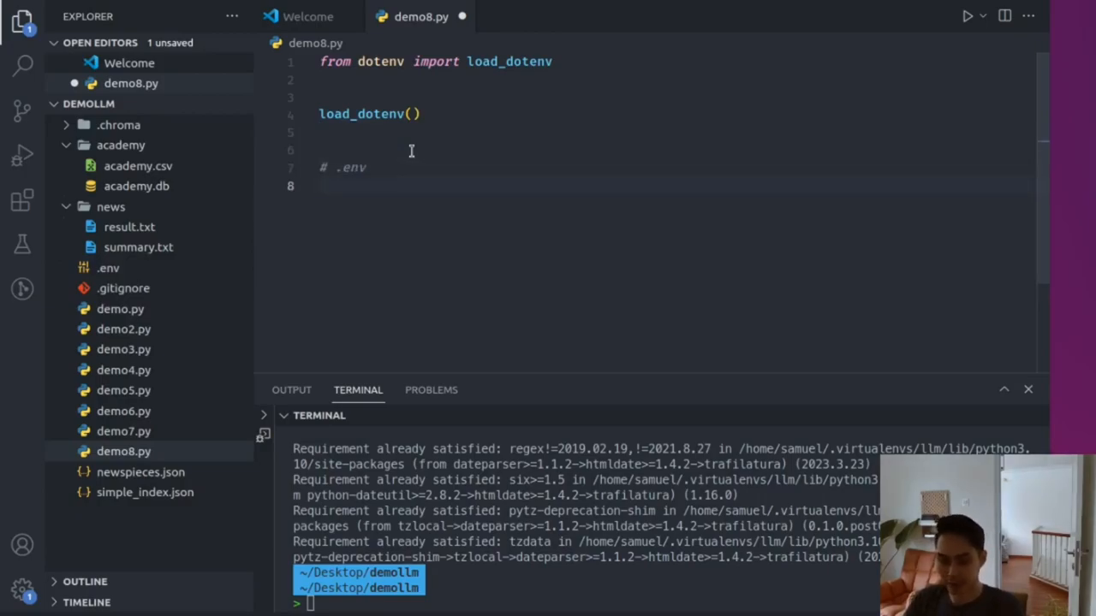
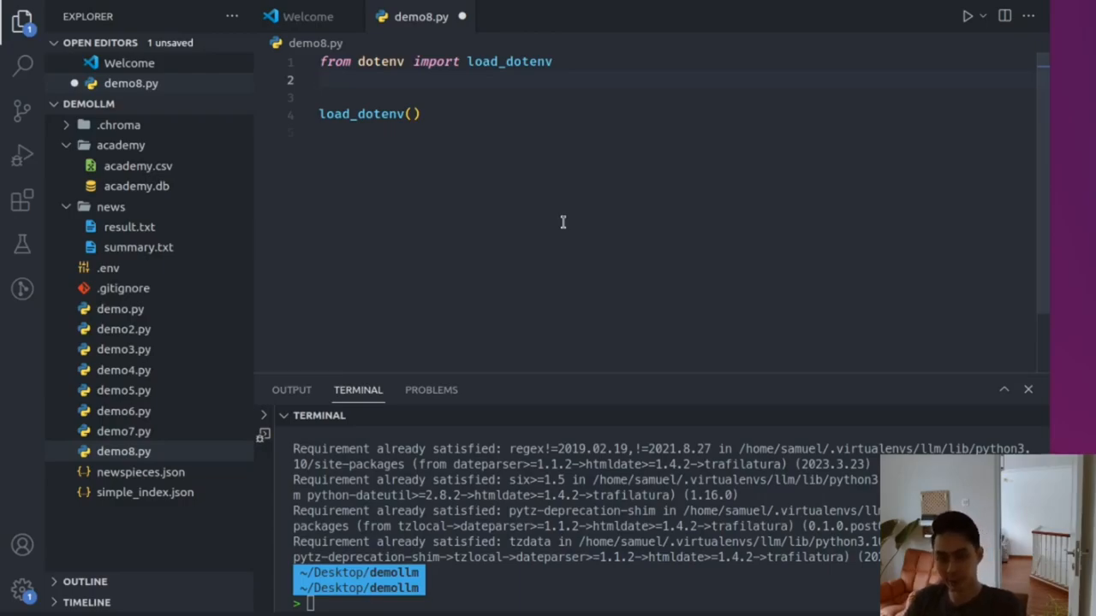
- Add 'from llama_index import GPTChromaIndex, TrafilaturaWebReader' on line 2 and save
type("from l")
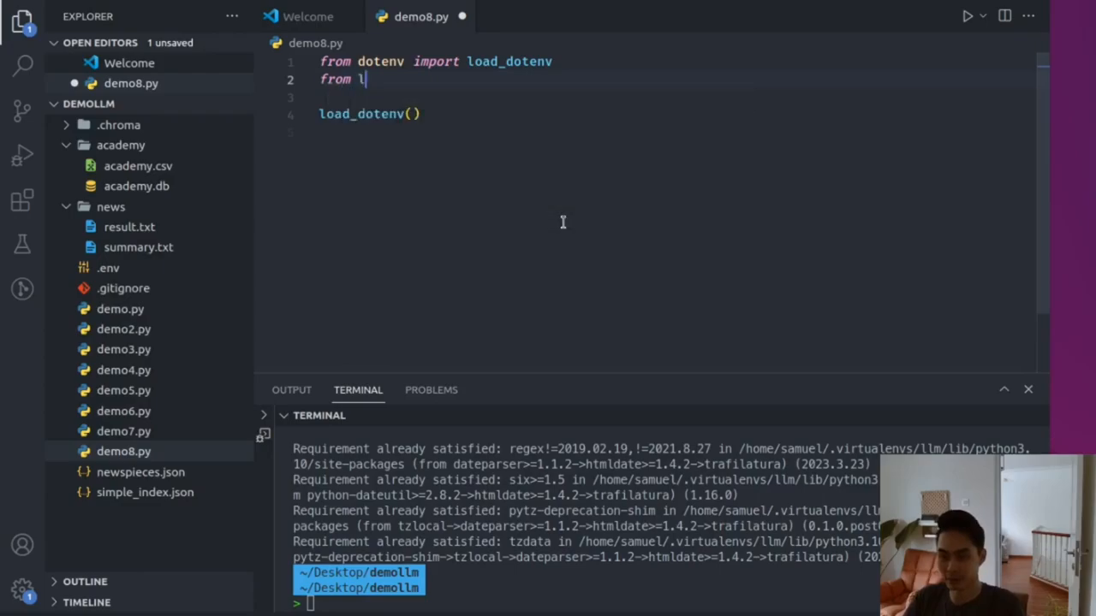
type("lama_index import")
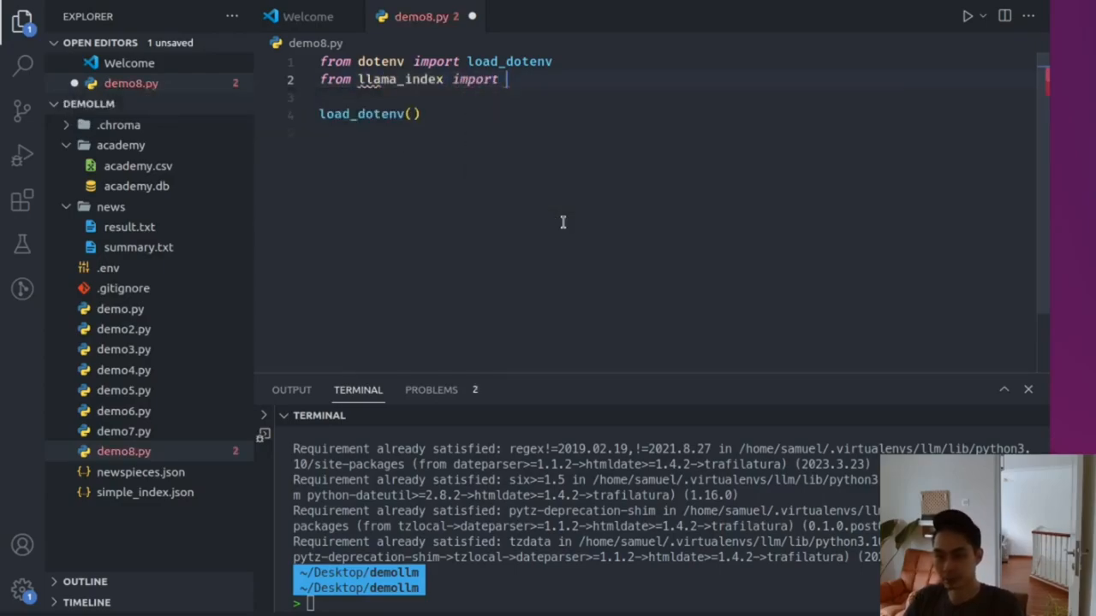
type("GPTChromaIndex,")
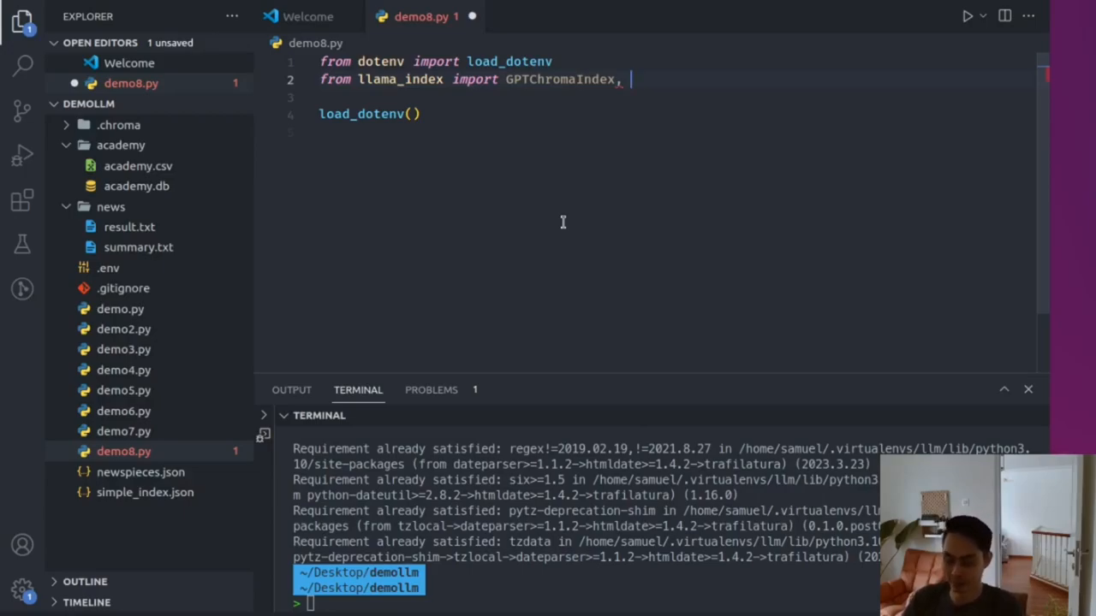
type("Tra")
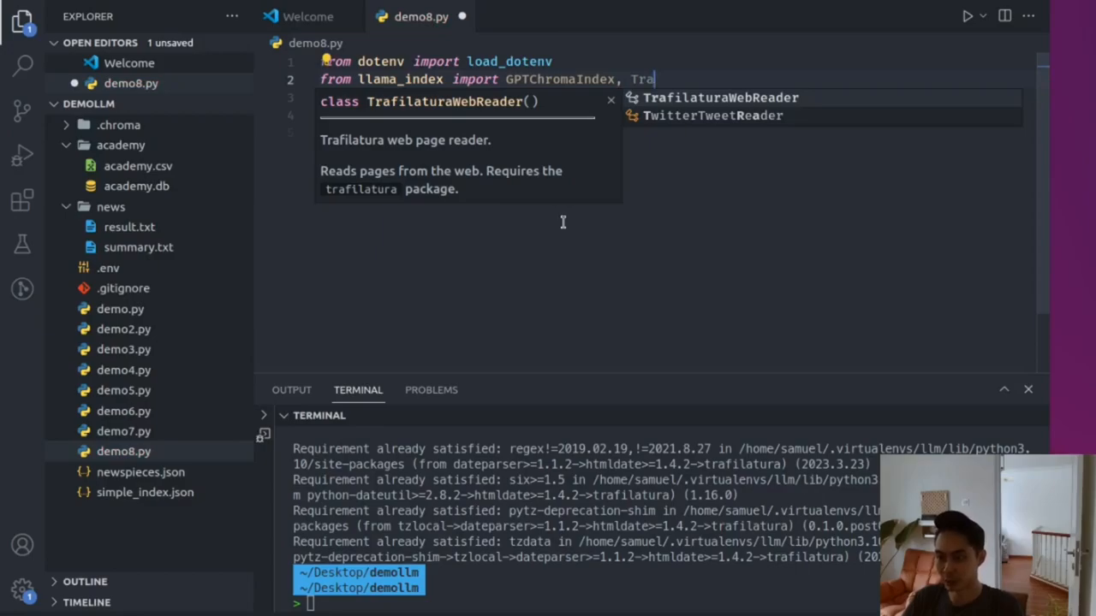
left_click(720, 96)
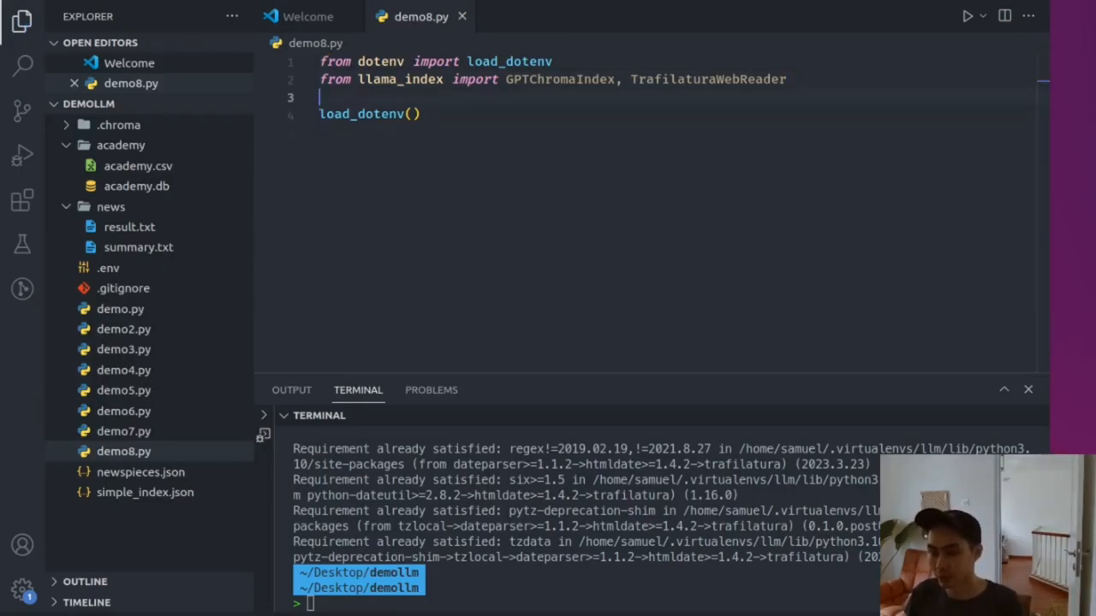
- Import chromadb and define create_embedding_store(name) returning a new Chroma collection
type("import")
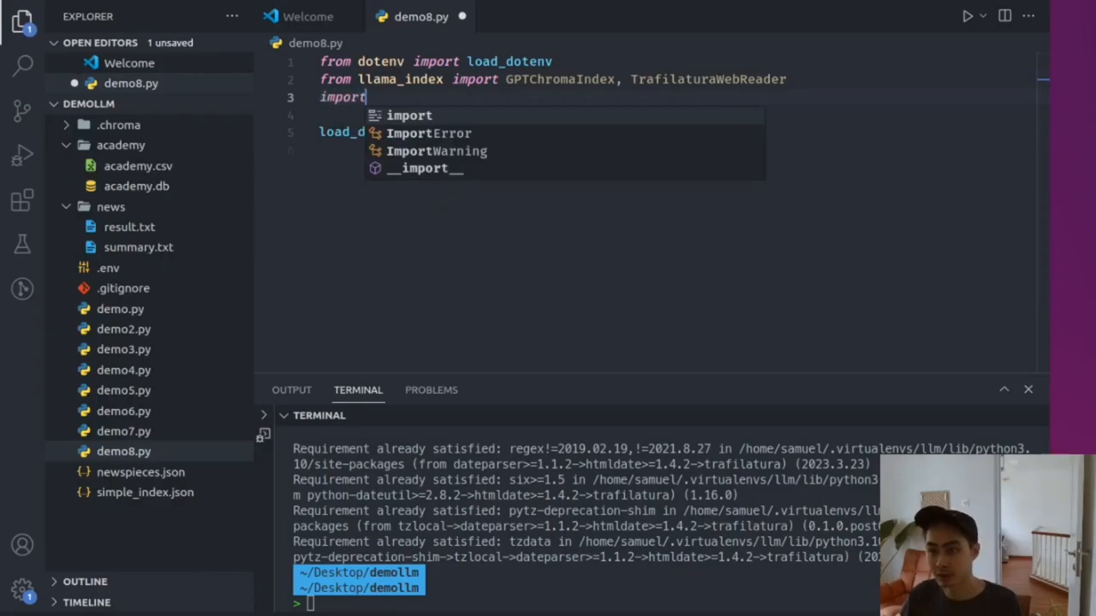
type("chromadb")
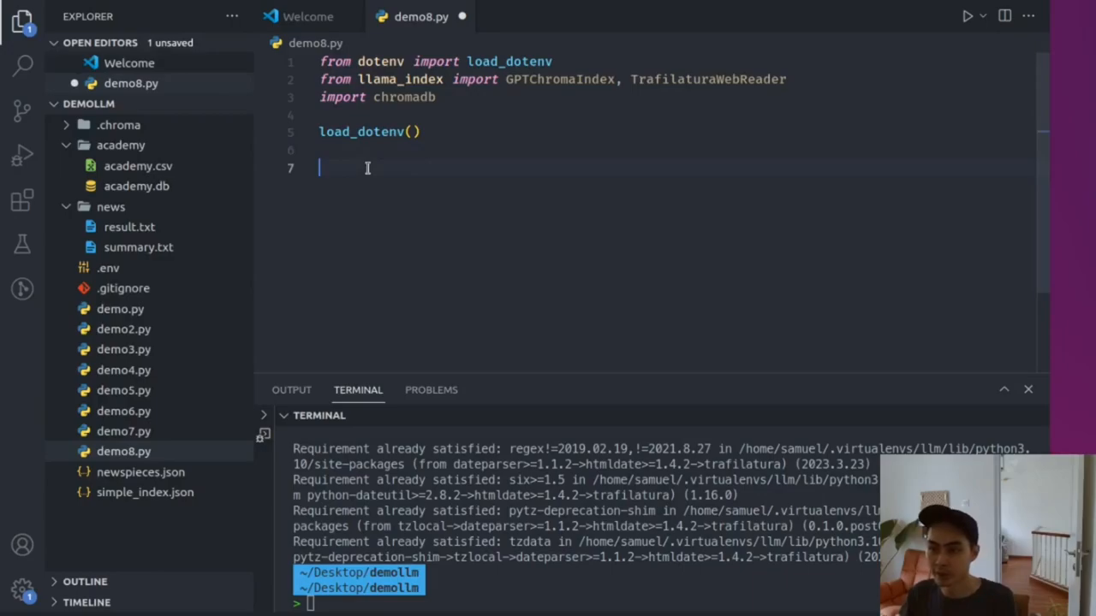
type("def")
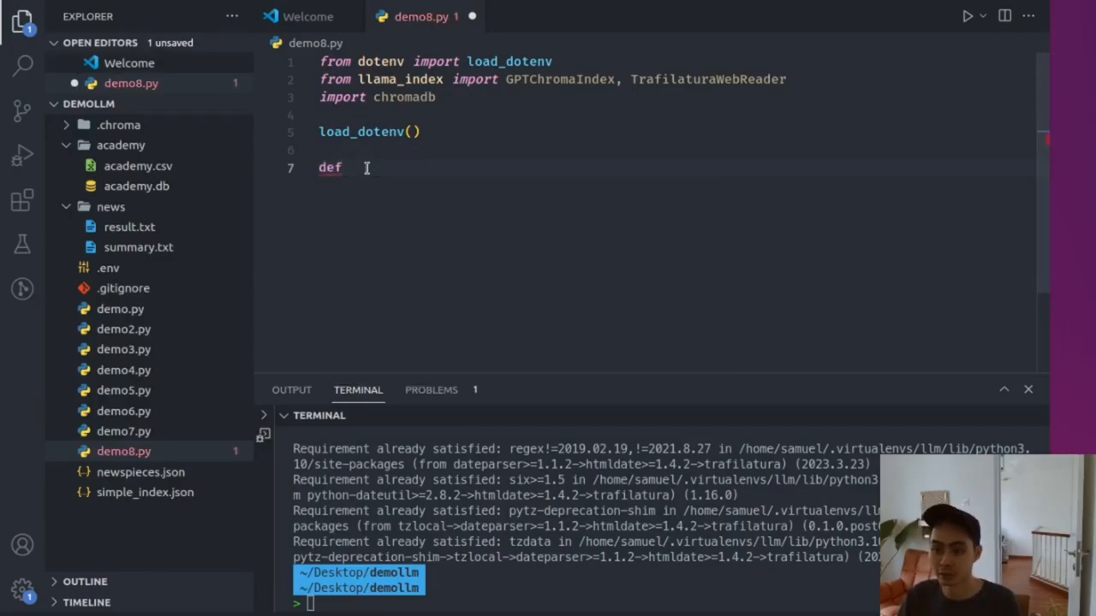
type("create_emb")
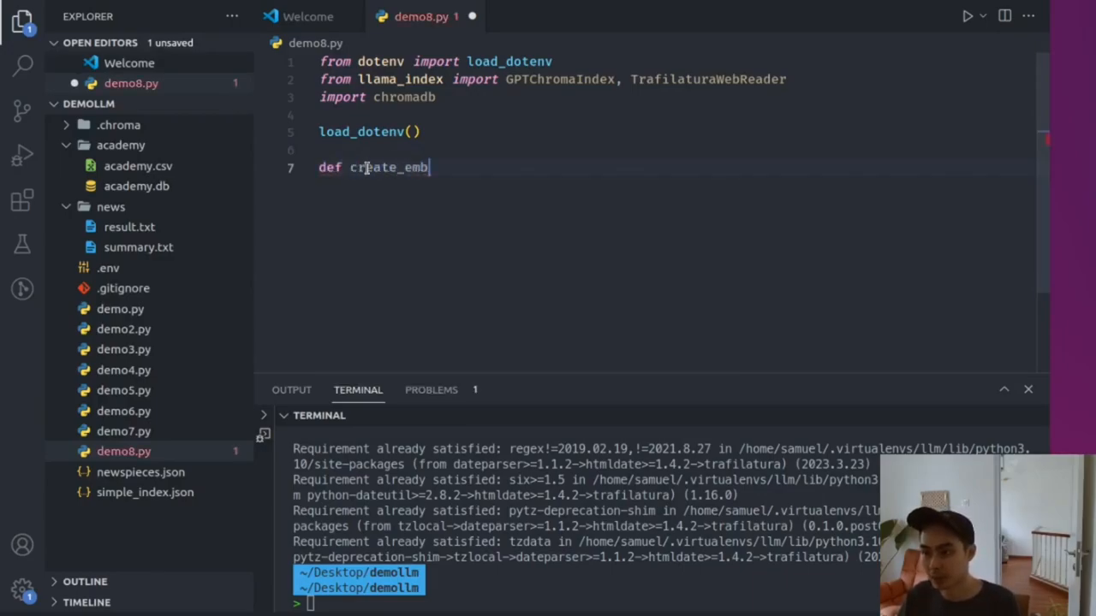
type("edding_store()")
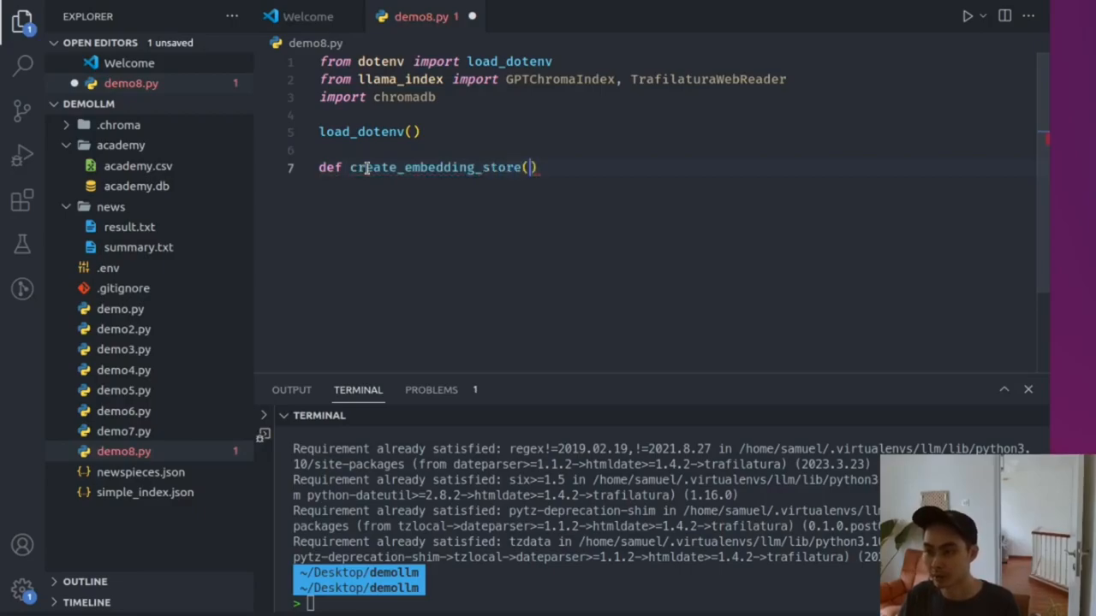
type("name")
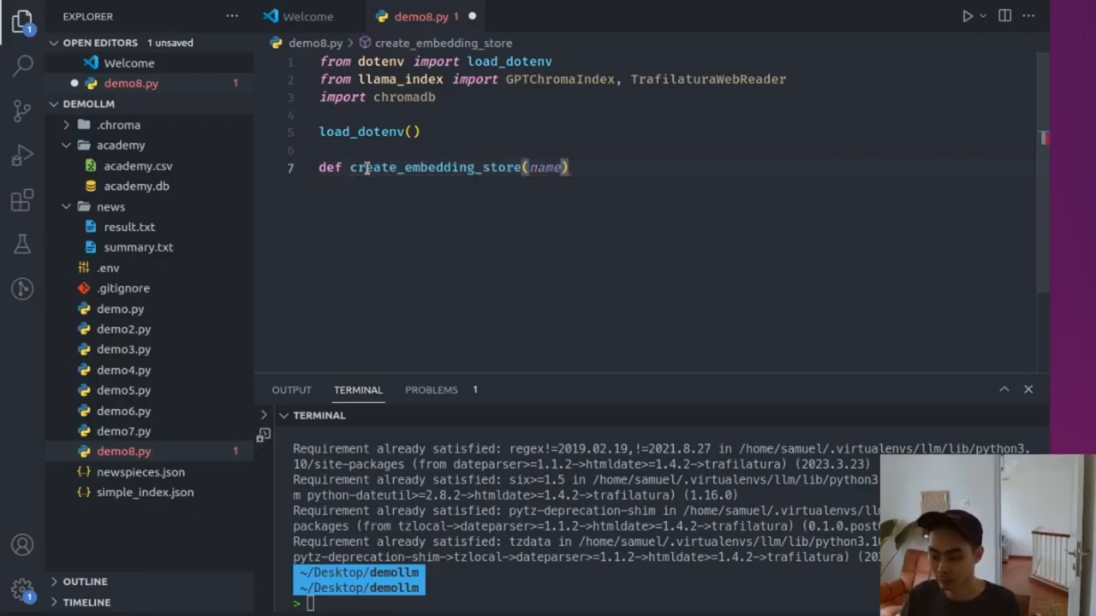
type("chroma_client")
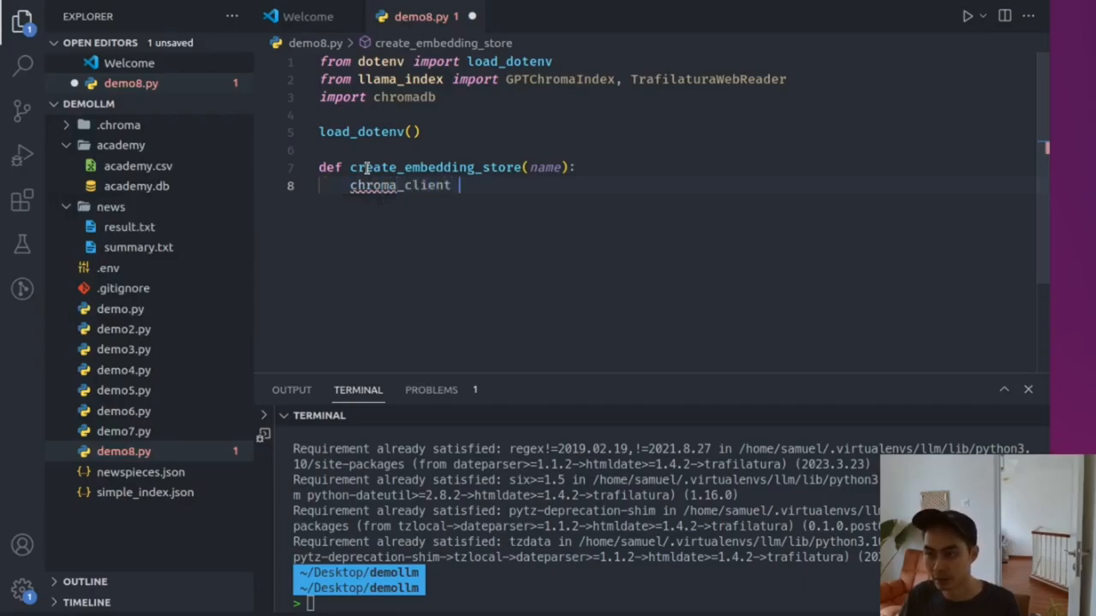
type("= chromadb.c")
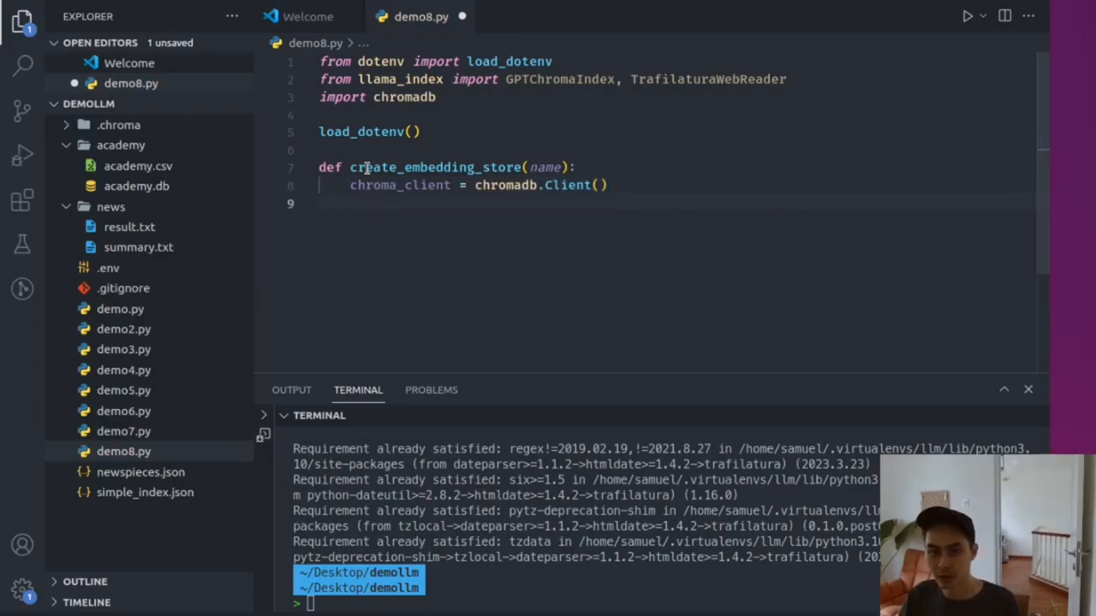
type("return")
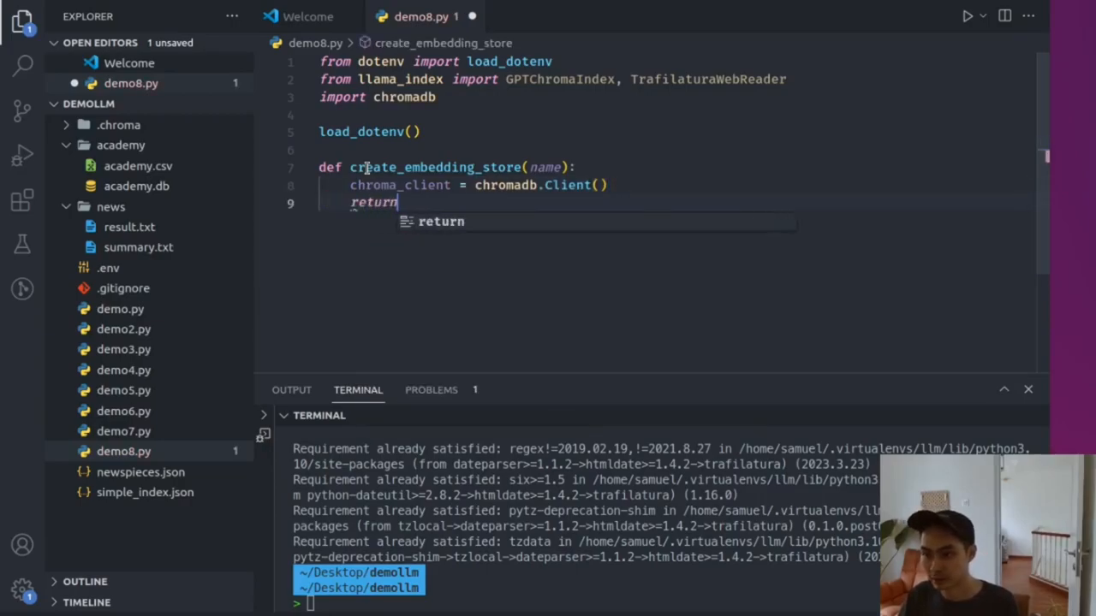
type("chroma")
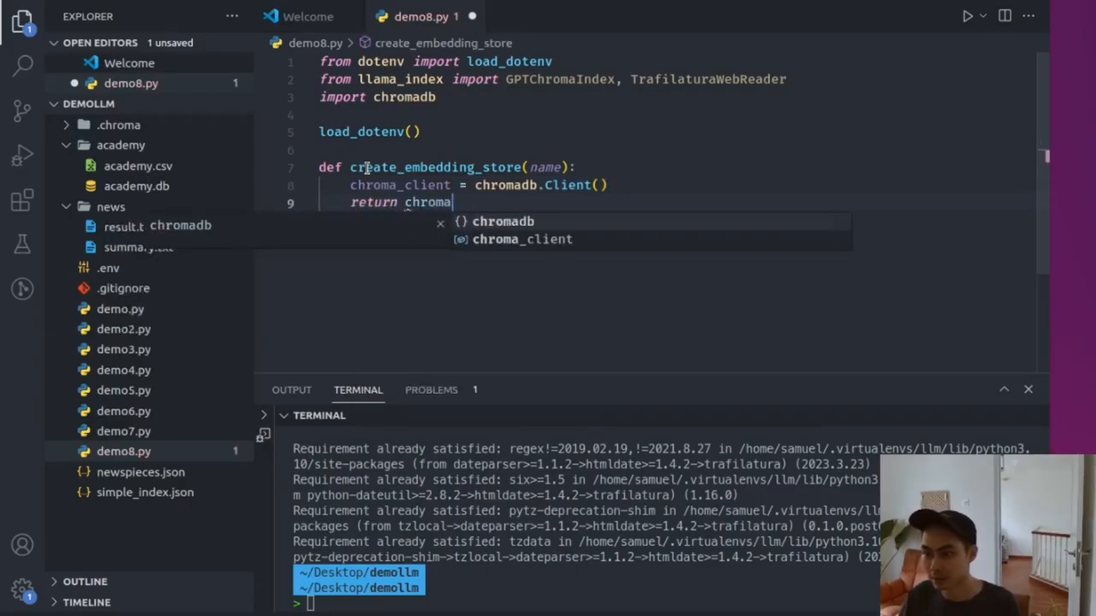
type("_client.create_collection(name")
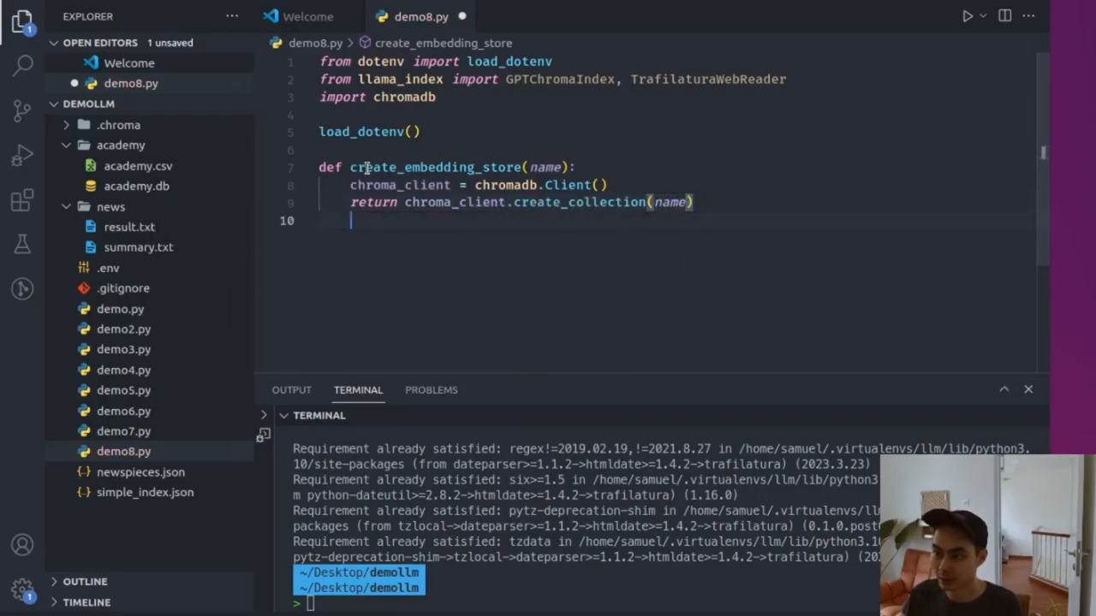
- Add a main guard assigning collection = create_embedding_store("supertype")
type("if")
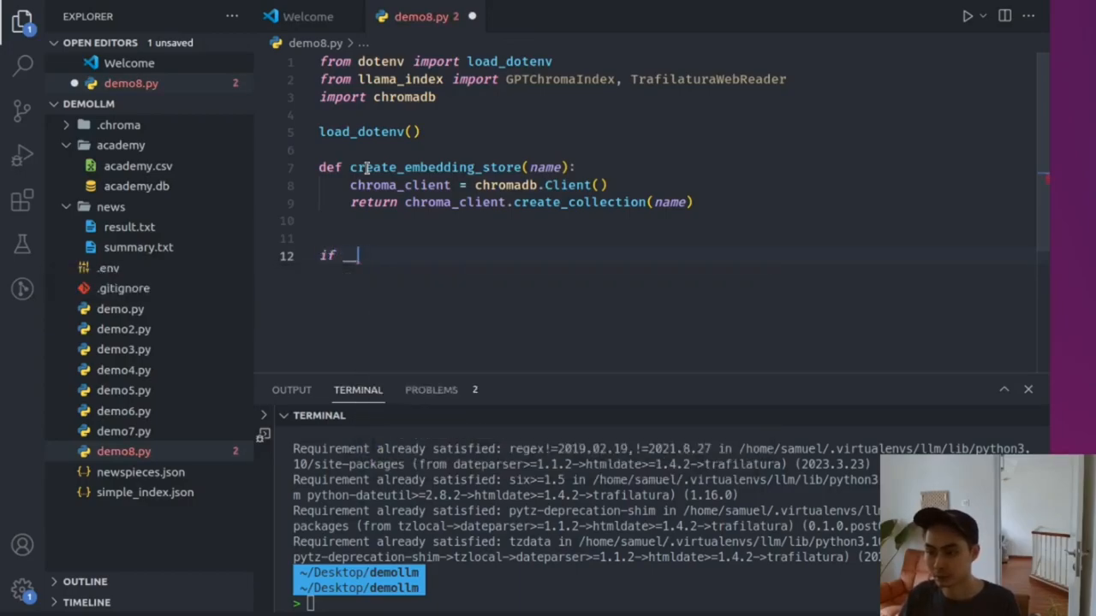
type("__name__ == \"__main__\":")
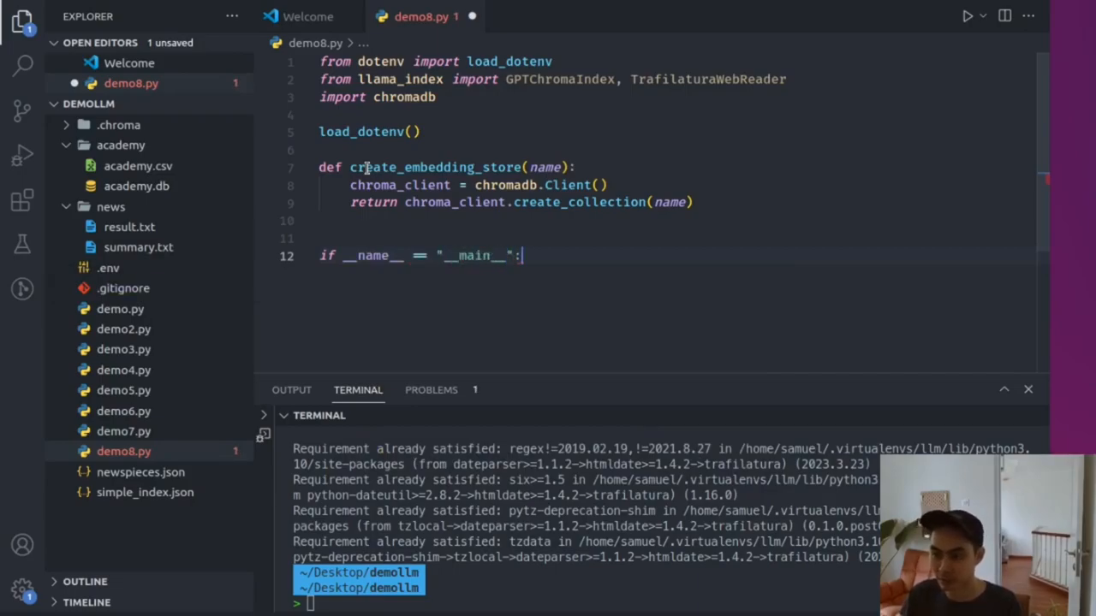
type("colledf")
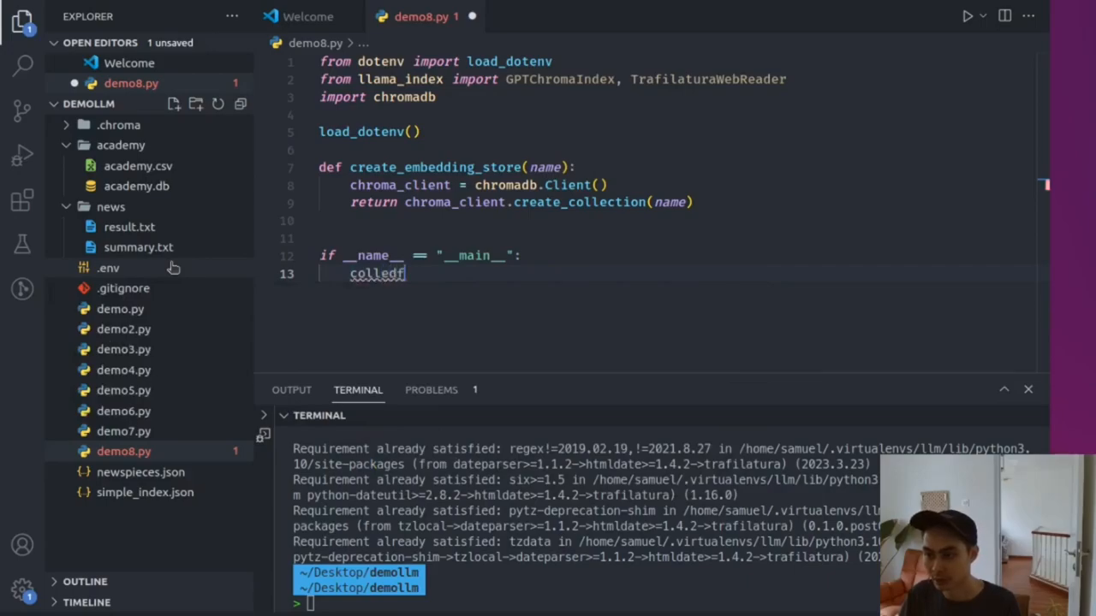
type("collection = create_embedding_store(\"")
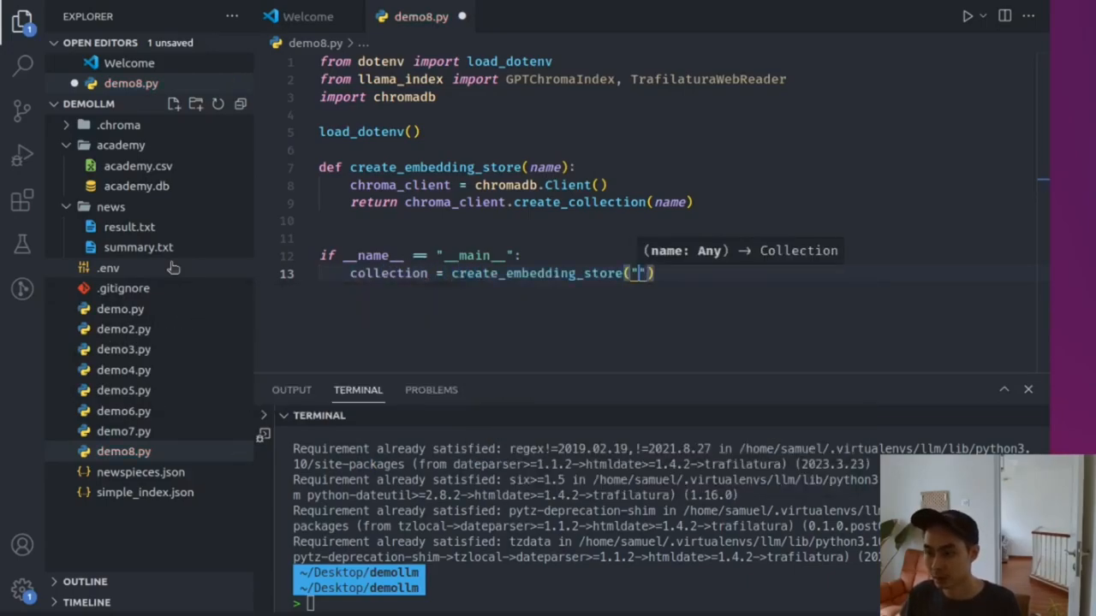
type("supertype")
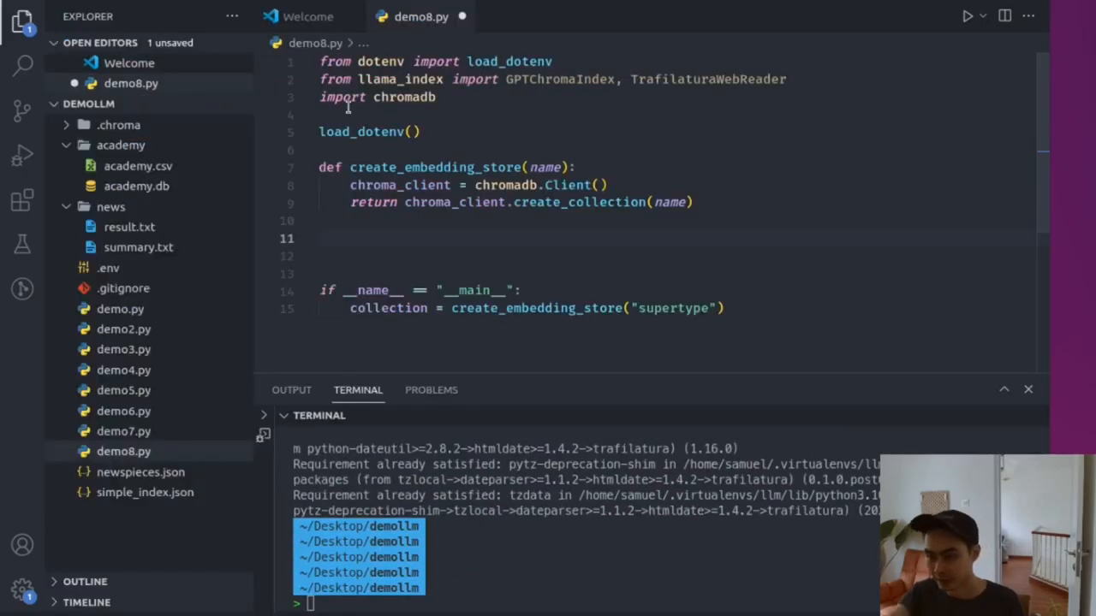
- Hide the Explorer and define query_page(collection, urls)
left_click(22, 19)
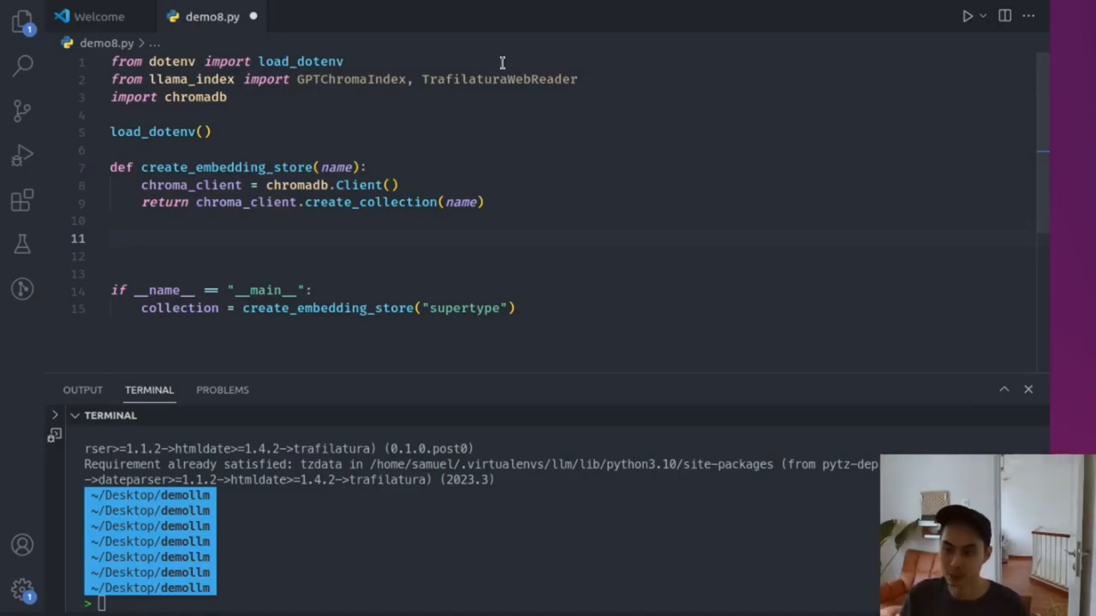
type("d")
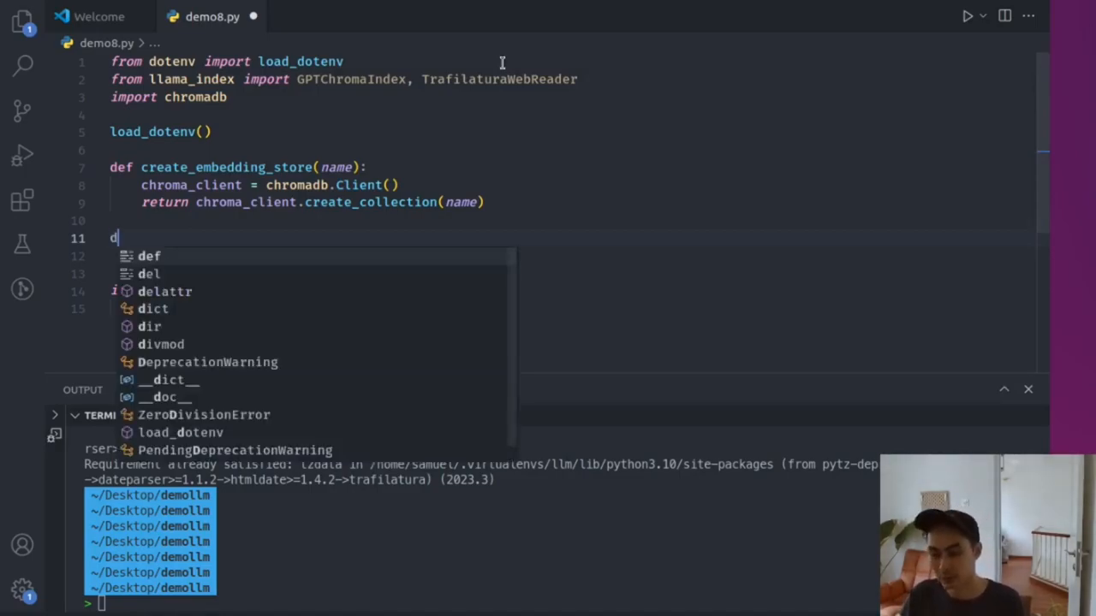
type("ef query_pa")
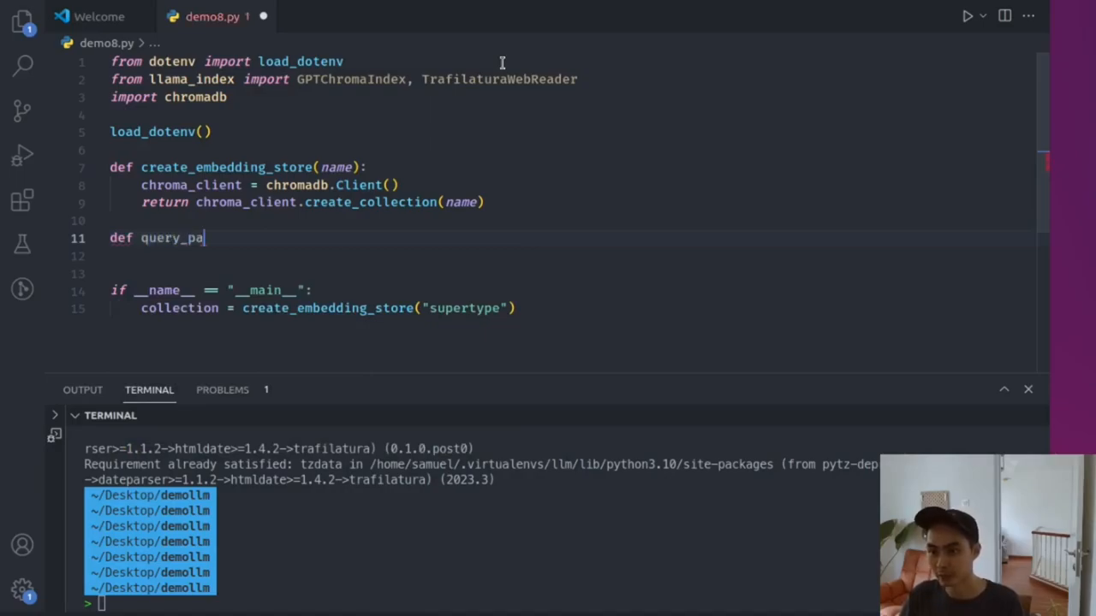
type("ge(colle")
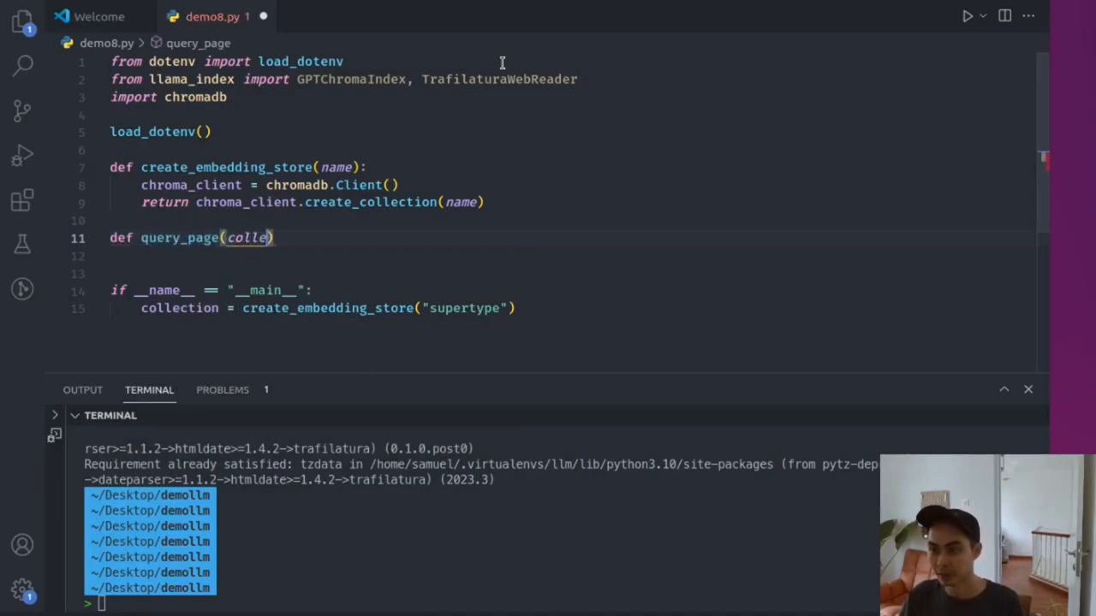
type("tion")
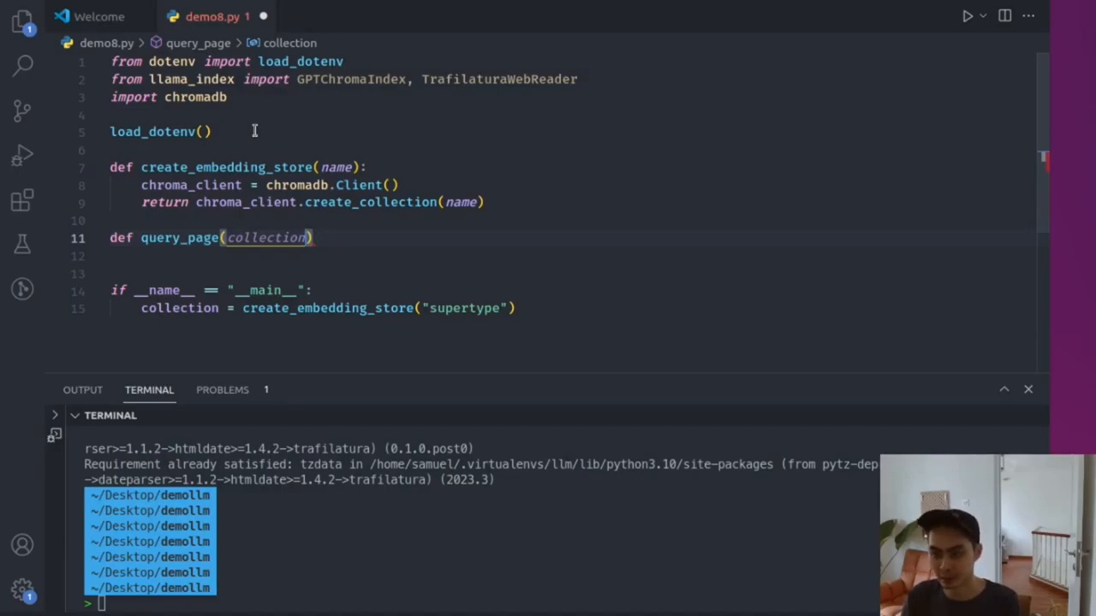
type(", urls")
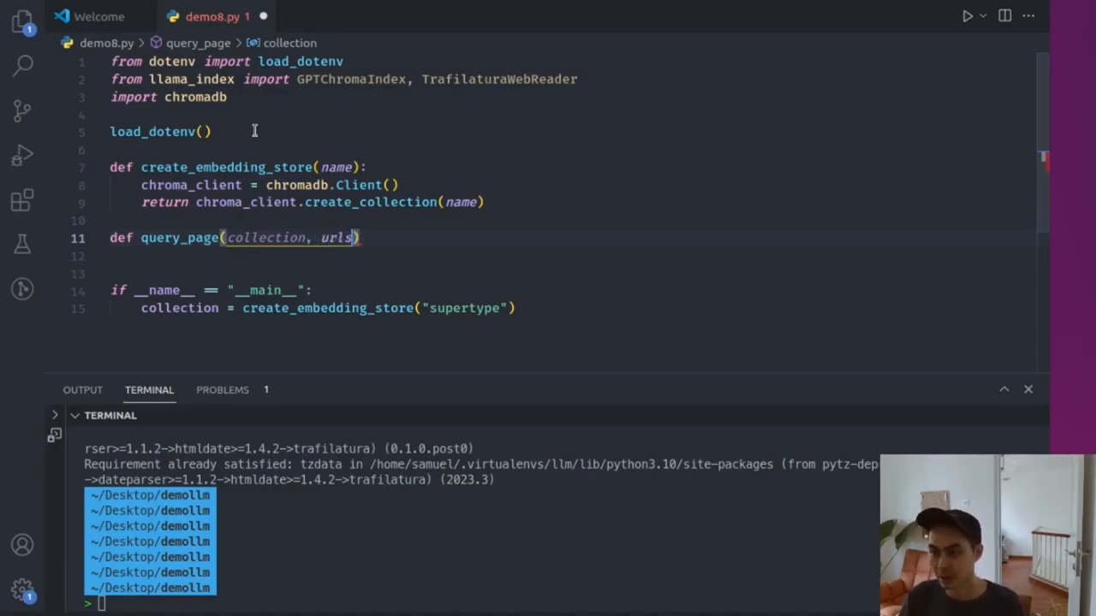
key("Return")
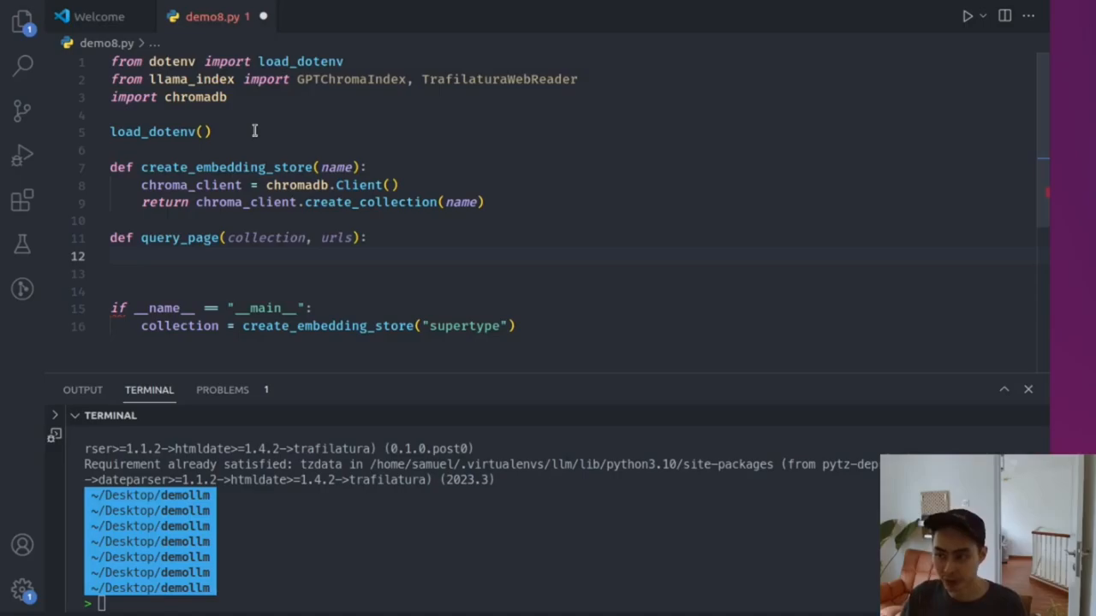
- Load the URLs with TrafilaturaWebReader and build a GPTChromaIndex with chroma_collection=collection
type("docs")
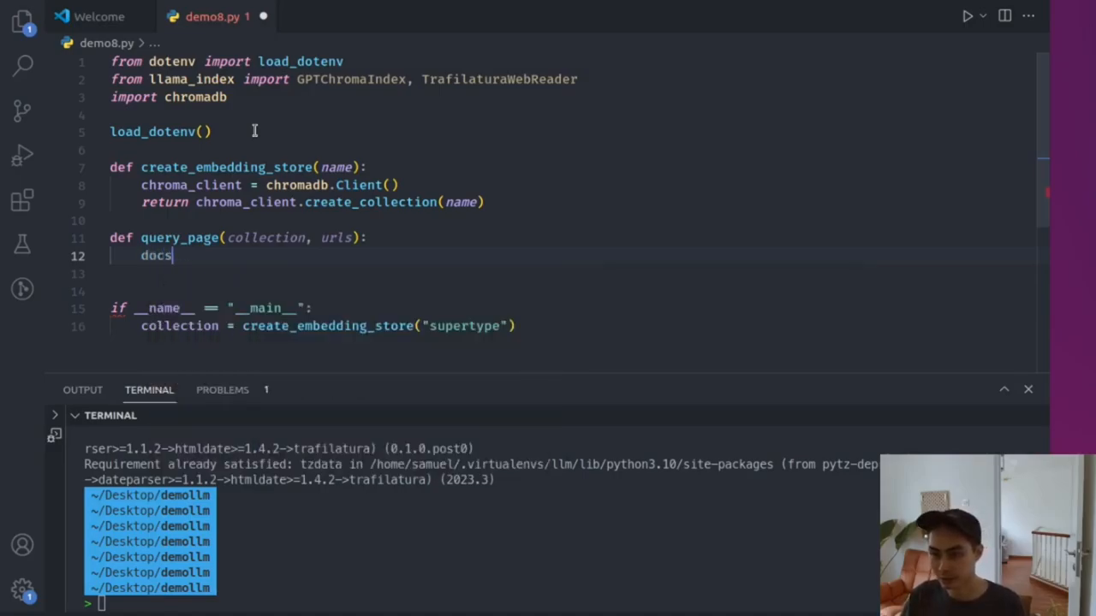
type("= TrafilaturaWebReader")
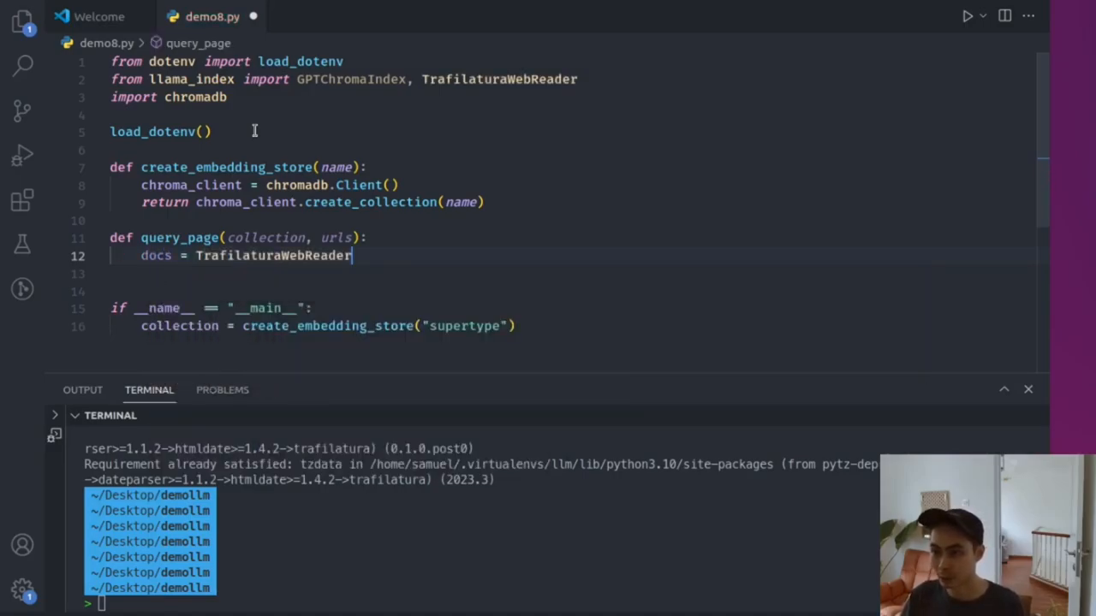
type("().load_data(")
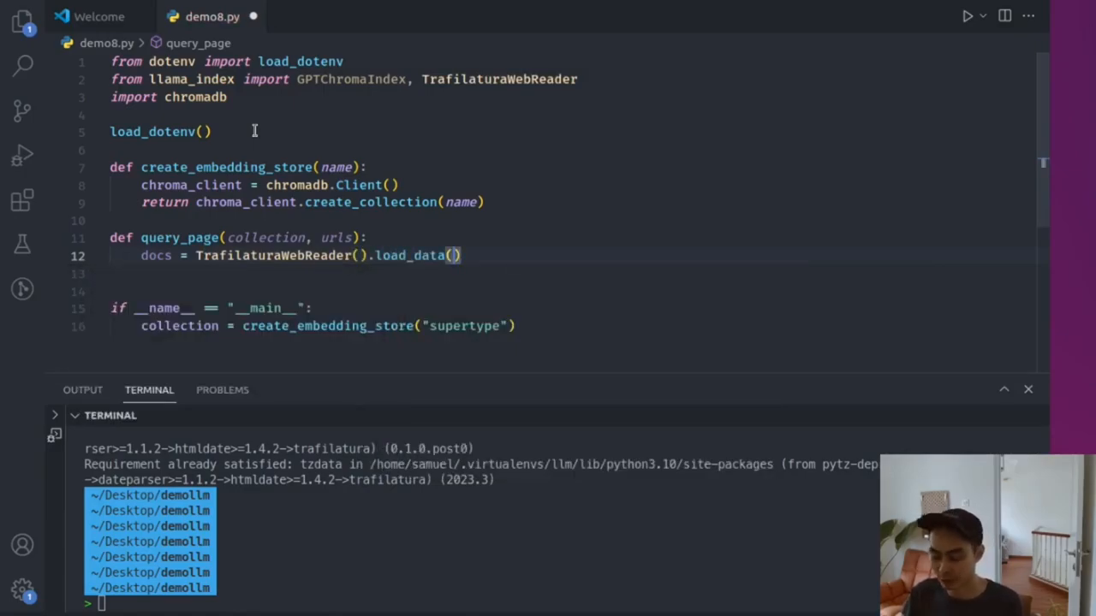
type("urls")
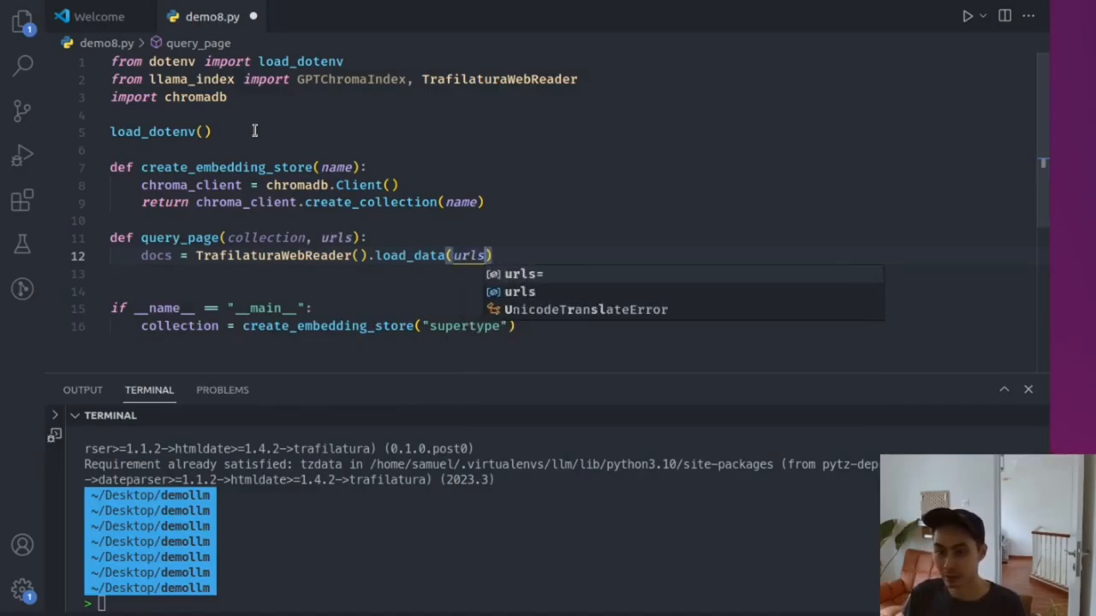
type("index =")
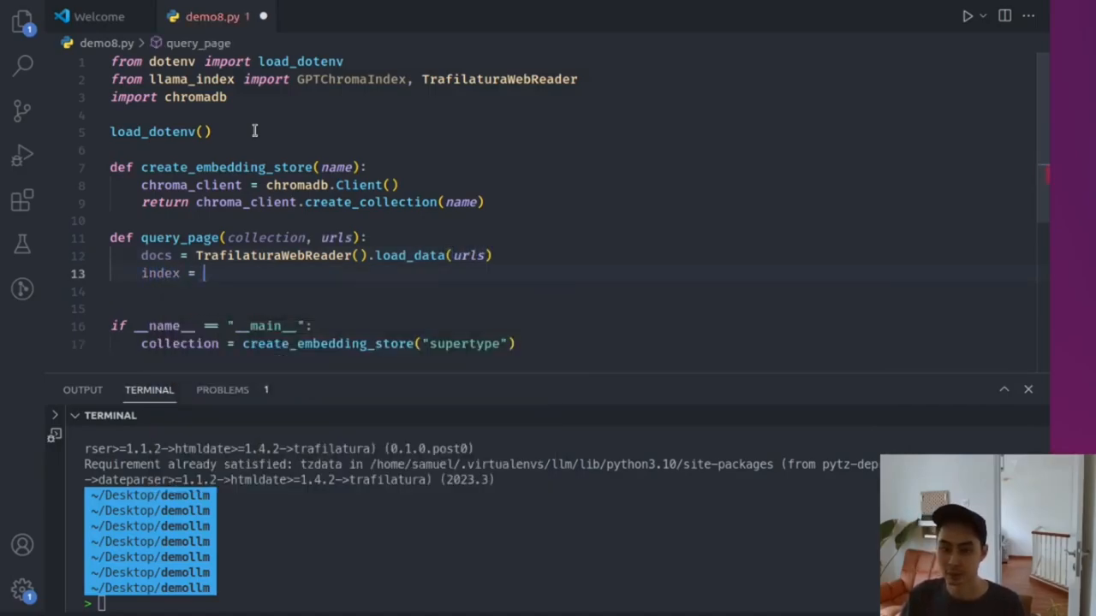
type("GPTChromaIndex.from_documents")
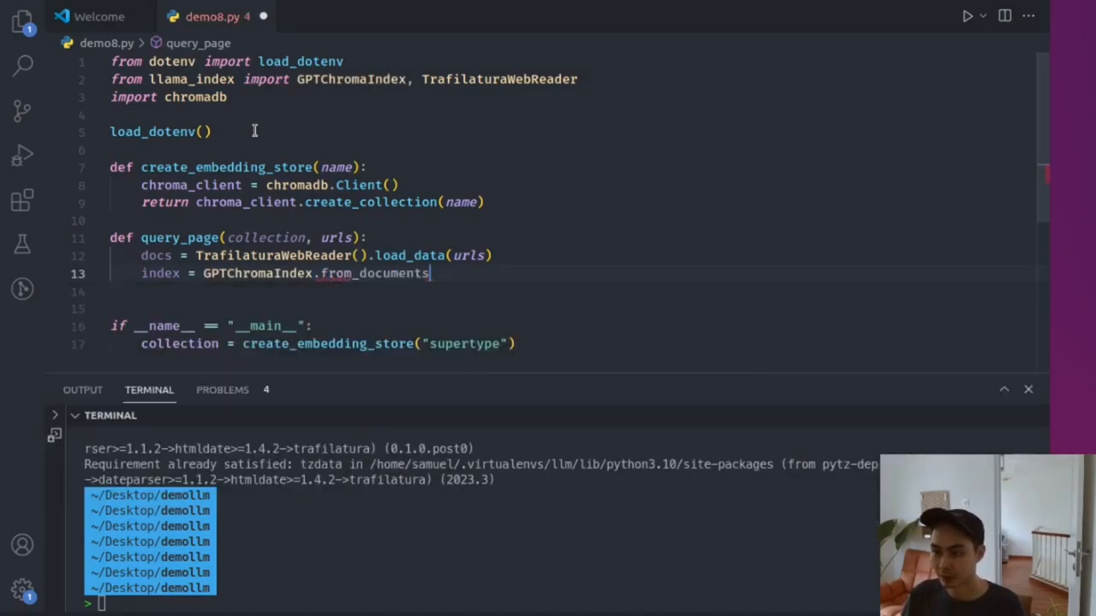
type("(docs,")
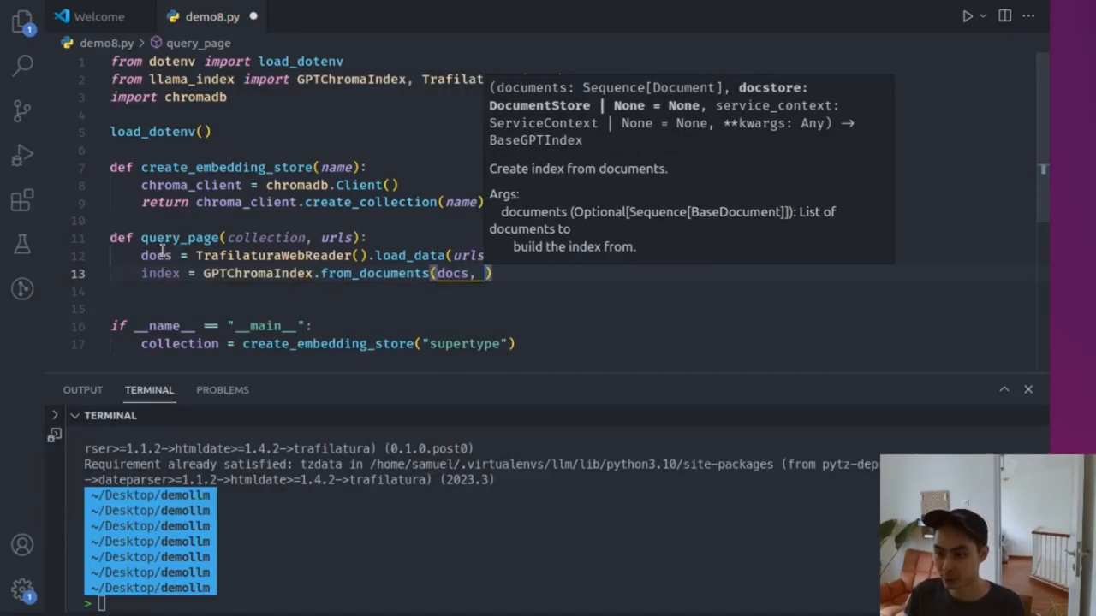
mouse_move(460, 265)
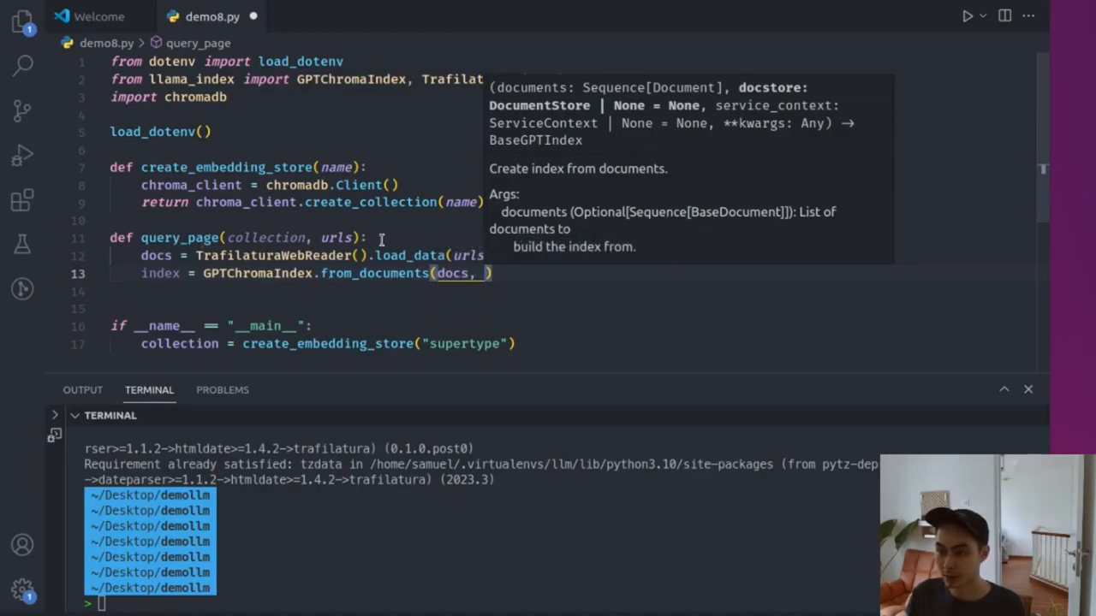
type("c")
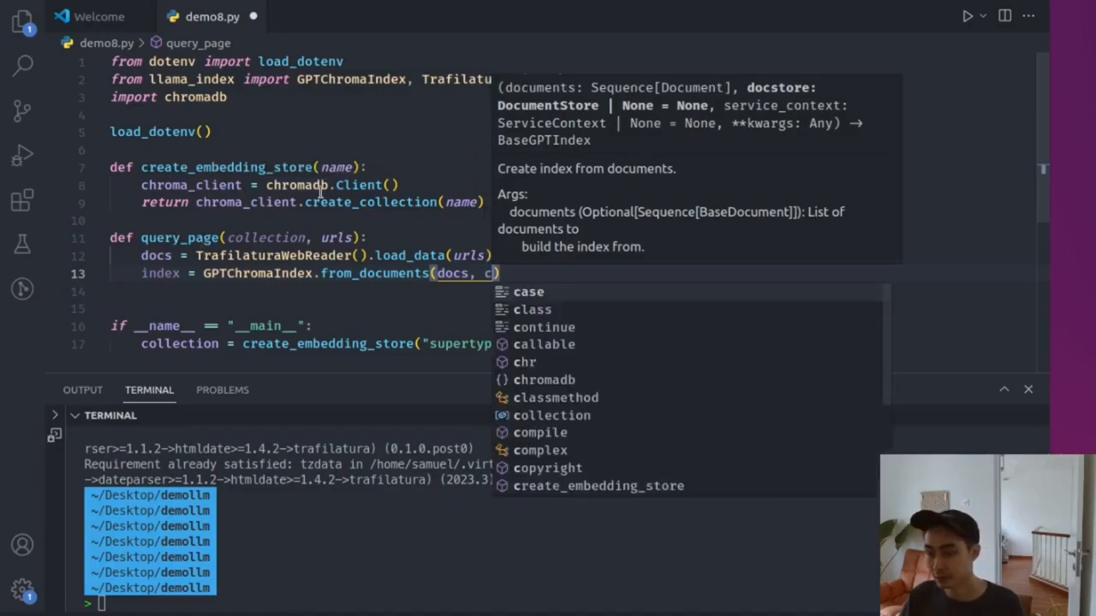
type("hroma_collection=")
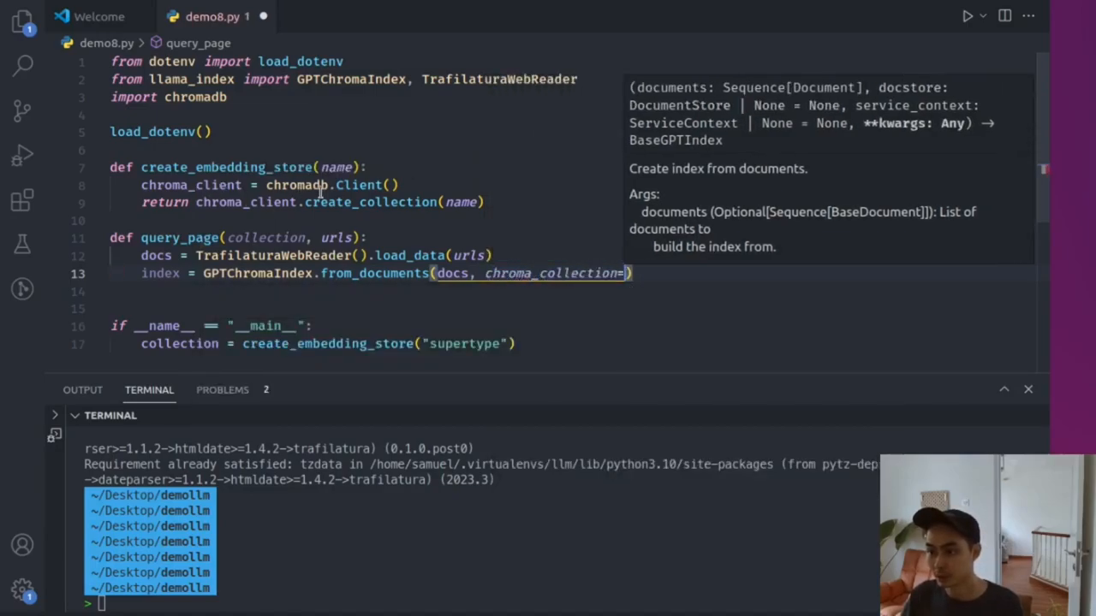
type("collection")
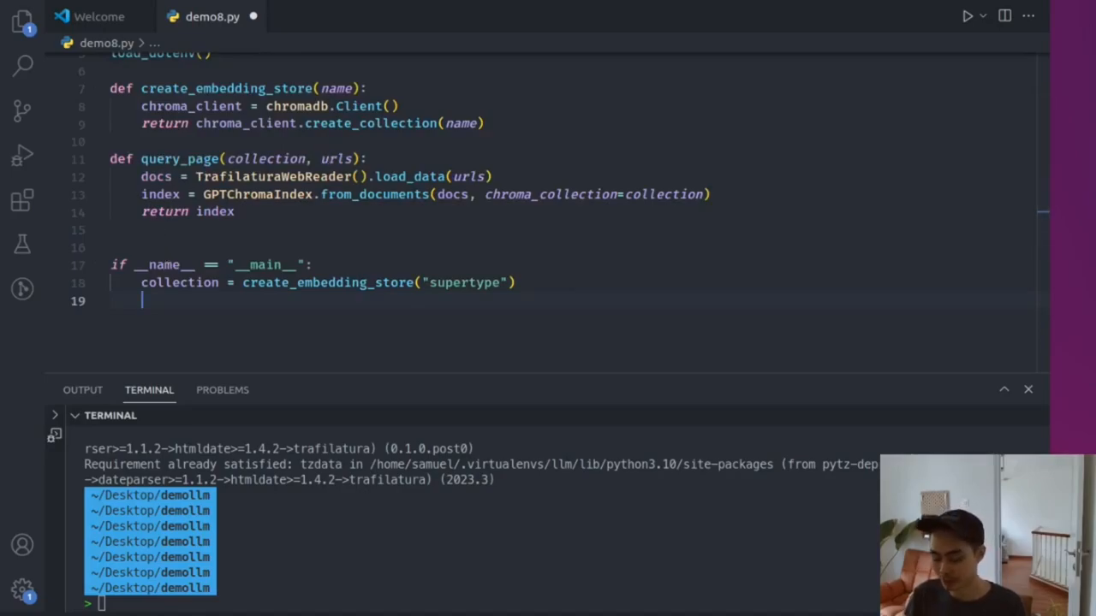
type("url_list =")
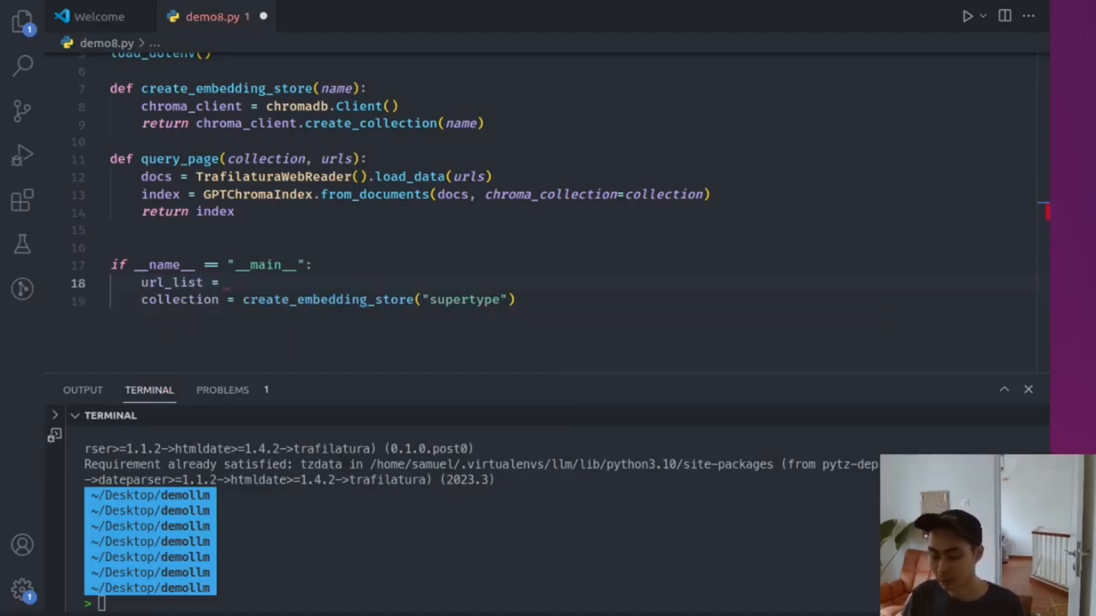
type("[\"\"]")
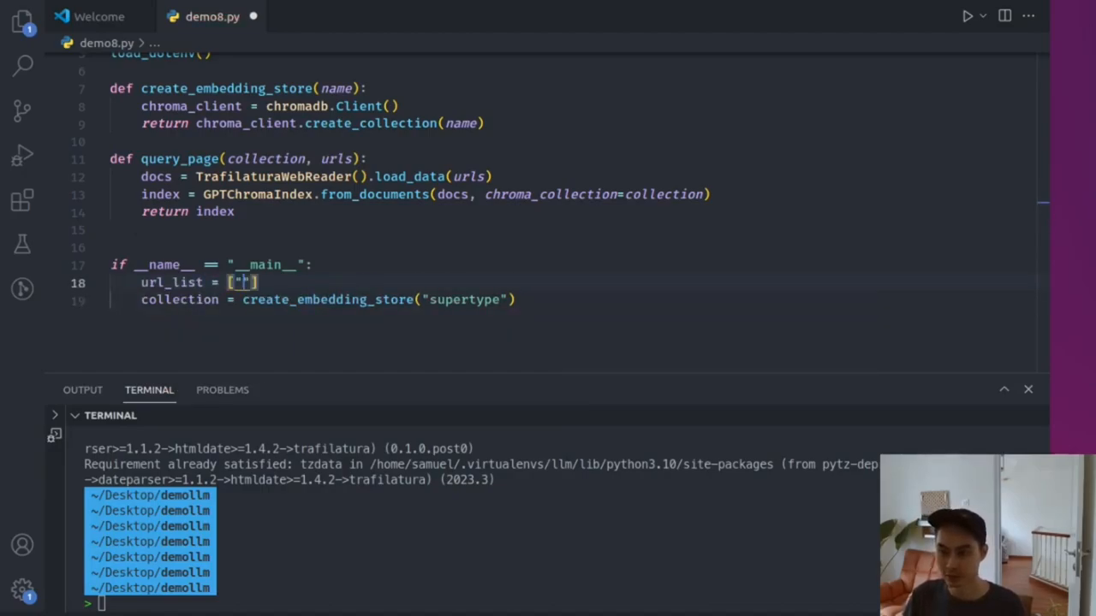
type("https://supertype.ai")
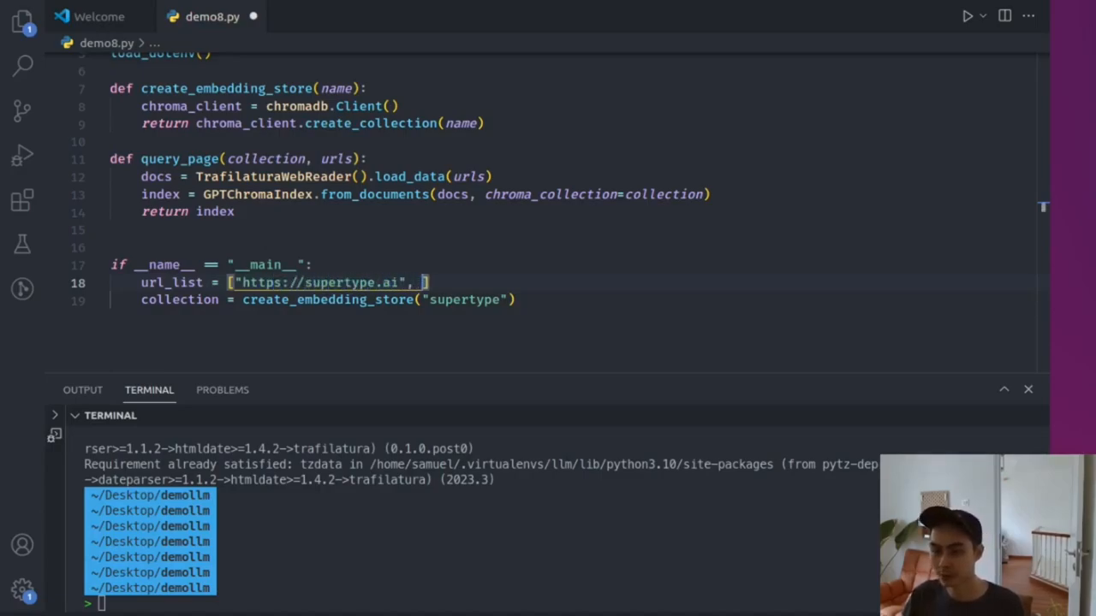
type("\"https://s")
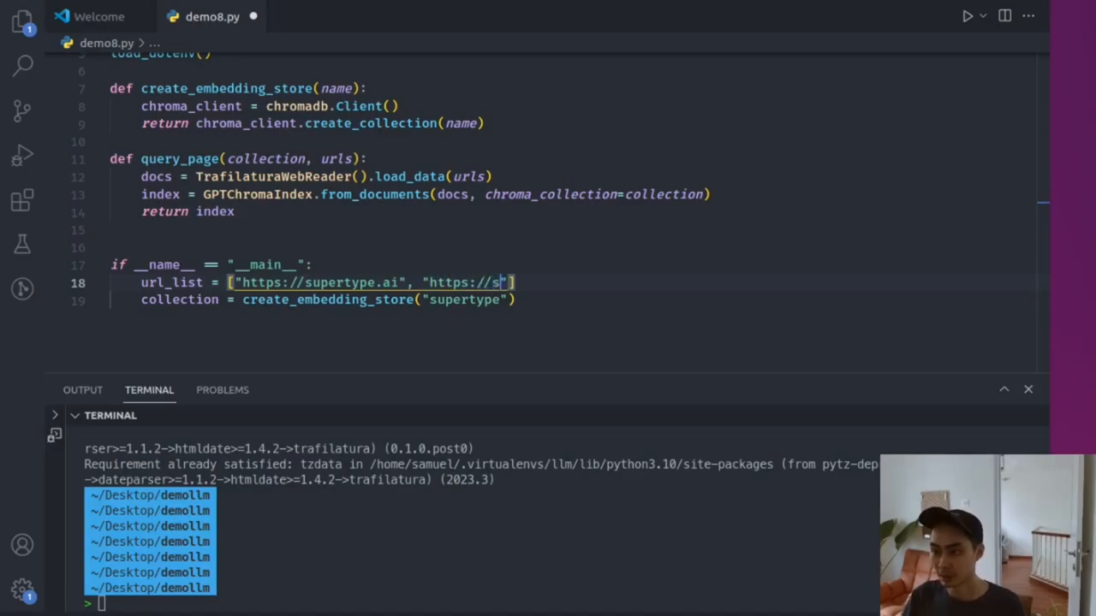
type("upertype.ai;")
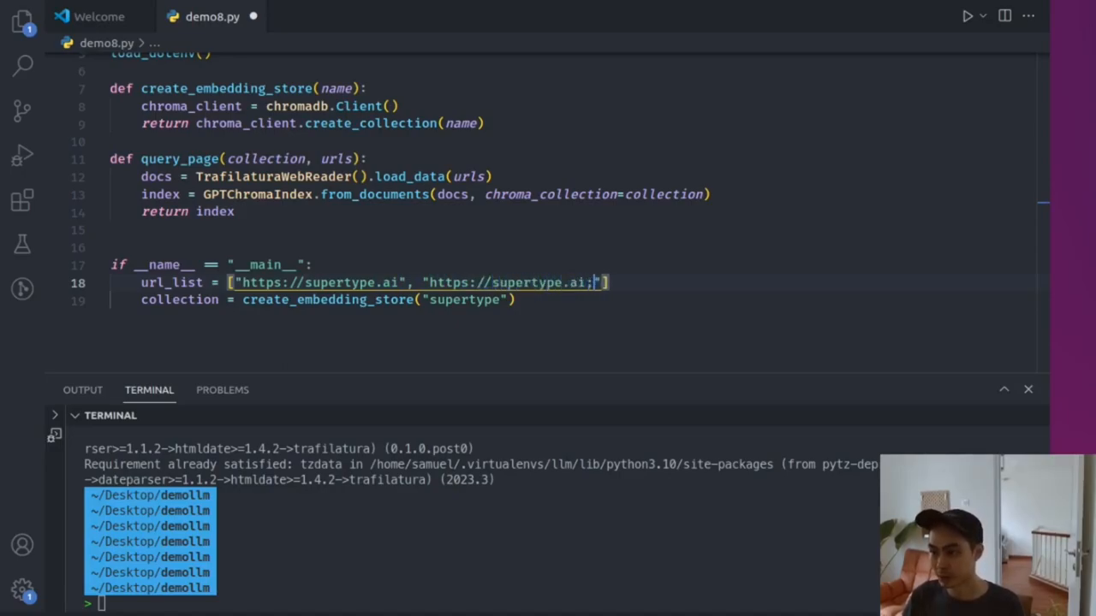
type("/about-us")
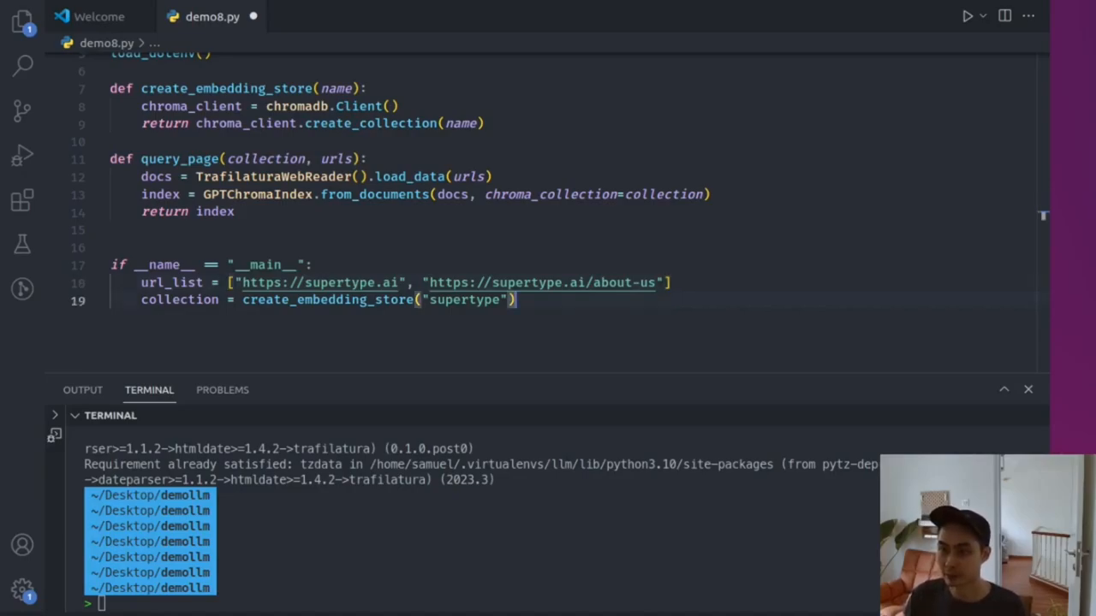
key("Enter")
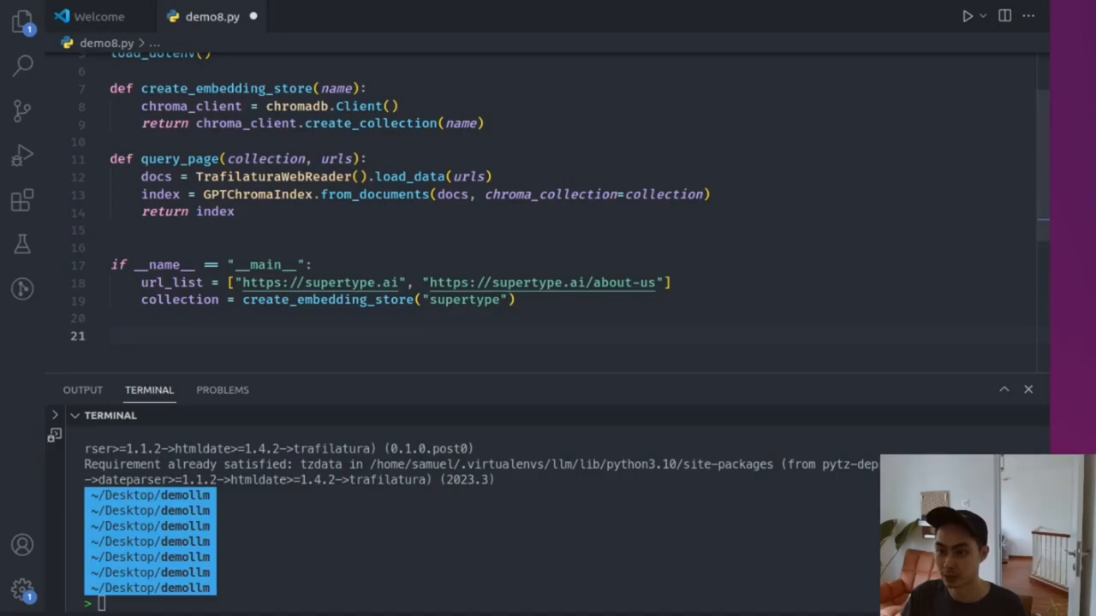
type("query_page")
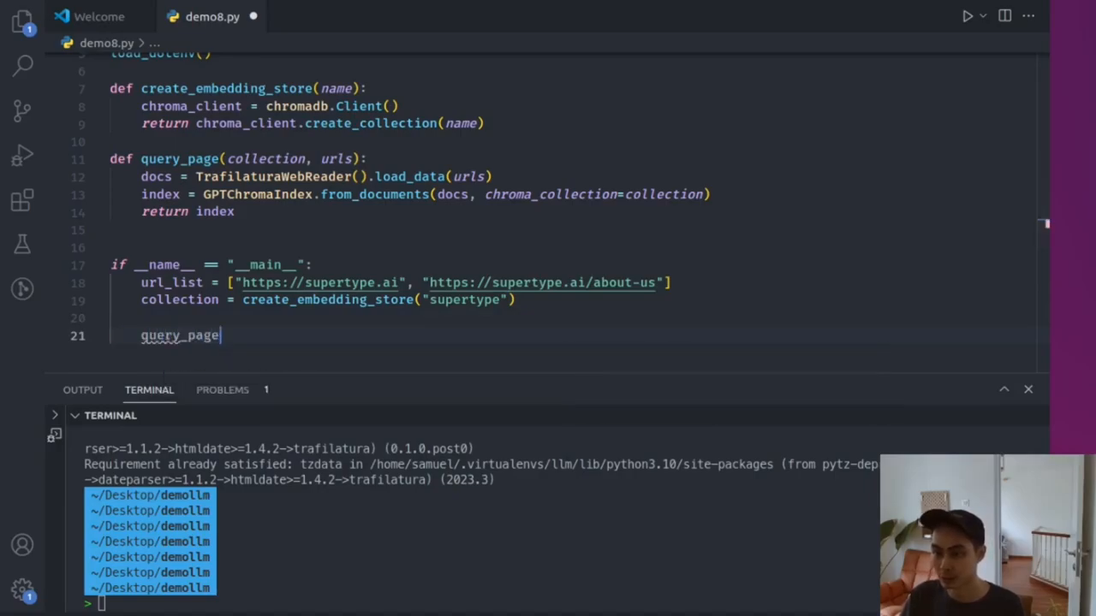
type("(collection, url_list")
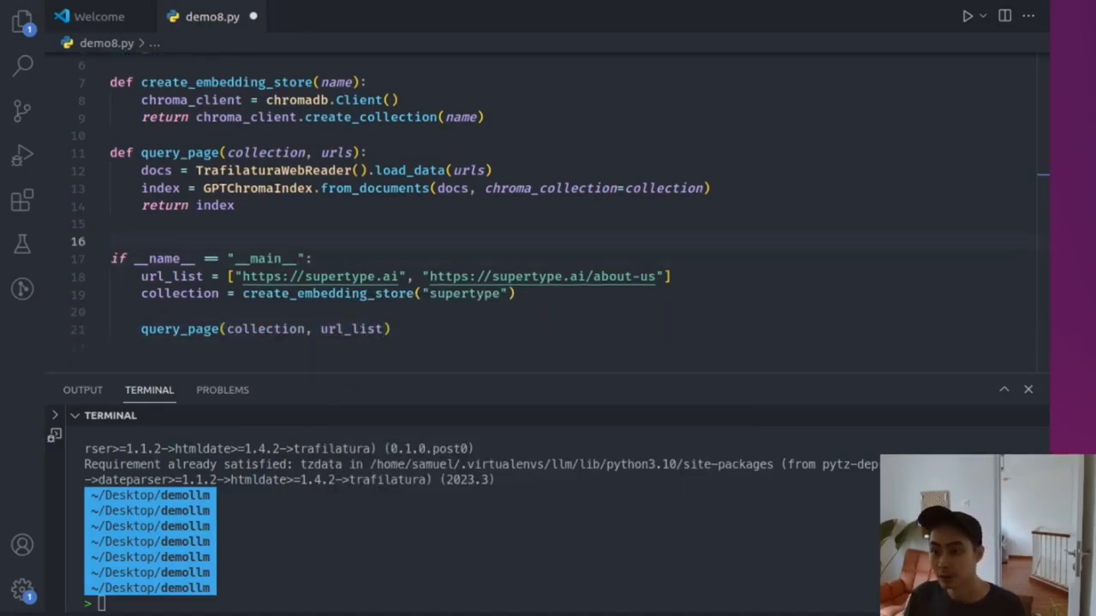
mouse_move(162, 258)
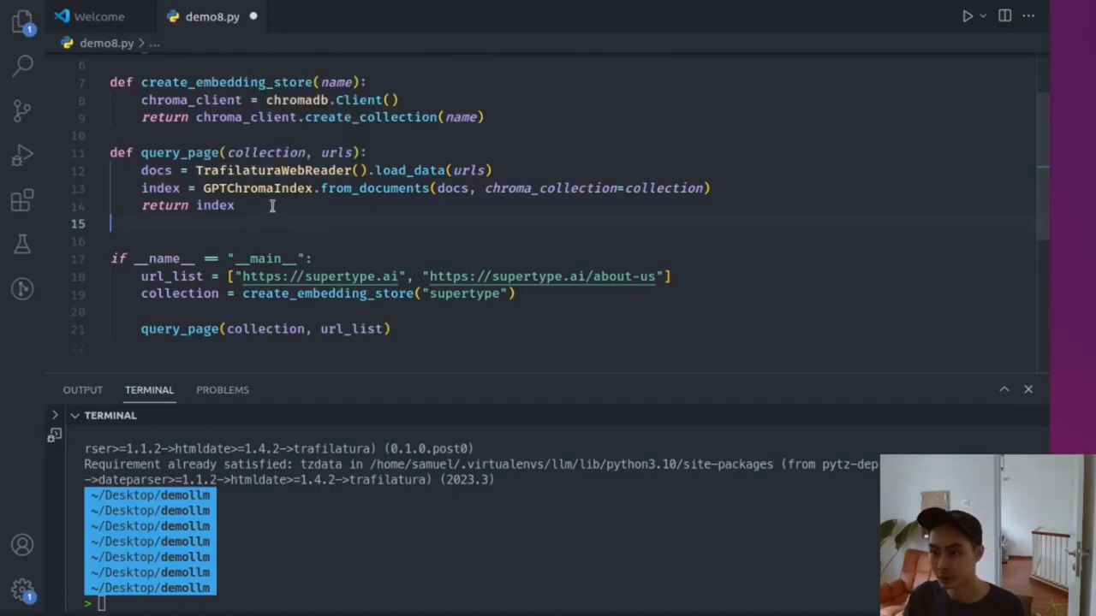
- Add a questions parameter and a for loop over each question
type("de")
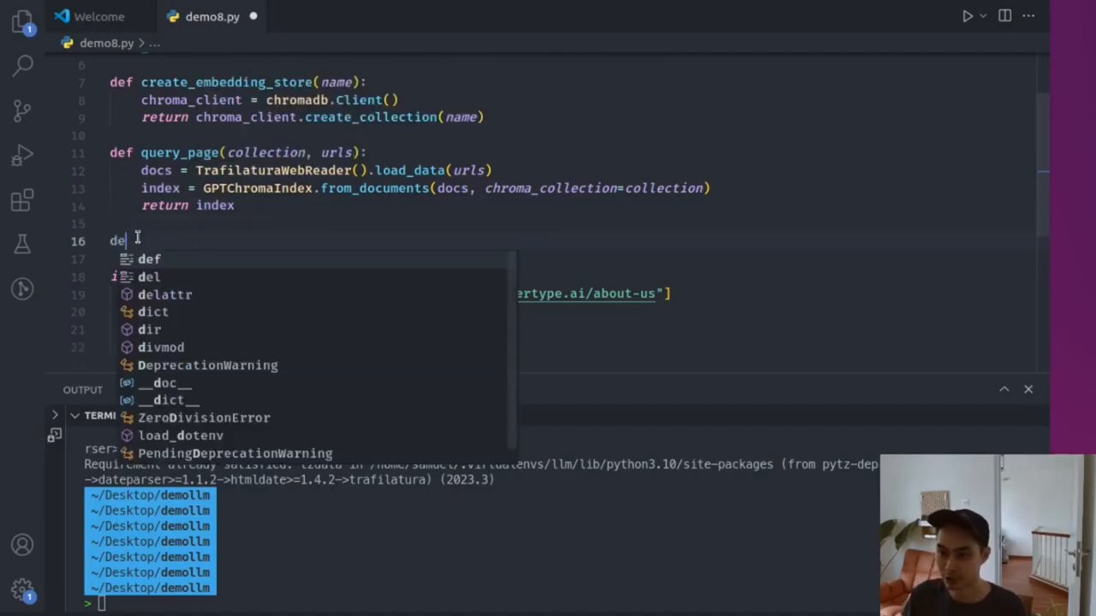
type("ask_")
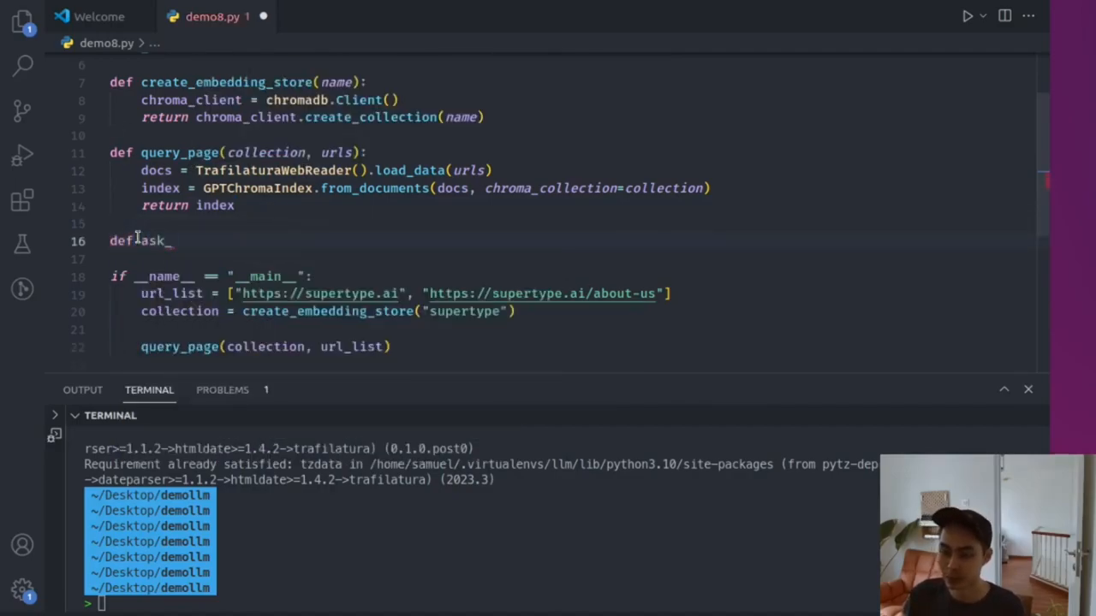
type("questi")
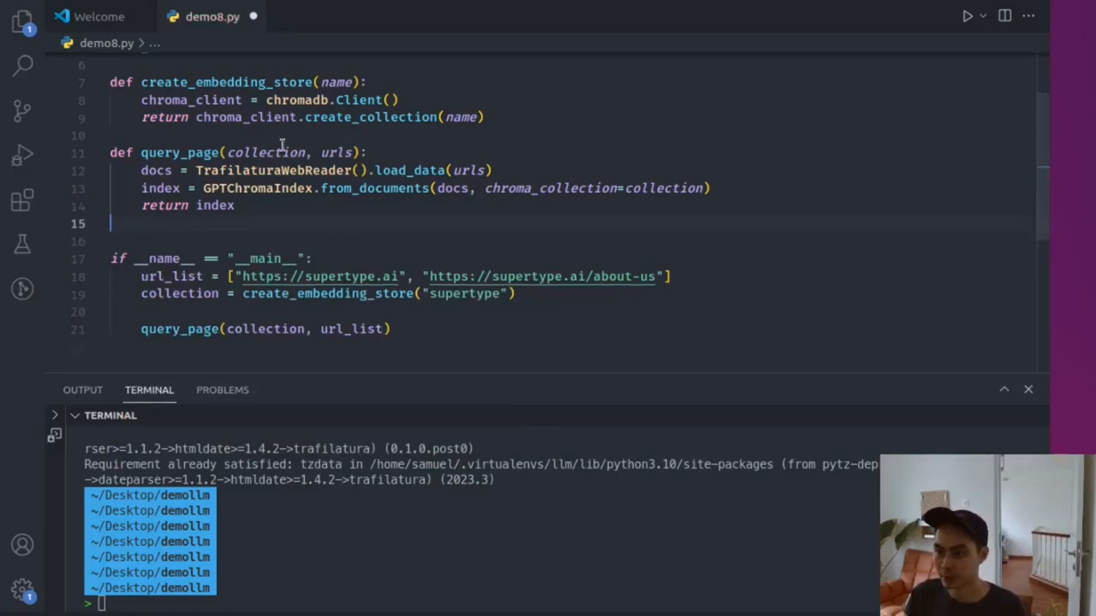
type(", qu")
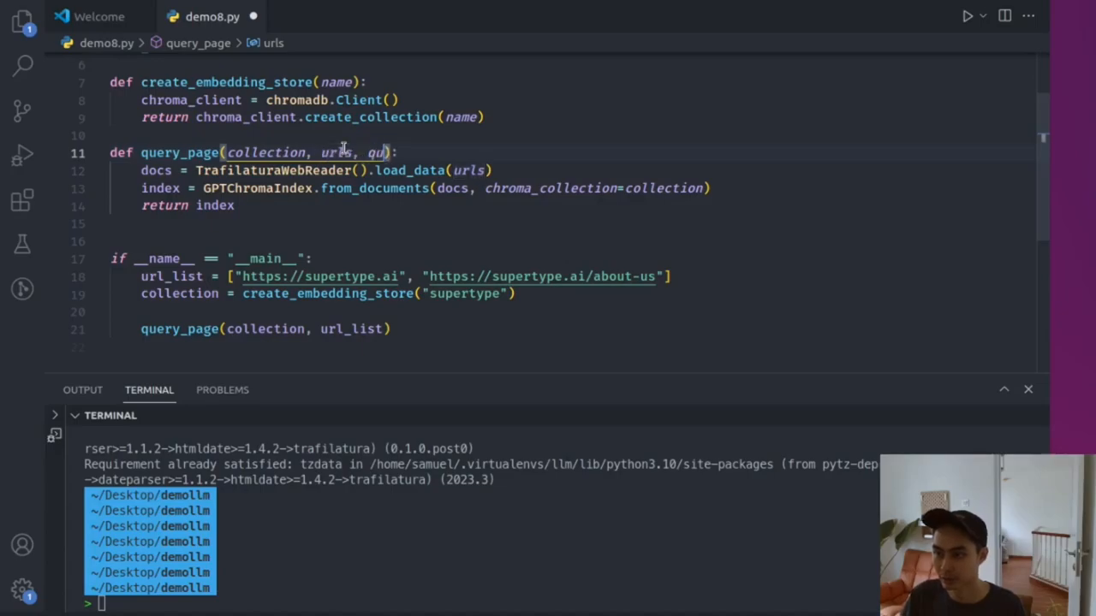
type("estions")
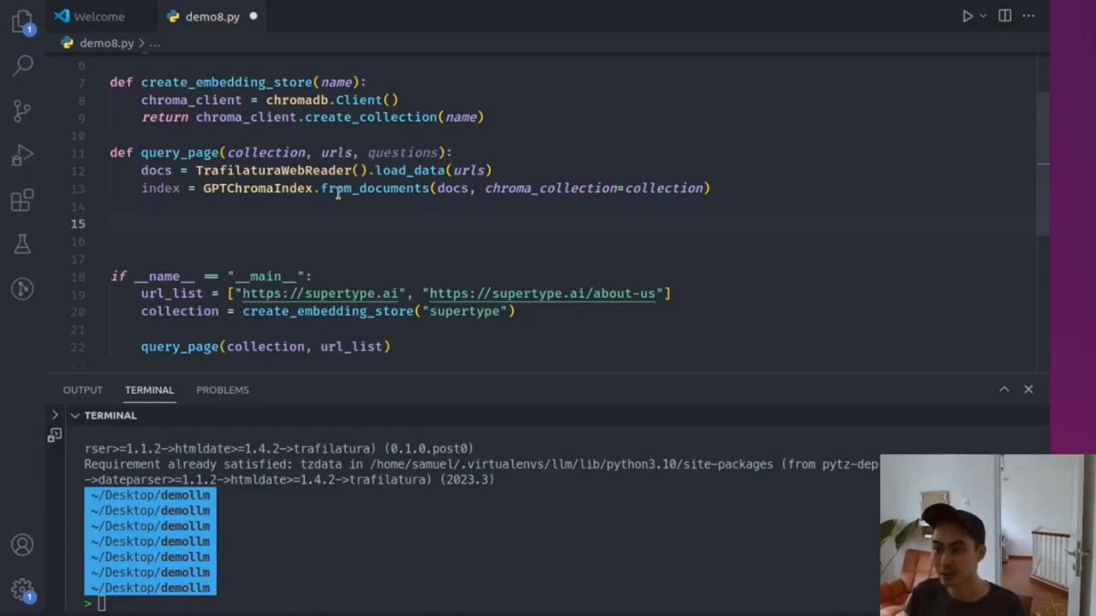
type("for ques")
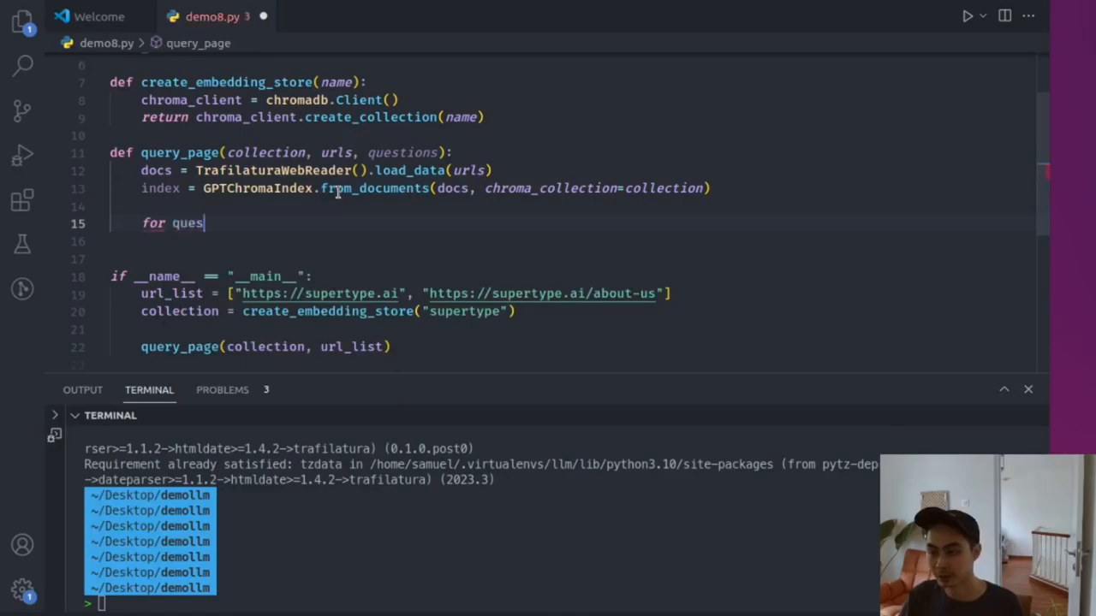
type("tion in questions")
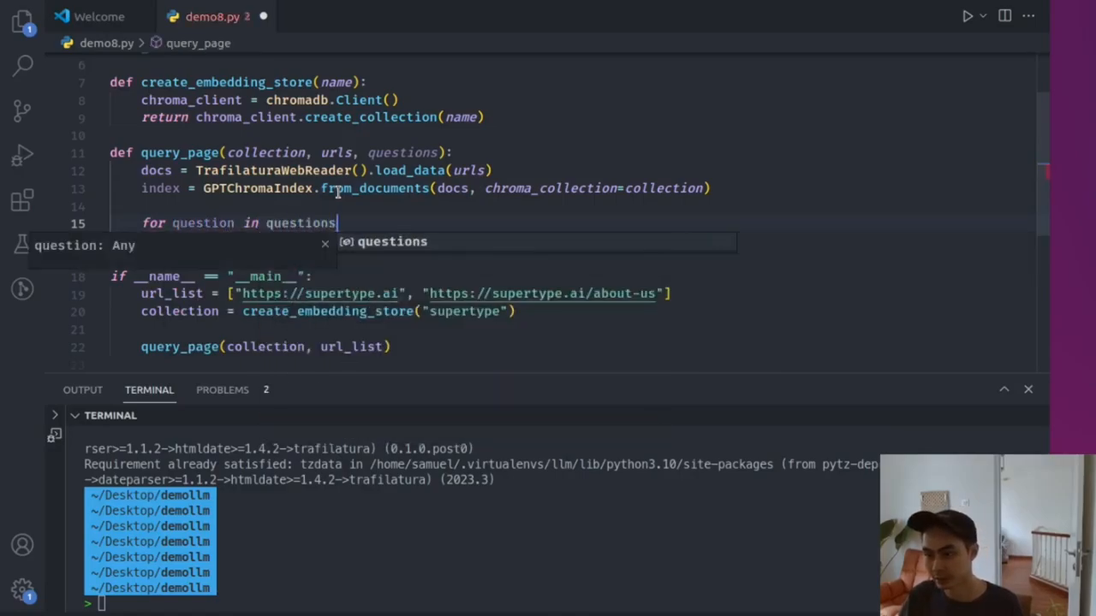
- Print each question and the index's answer to it inside the loop
type("print()")
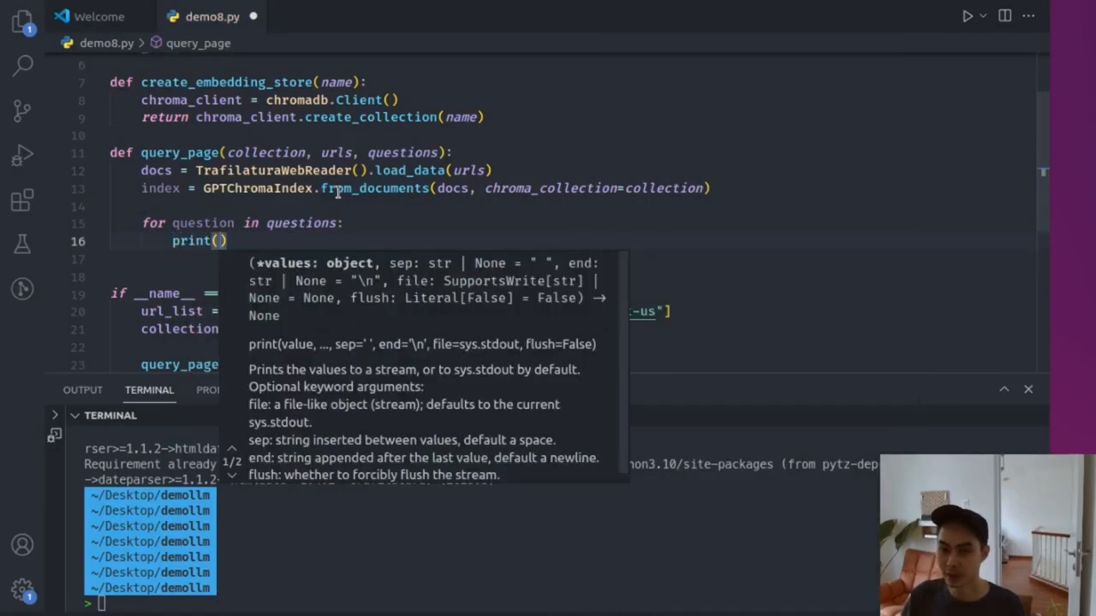
type("f\"Query")
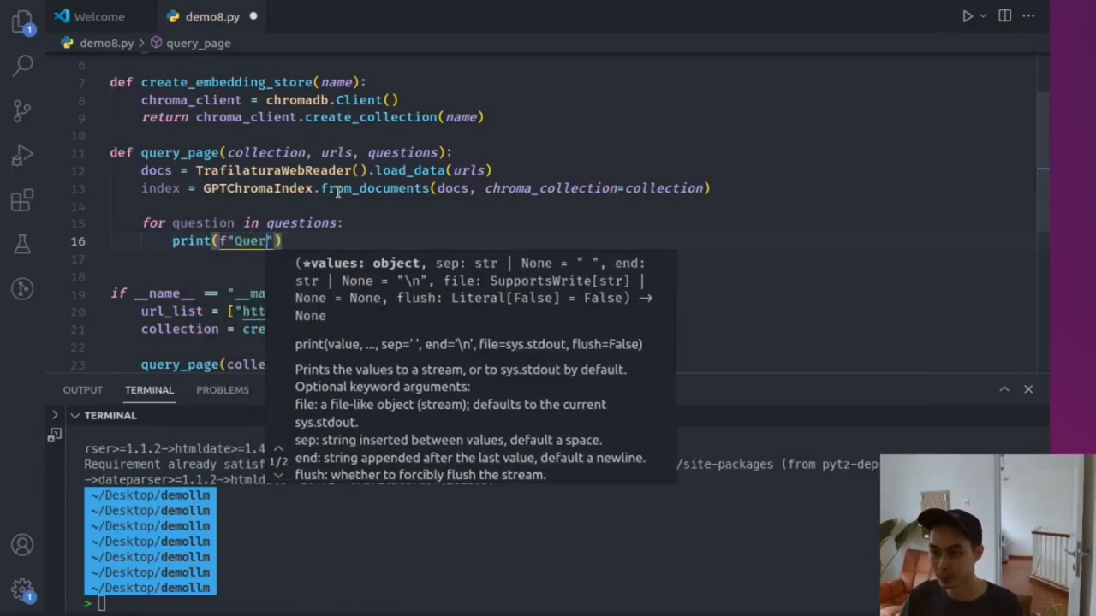
type("Question:")
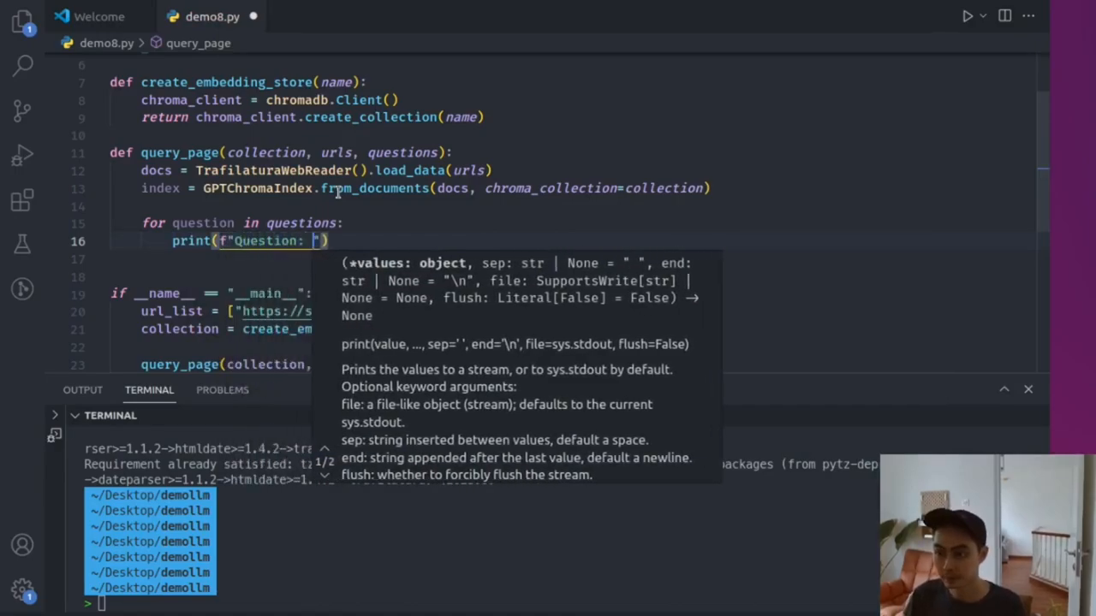
type("{question} \\n")
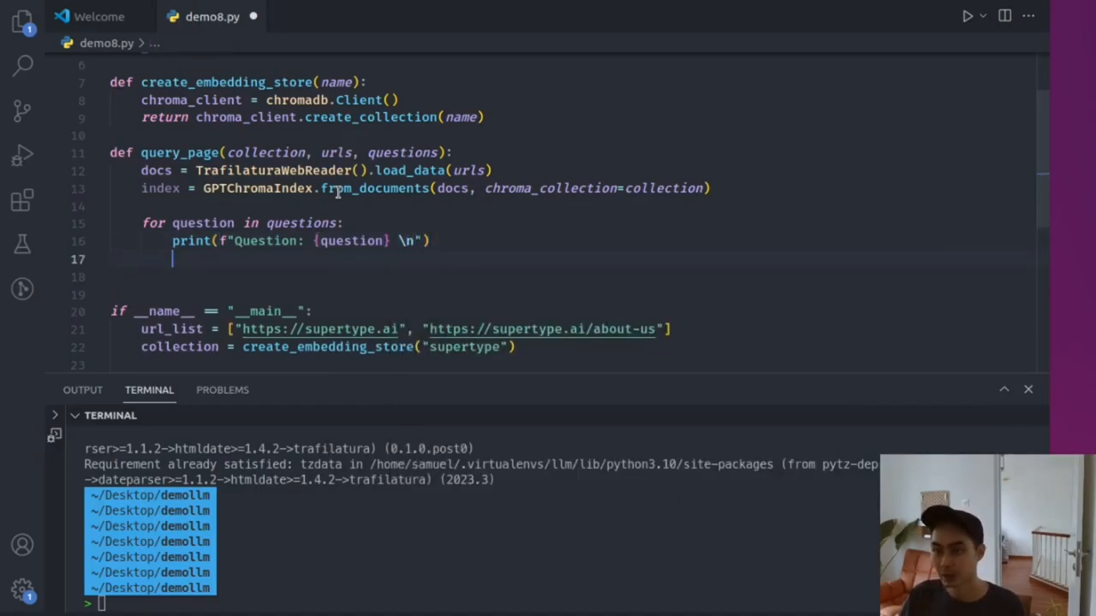
type("print(f\"Answer: {}\"")
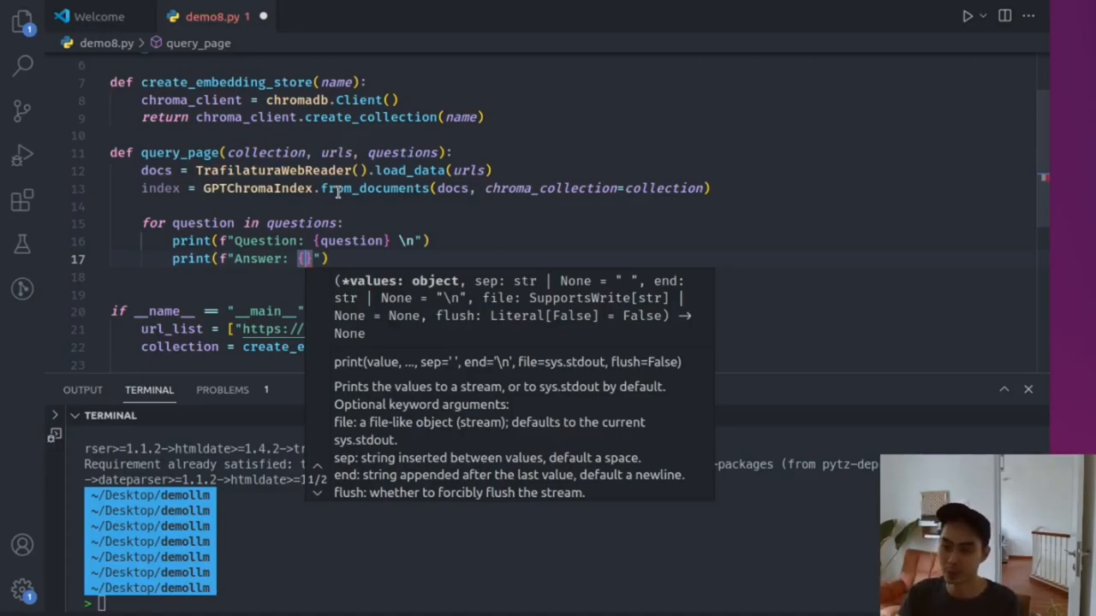
type("index.quer")
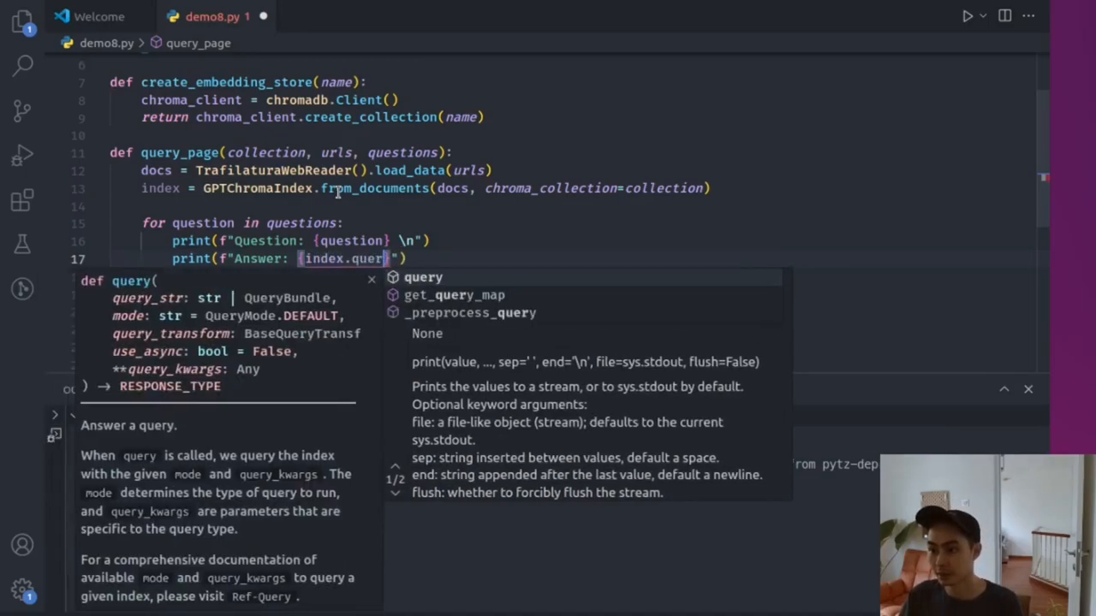
type("(question)}")
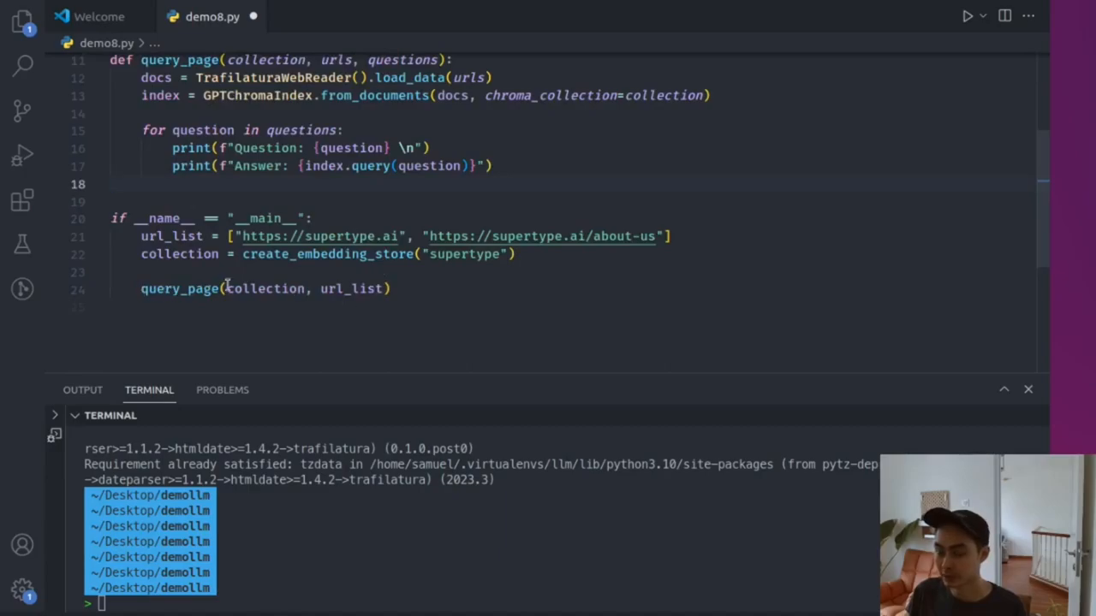
mouse_move(354, 288)
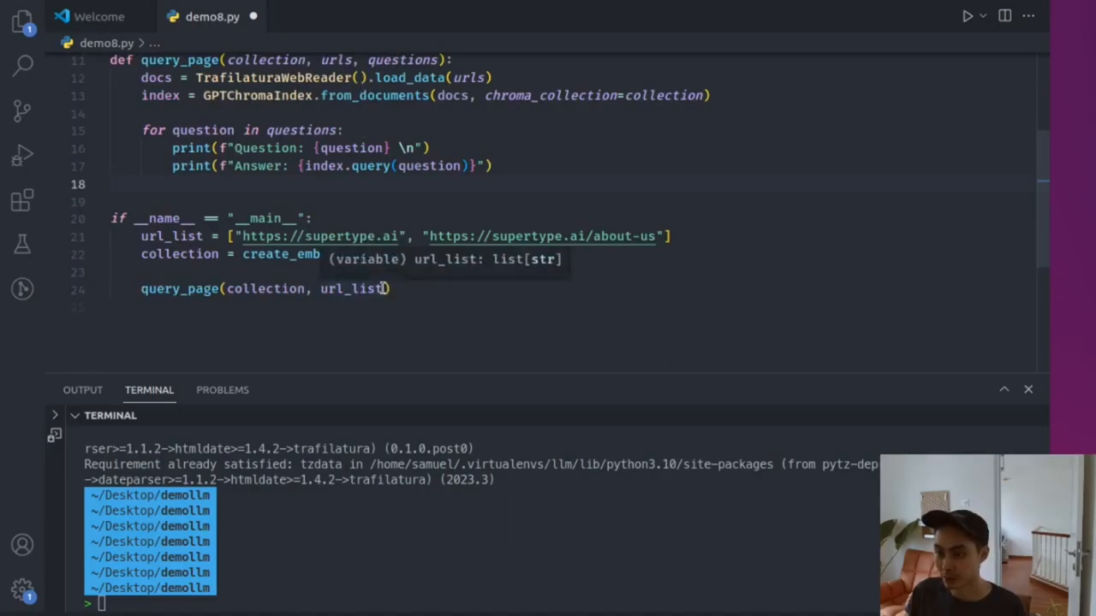
- Pass questions as the query call's third argument and start a questions list
type(", questions")
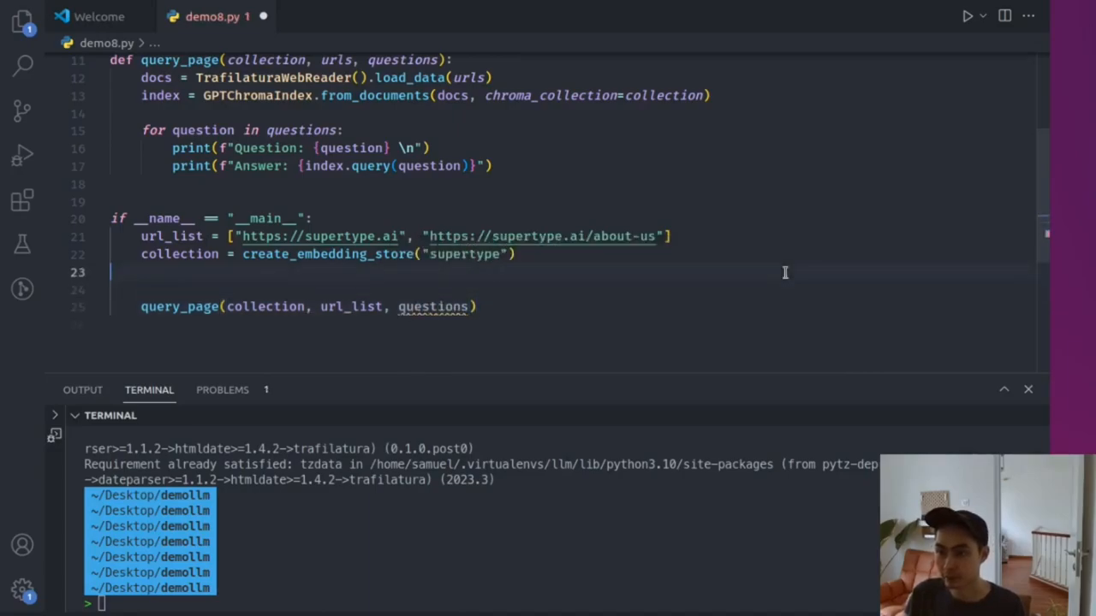
type("questions =")
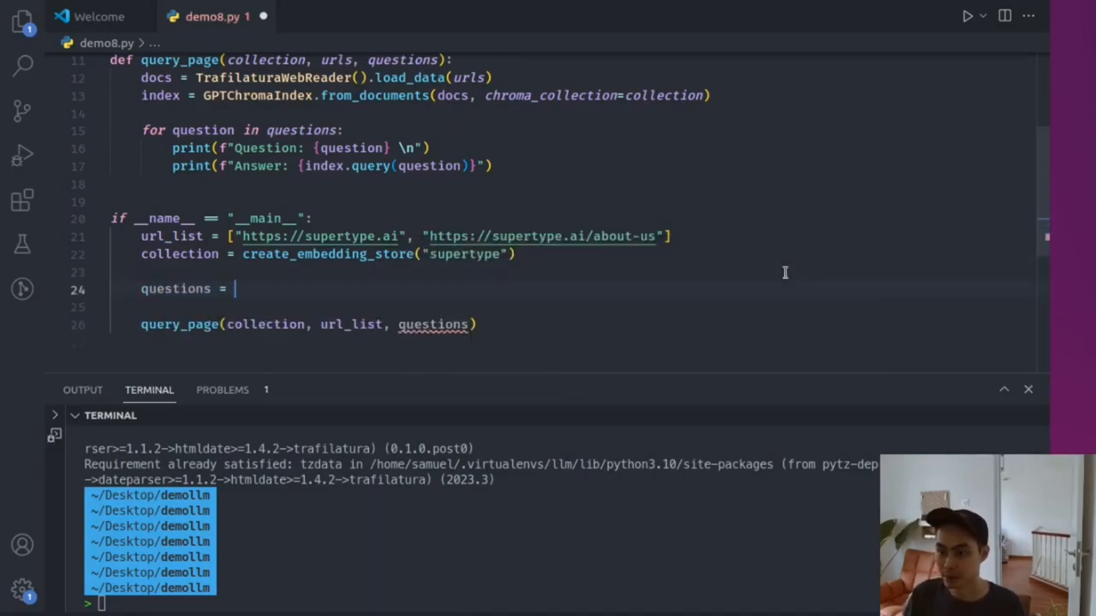
type("[")
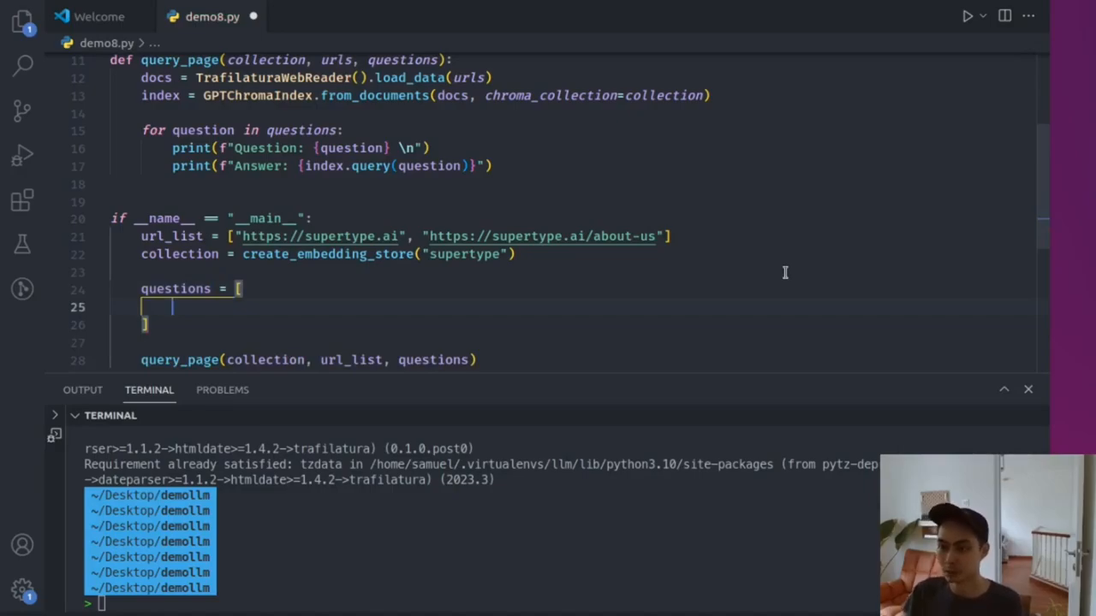
mouse_move(577, 208)
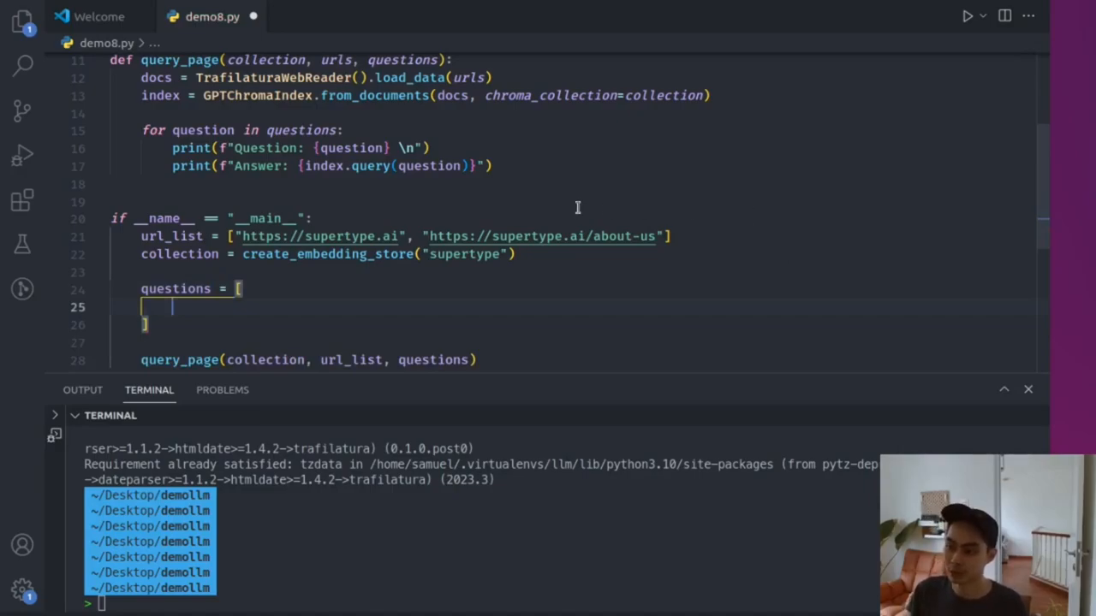
mouse_move(485, 248)
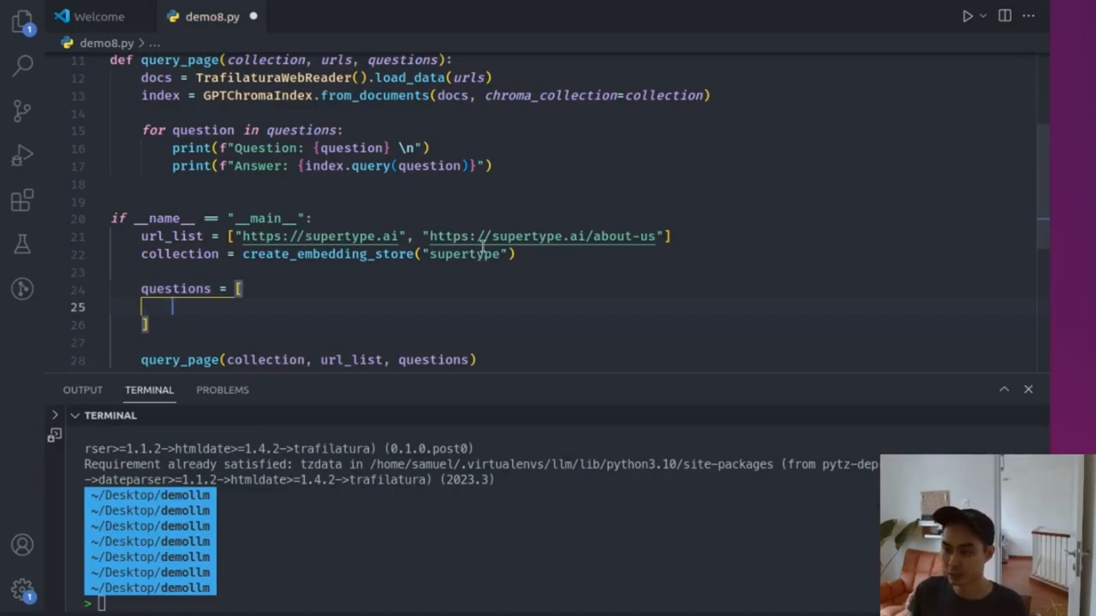
mouse_move(625, 251)
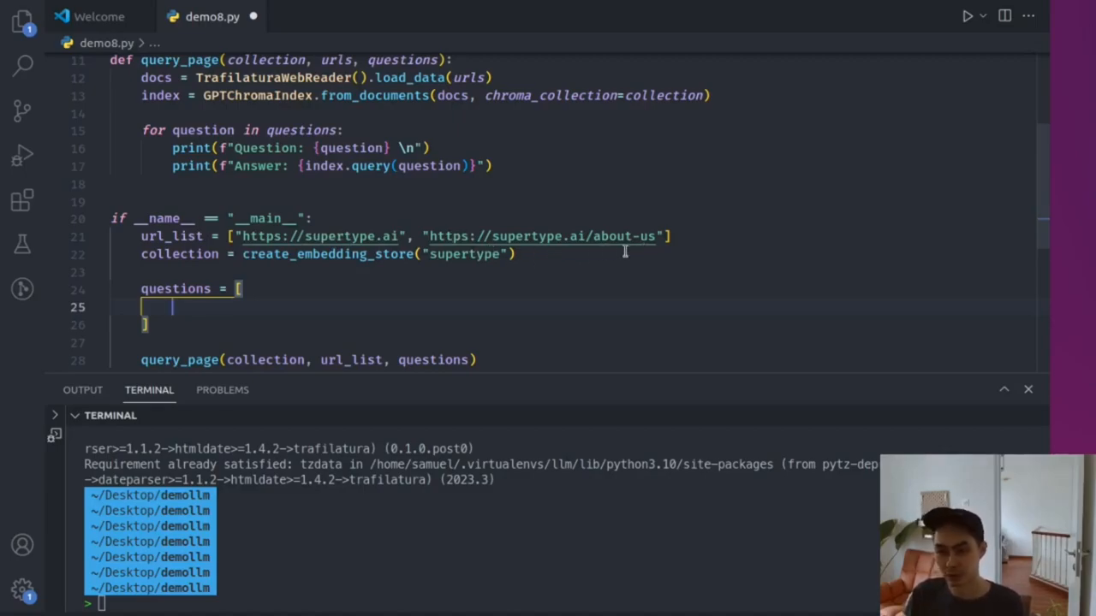
type("\"\"")
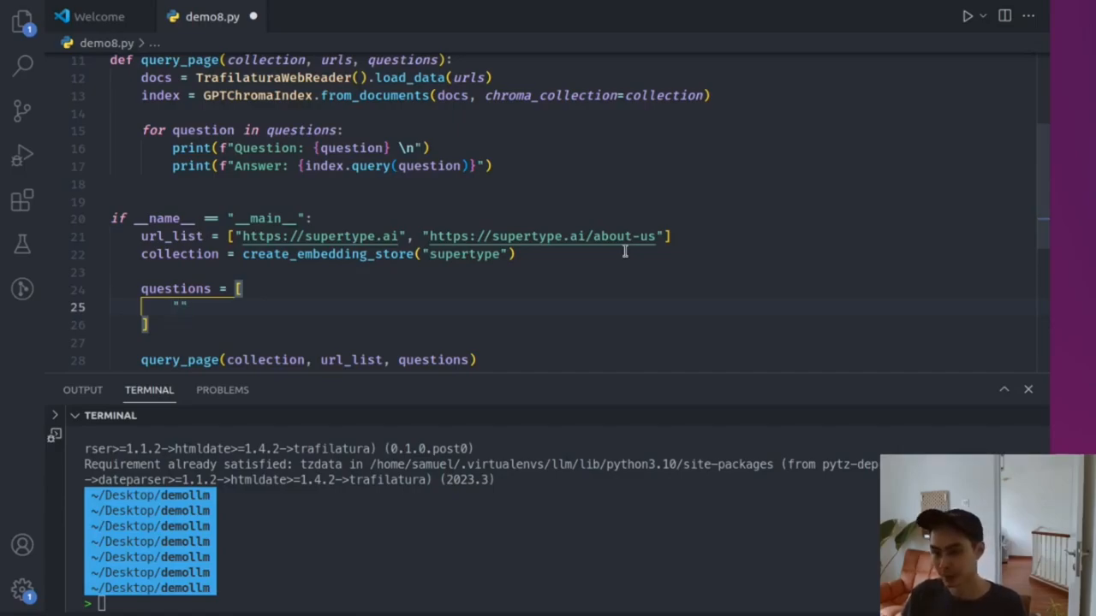
- Fill the list with questions on supertype.ai's members, problems and values, and save
type("Who are t")
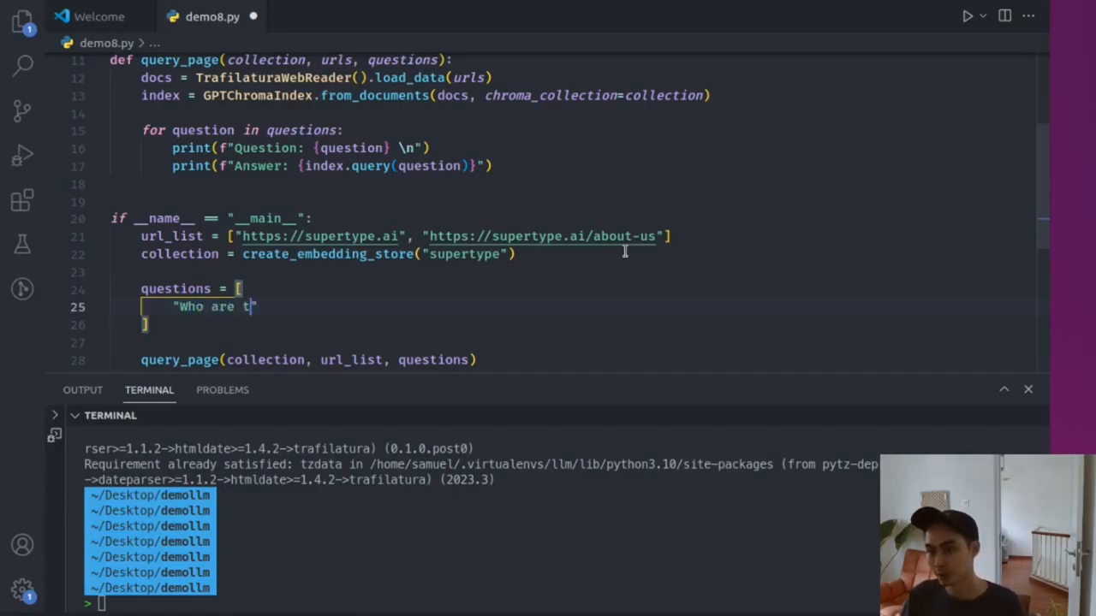
type("he members of s")
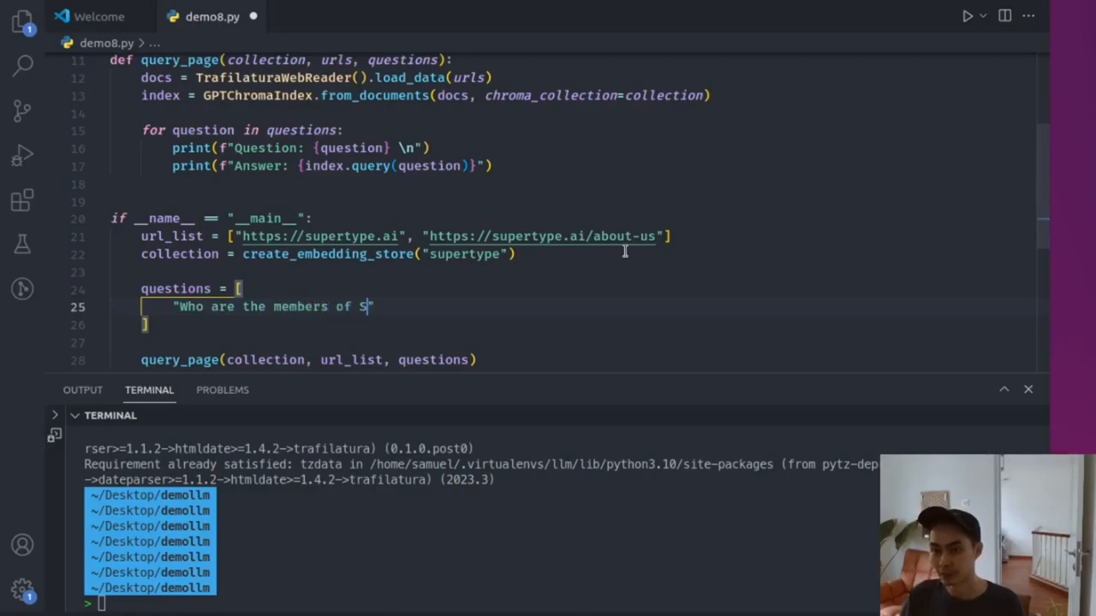
type("upertype")
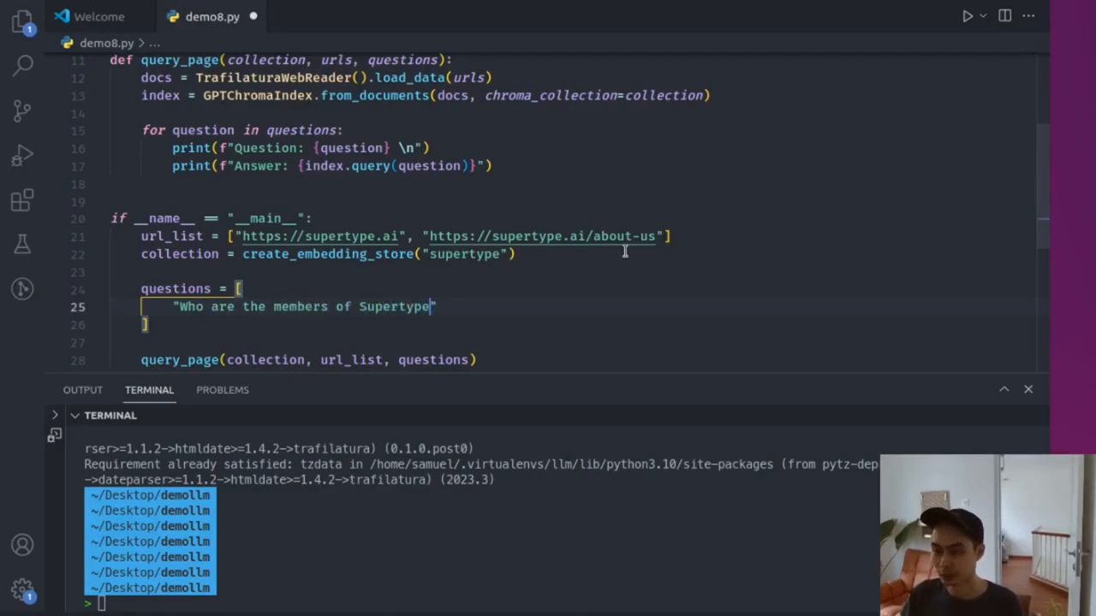
type(".ai")
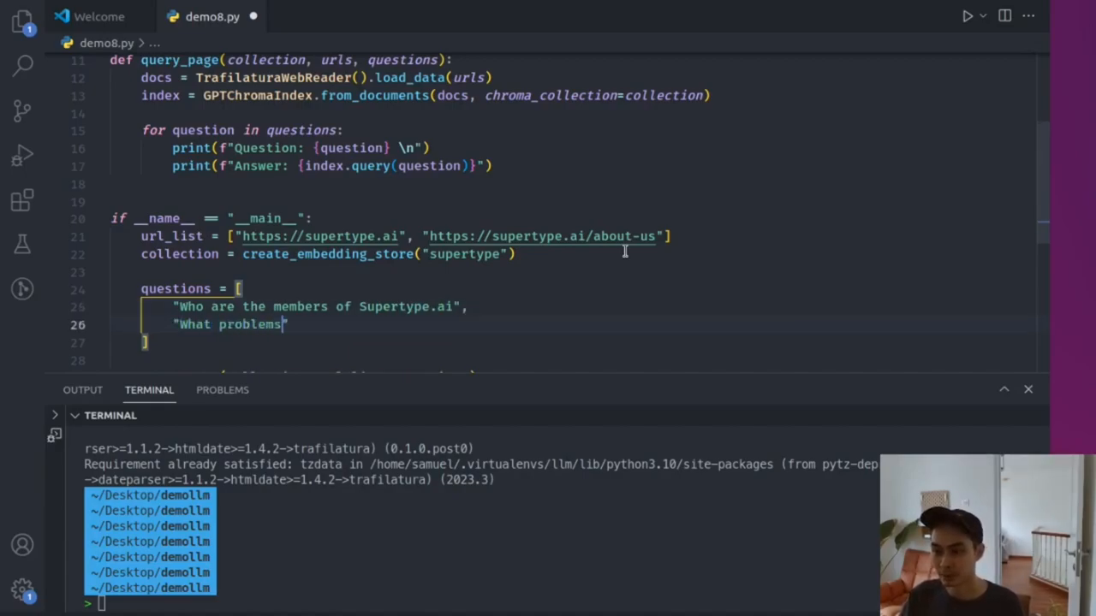
type("are they tri")
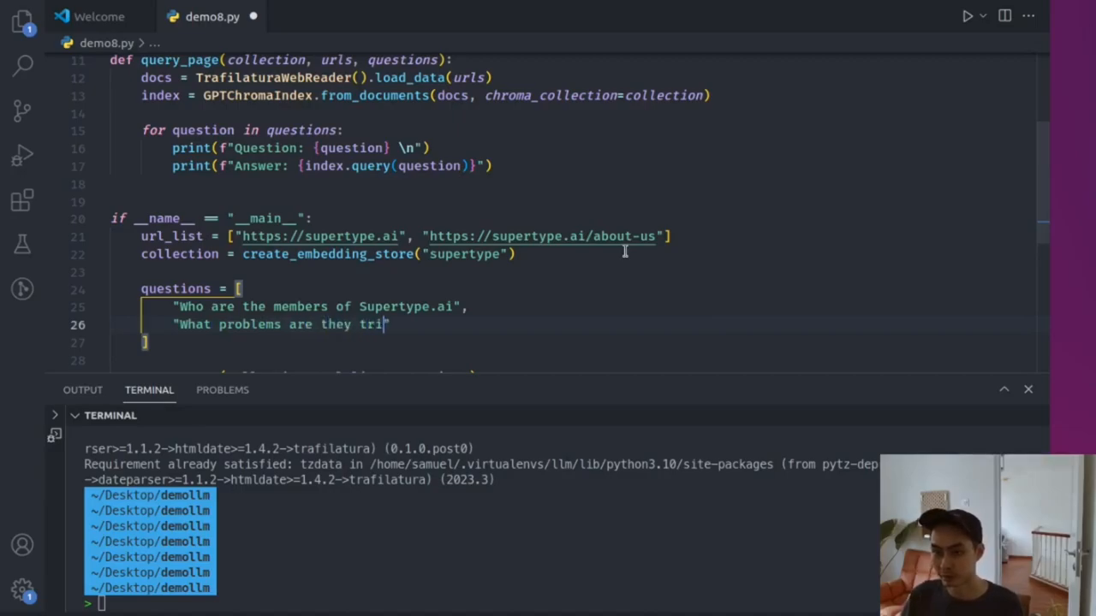
type("ying to solve")
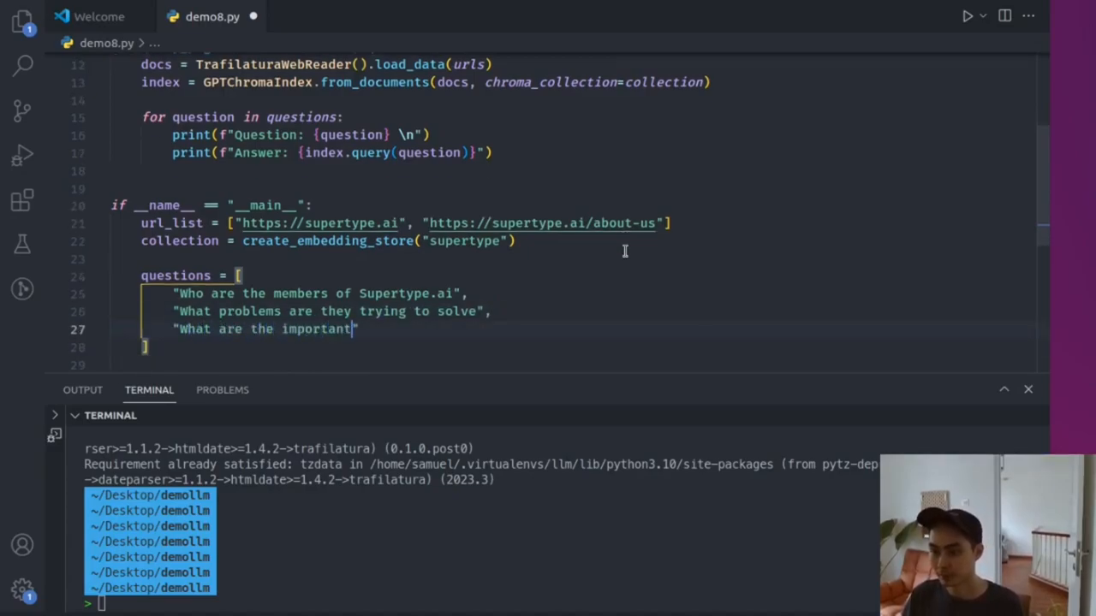
type("values at the company")
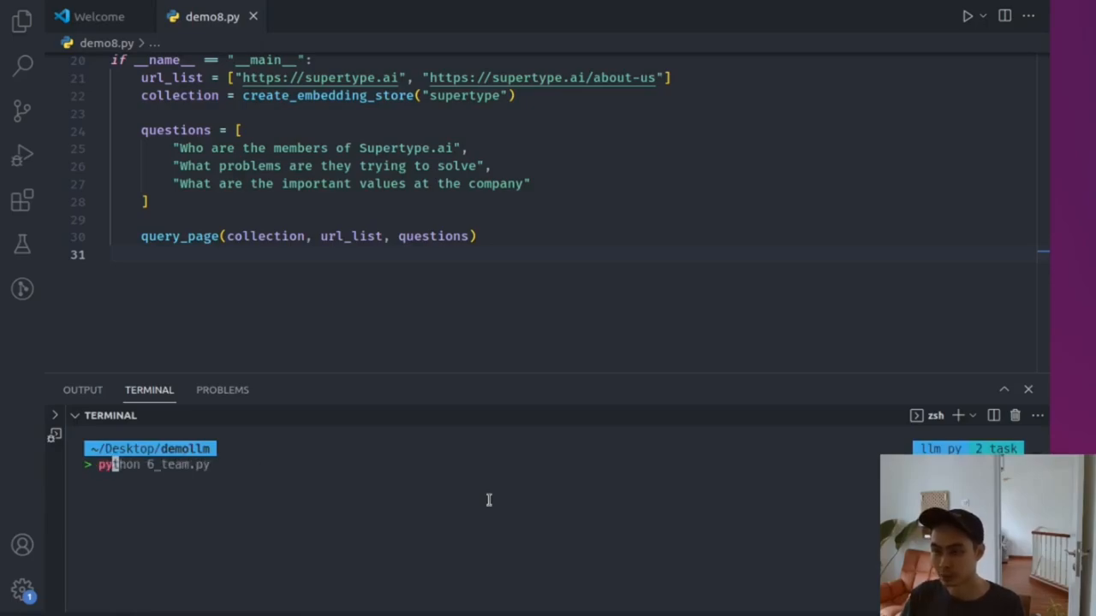
- Run python demo8.py in the integrated terminal
type("demo8")
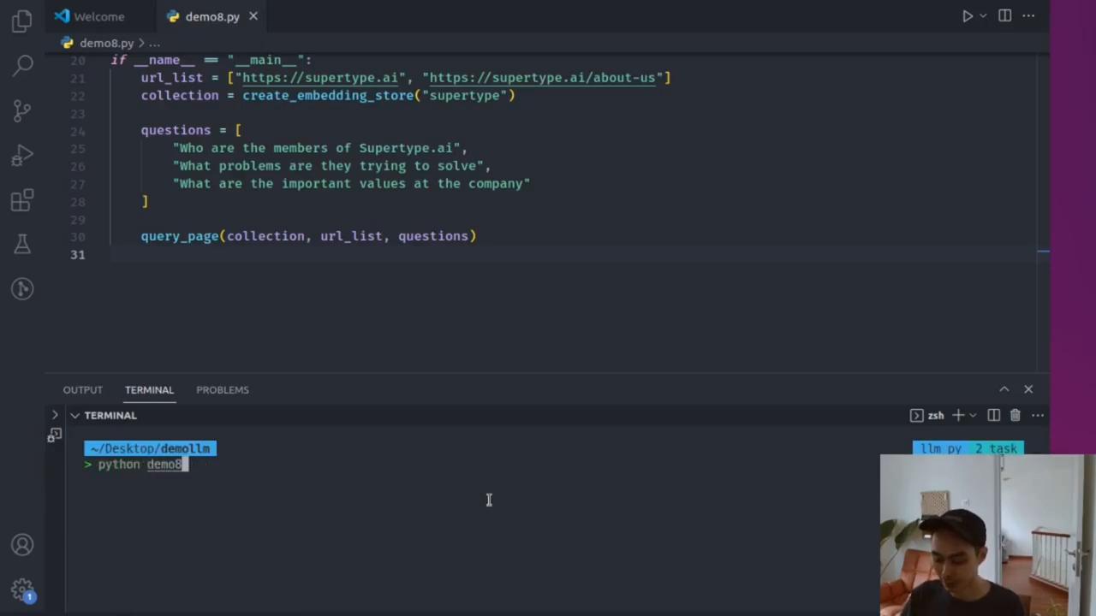
key("Return")
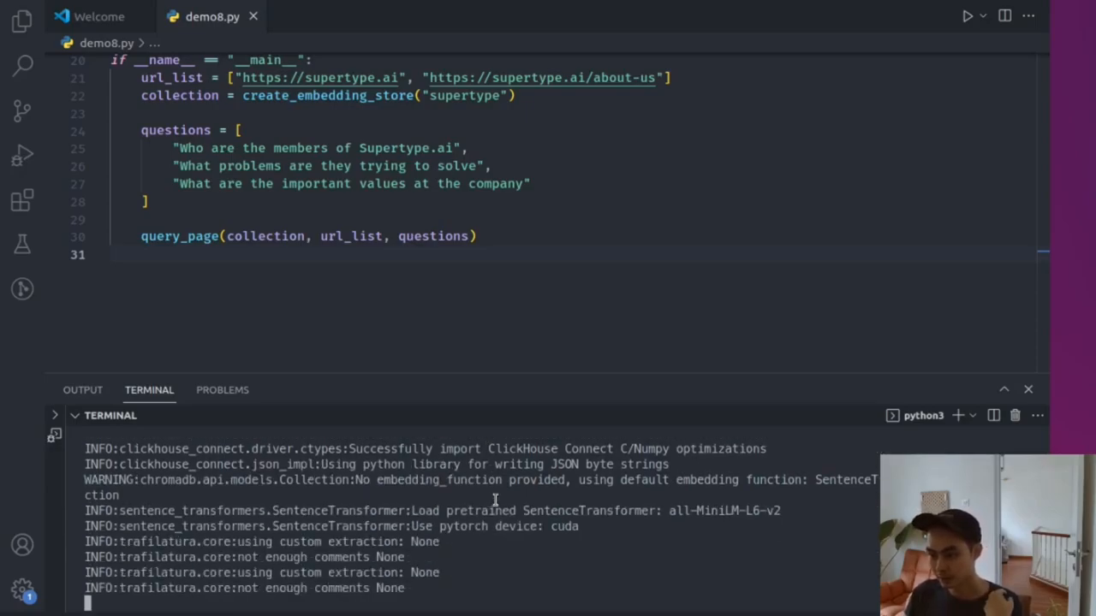
mouse_move(539, 513)
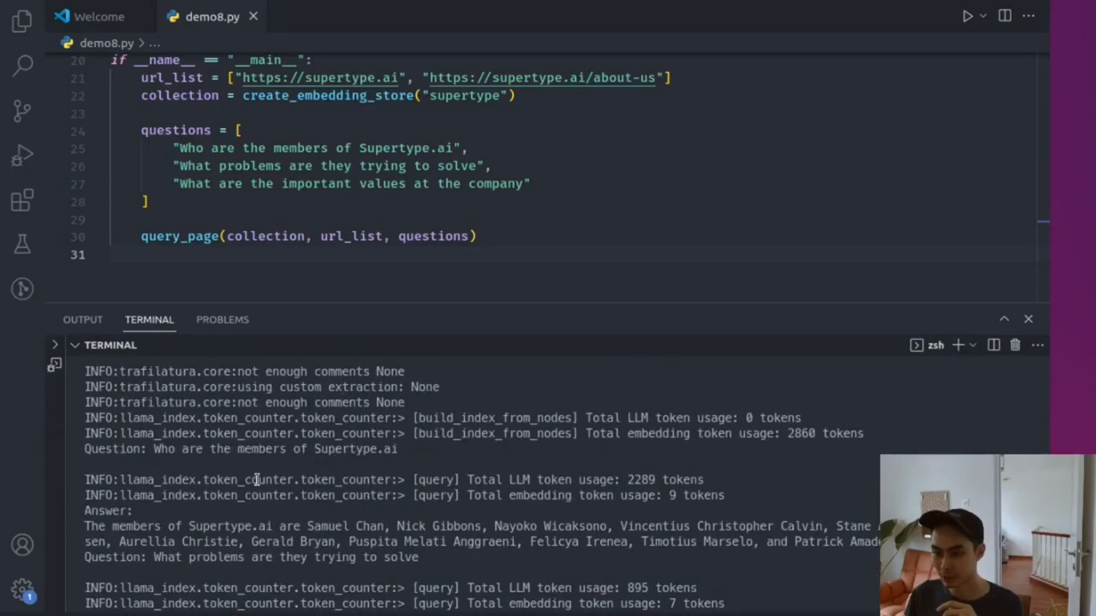
- Scroll the terminal to read demo8.py's answers on Supertype.ai's members and the problems they solve
scroll("up", 3)
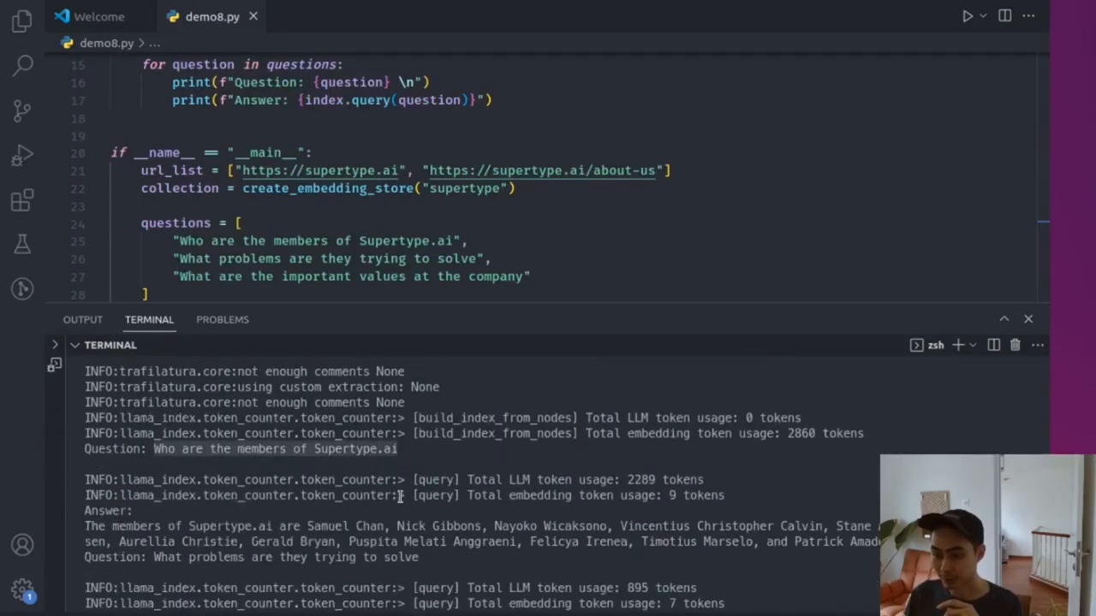
scroll("down", 3)
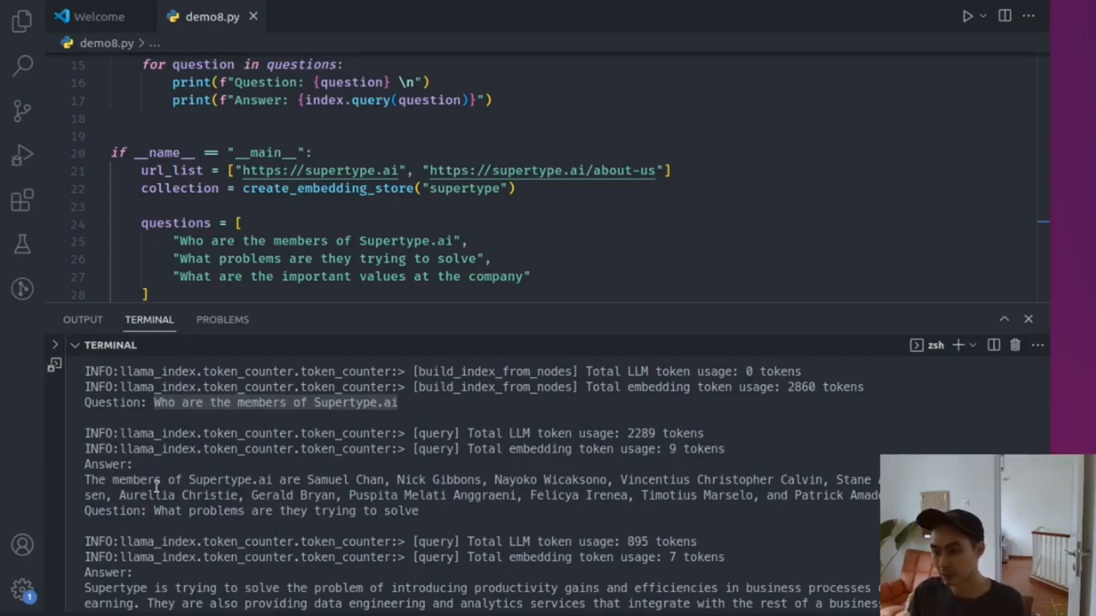
mouse_move(348, 502)
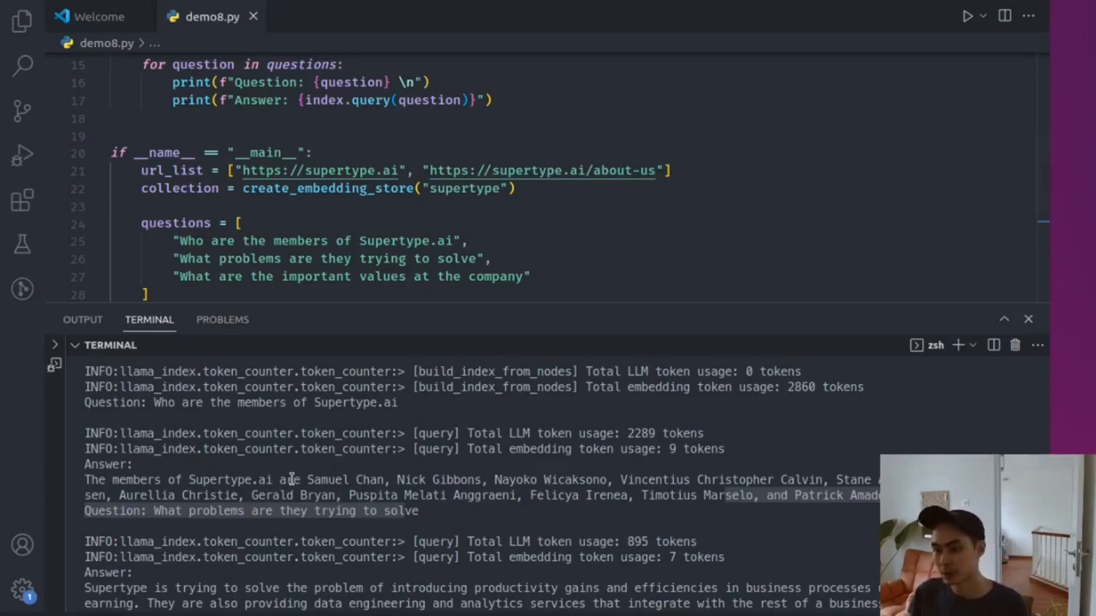
scroll("down", 3)
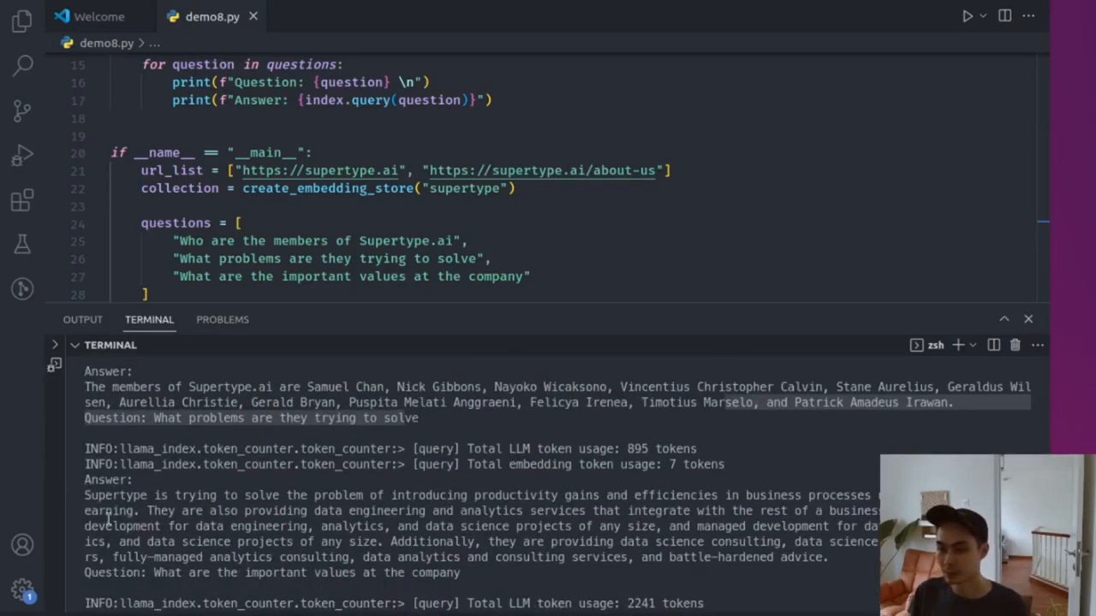
mouse_move(599, 259)
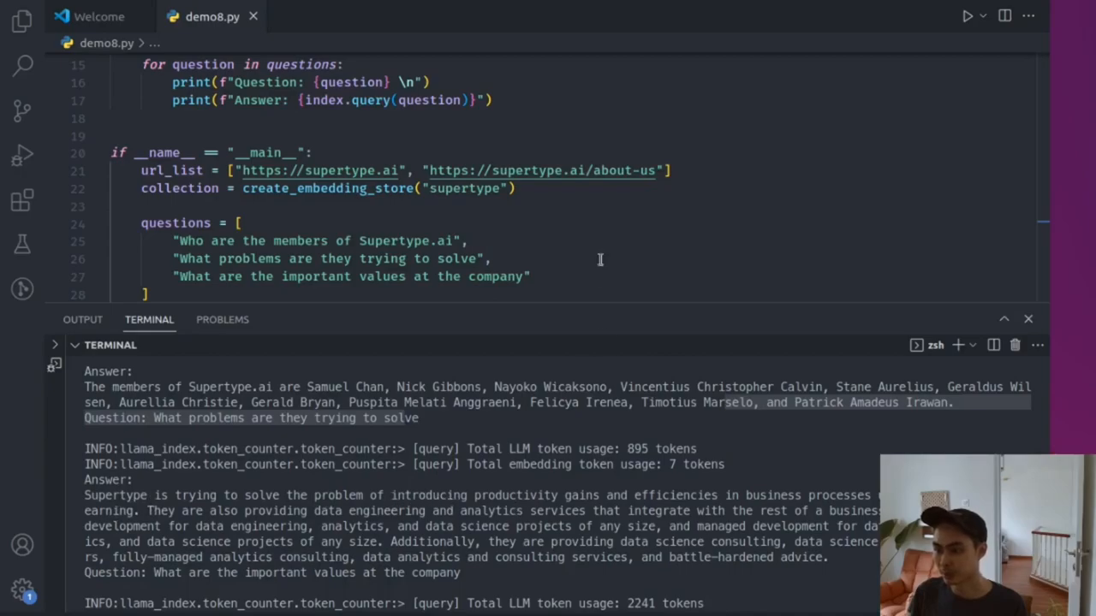
mouse_move(600, 260)
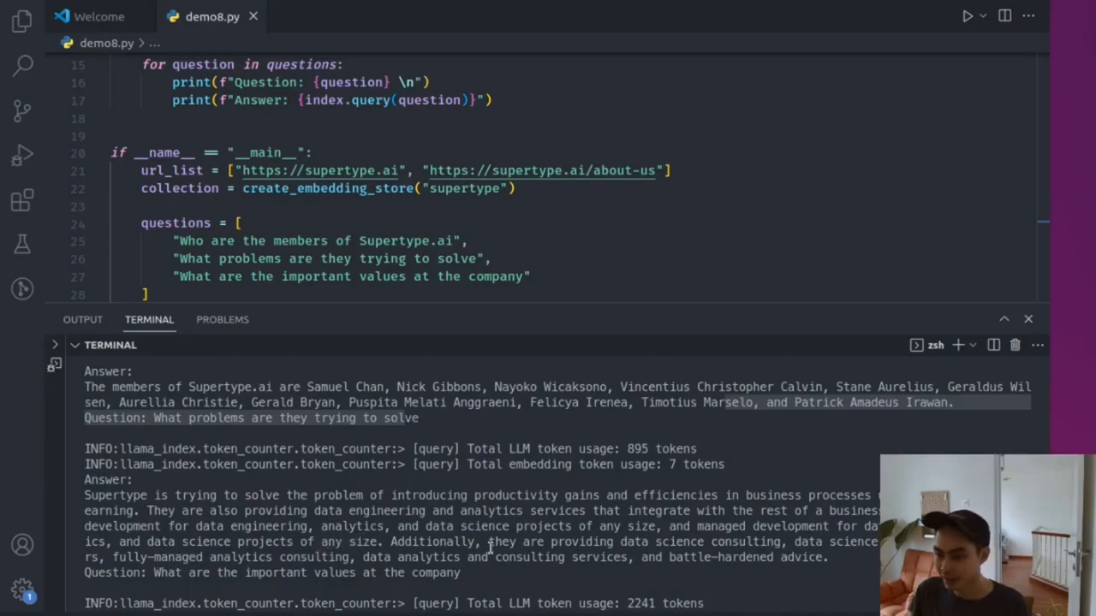
scroll("down", 3)
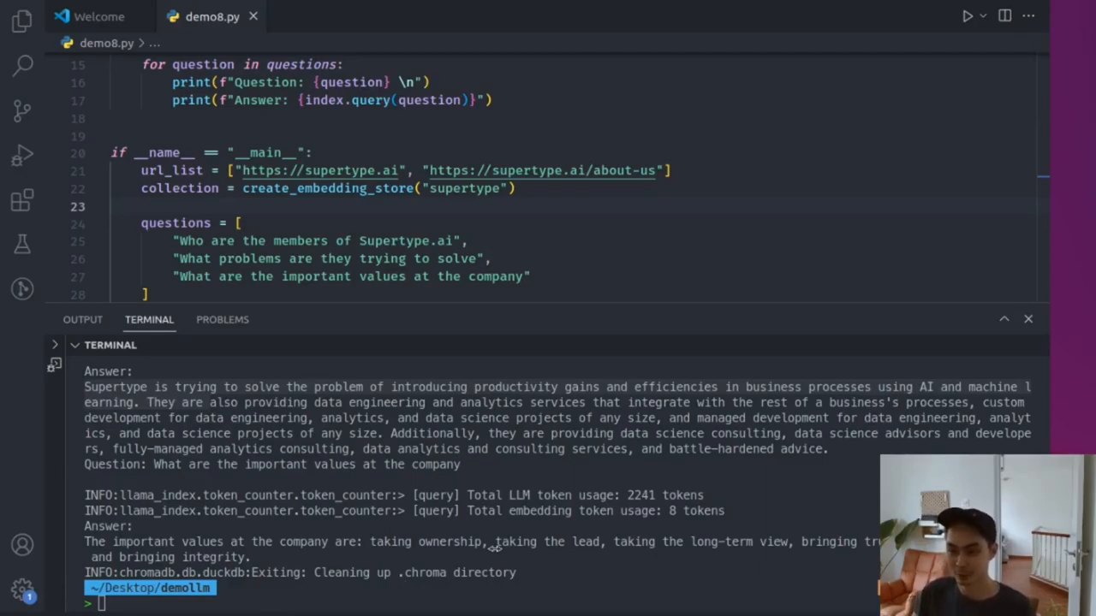
mouse_move(621, 531)
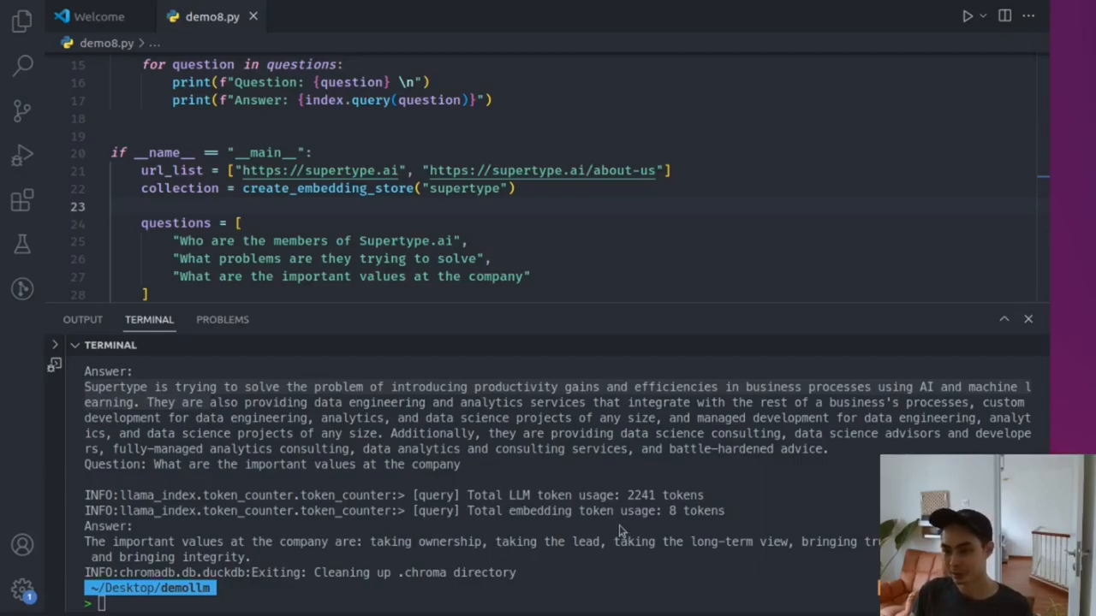